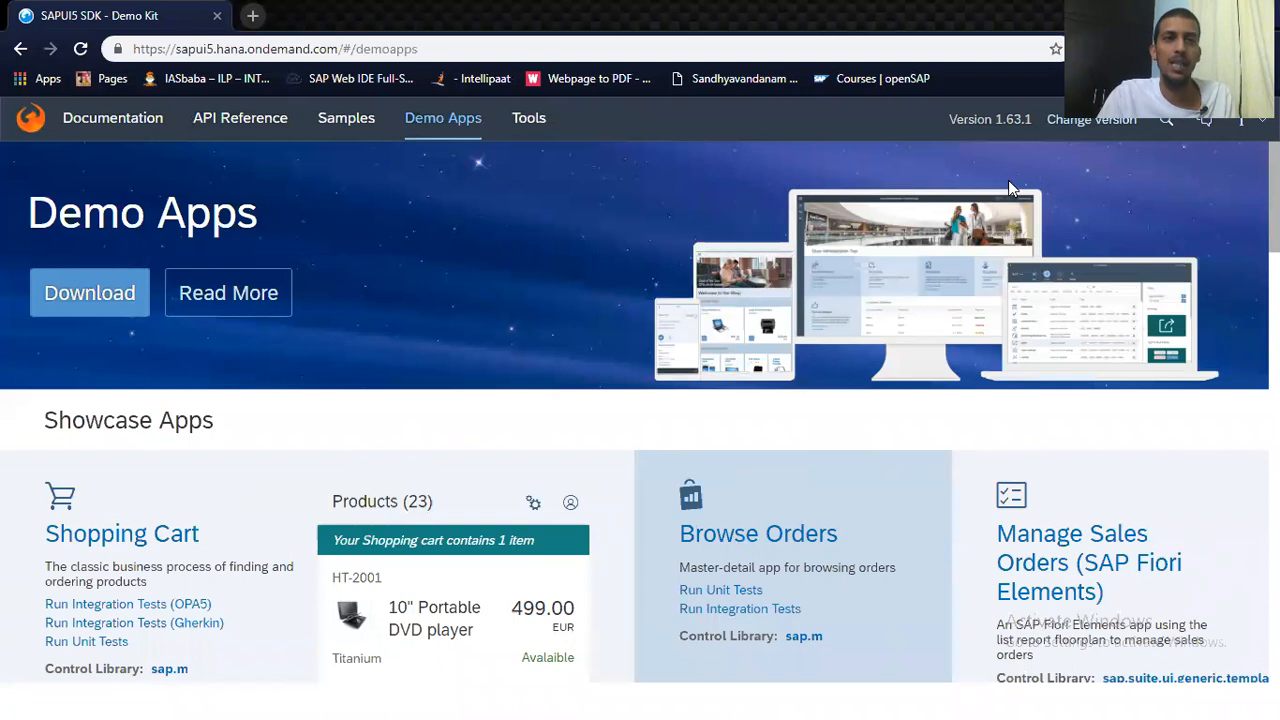
# Step: Visit the Tools, Documentation and API Reference sections, ending on the Samples overview
pyautogui.click(528, 118)
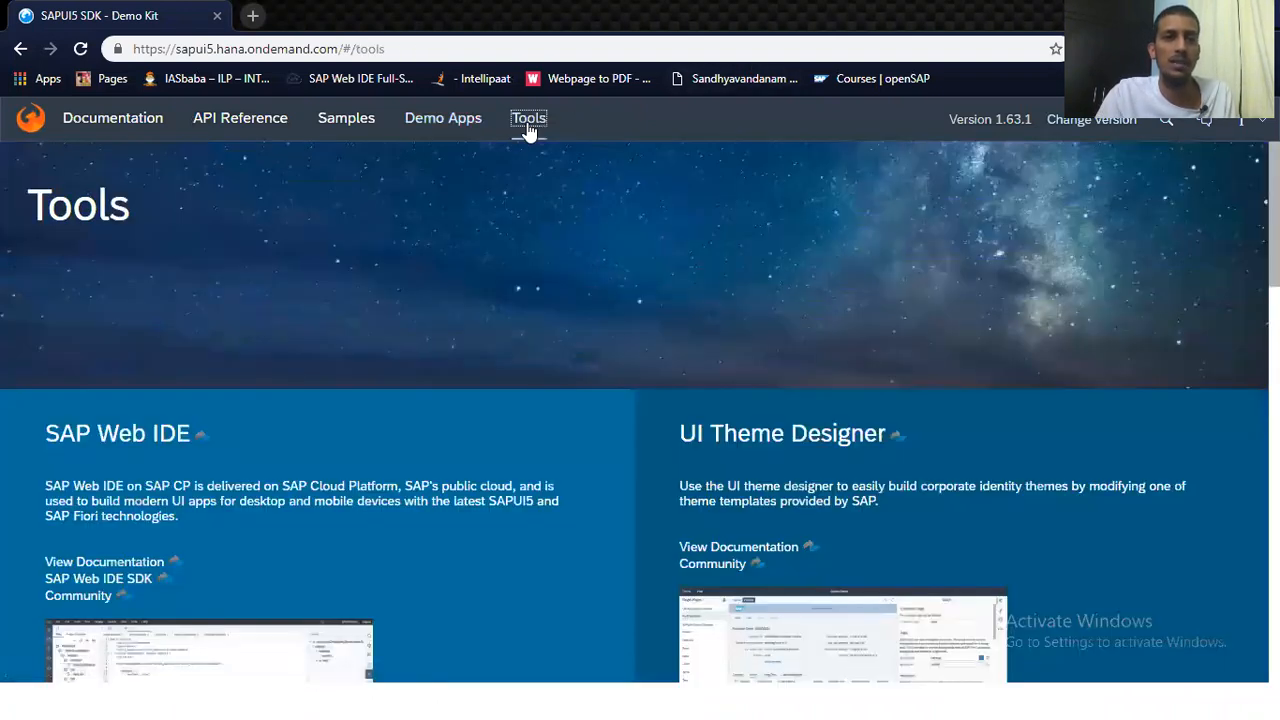
pyautogui.click(112, 118)
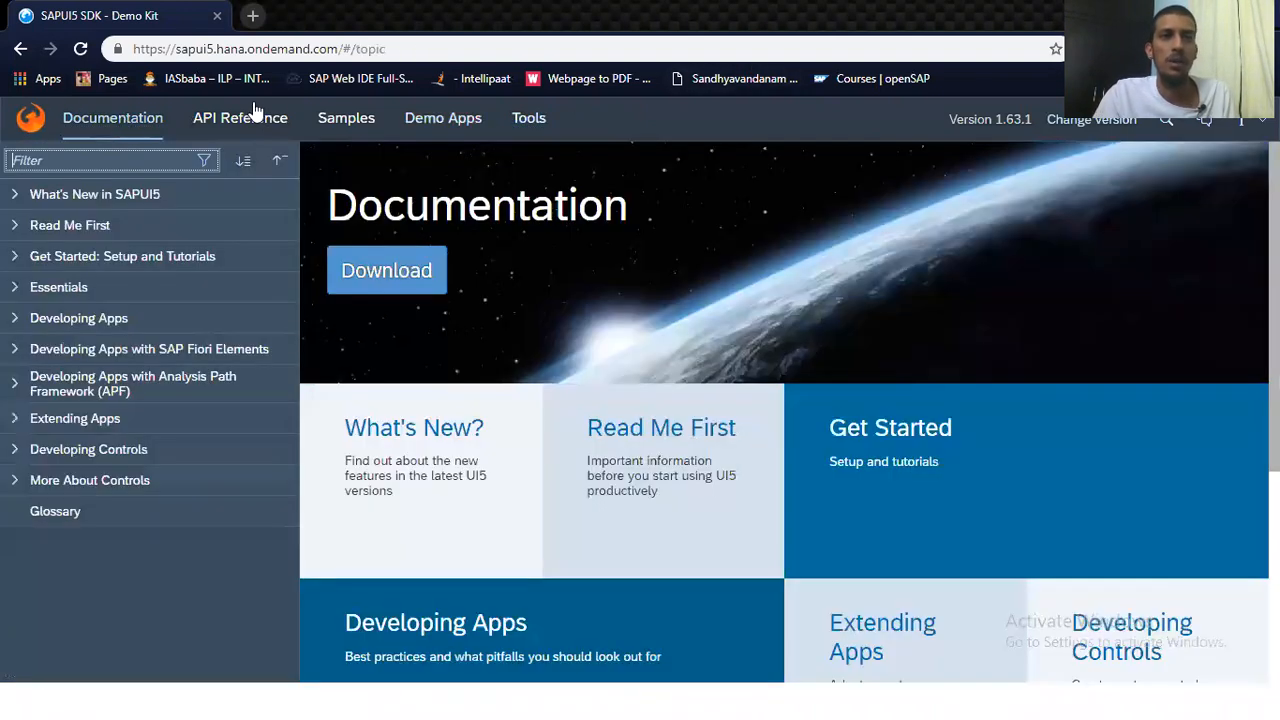
pyautogui.moveTo(484, 124)
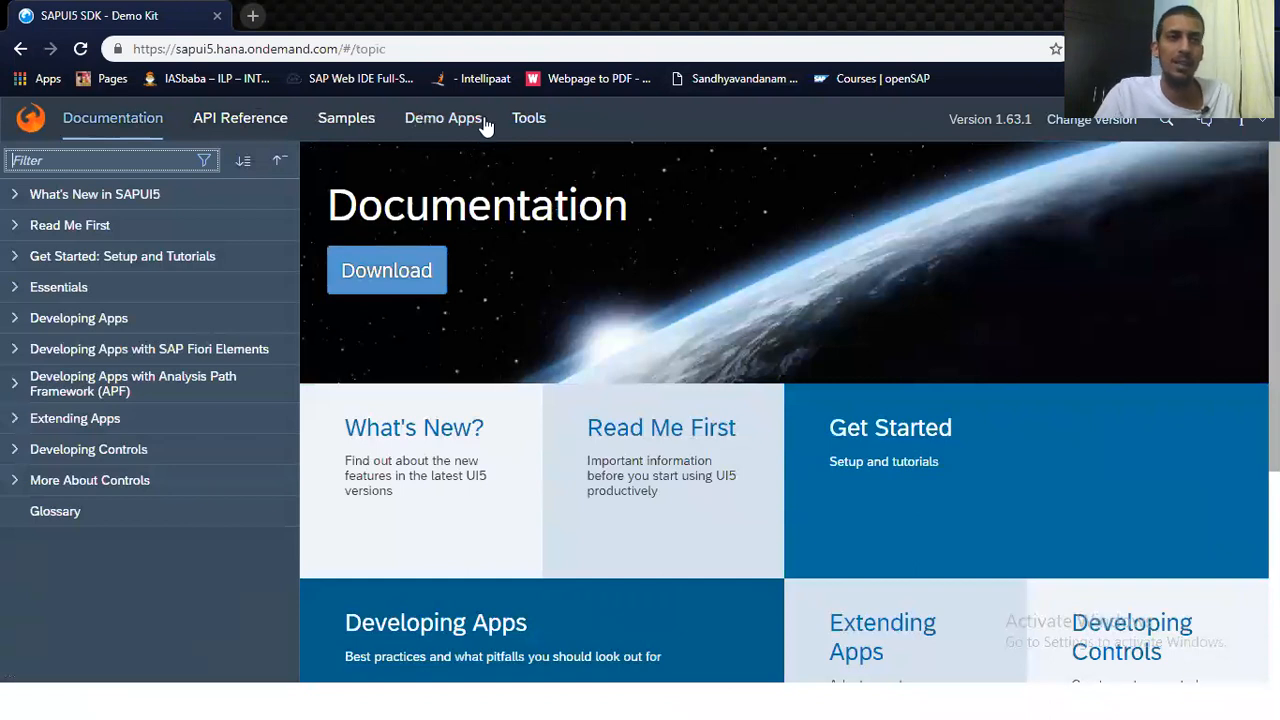
pyautogui.click(240, 116)
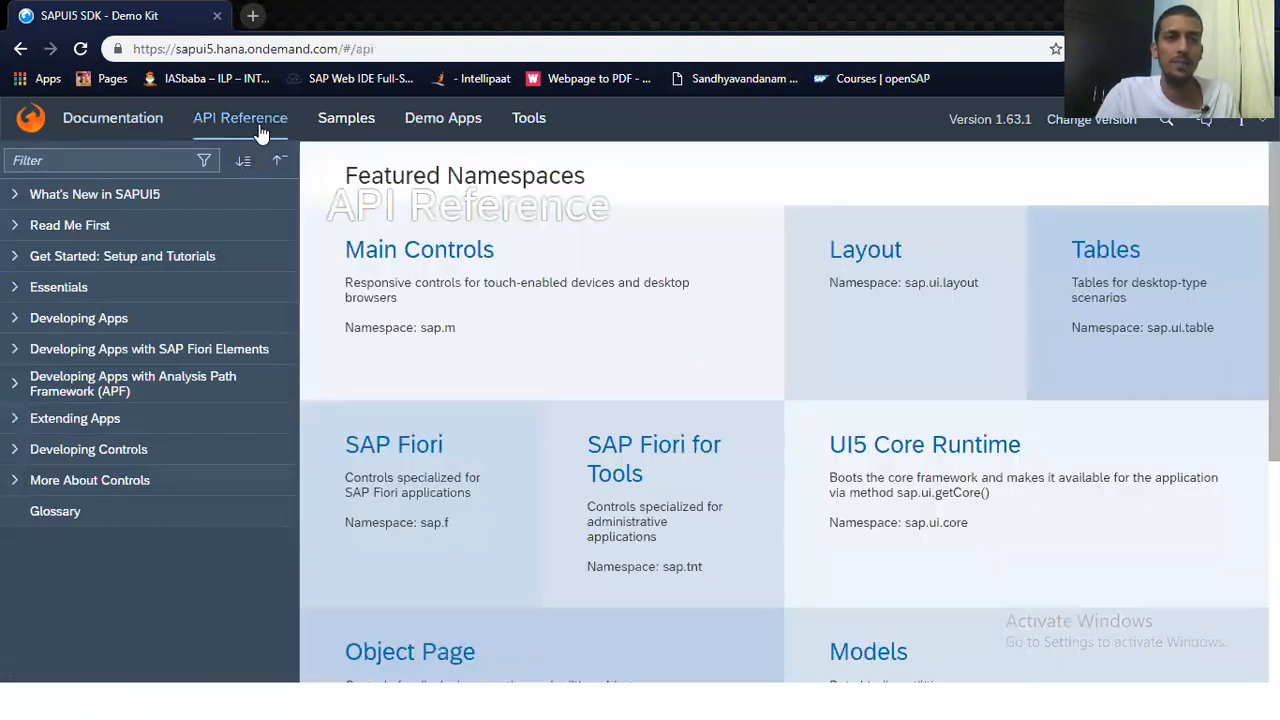
pyautogui.click(240, 118)
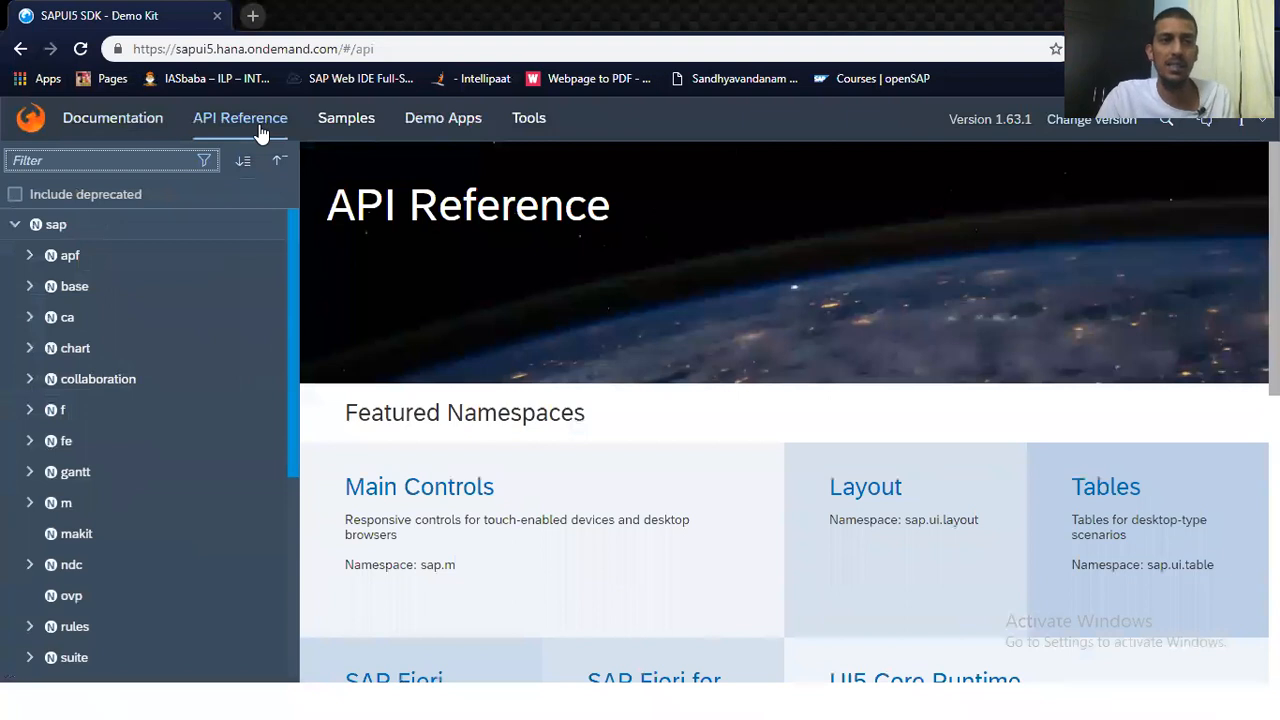
pyautogui.click(346, 116)
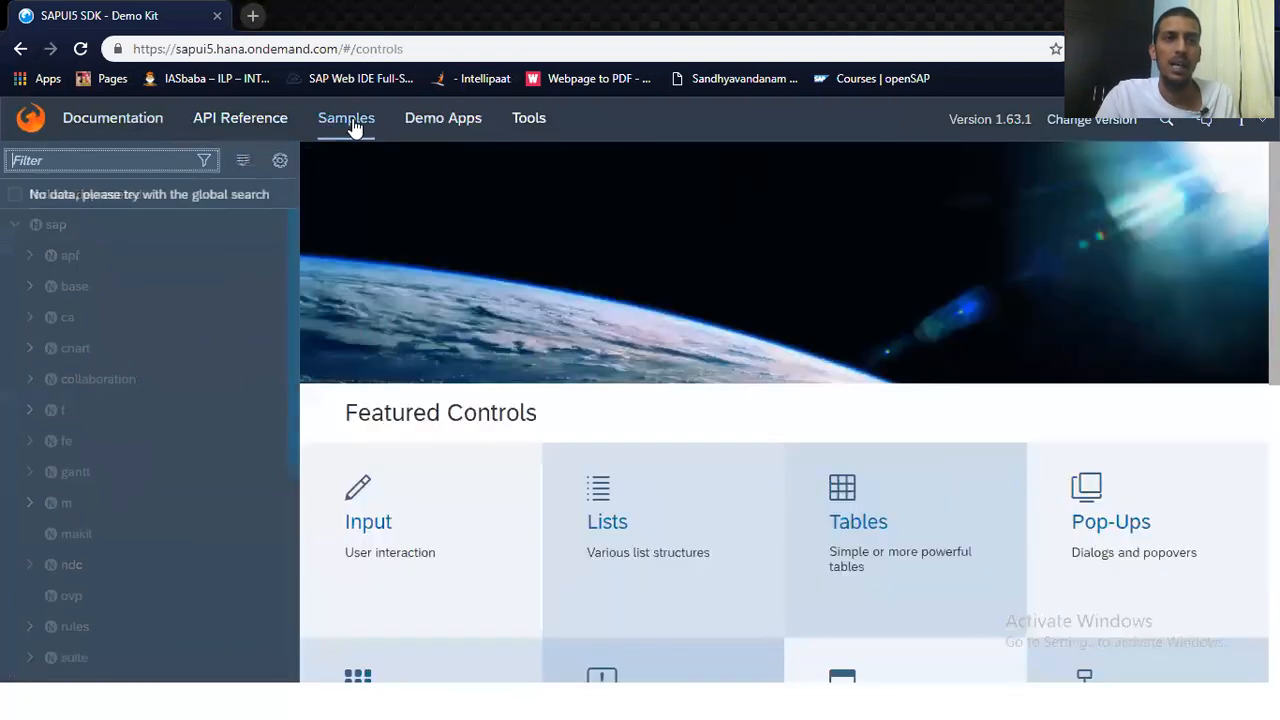
pyautogui.click(346, 118)
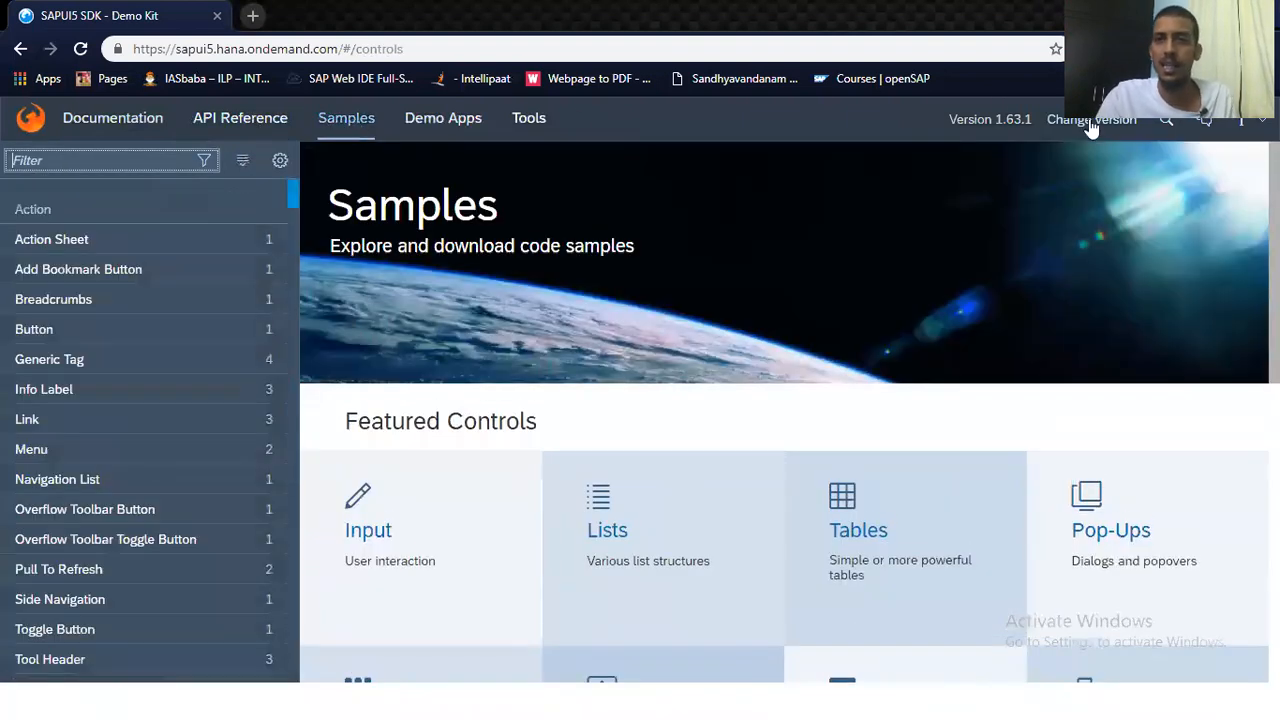
# Step: Switch the Demo Kit documentation to version 1.58.5 from the version list
pyautogui.click(1092, 120)
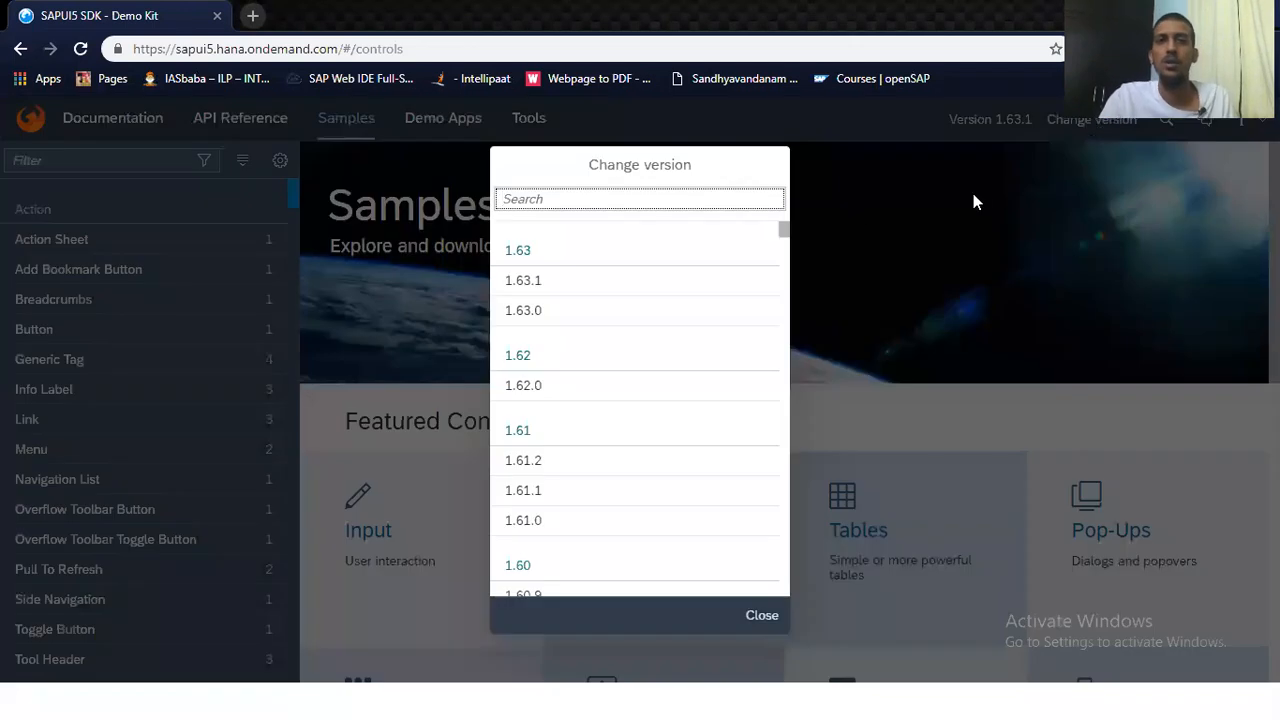
pyautogui.scroll(-3)
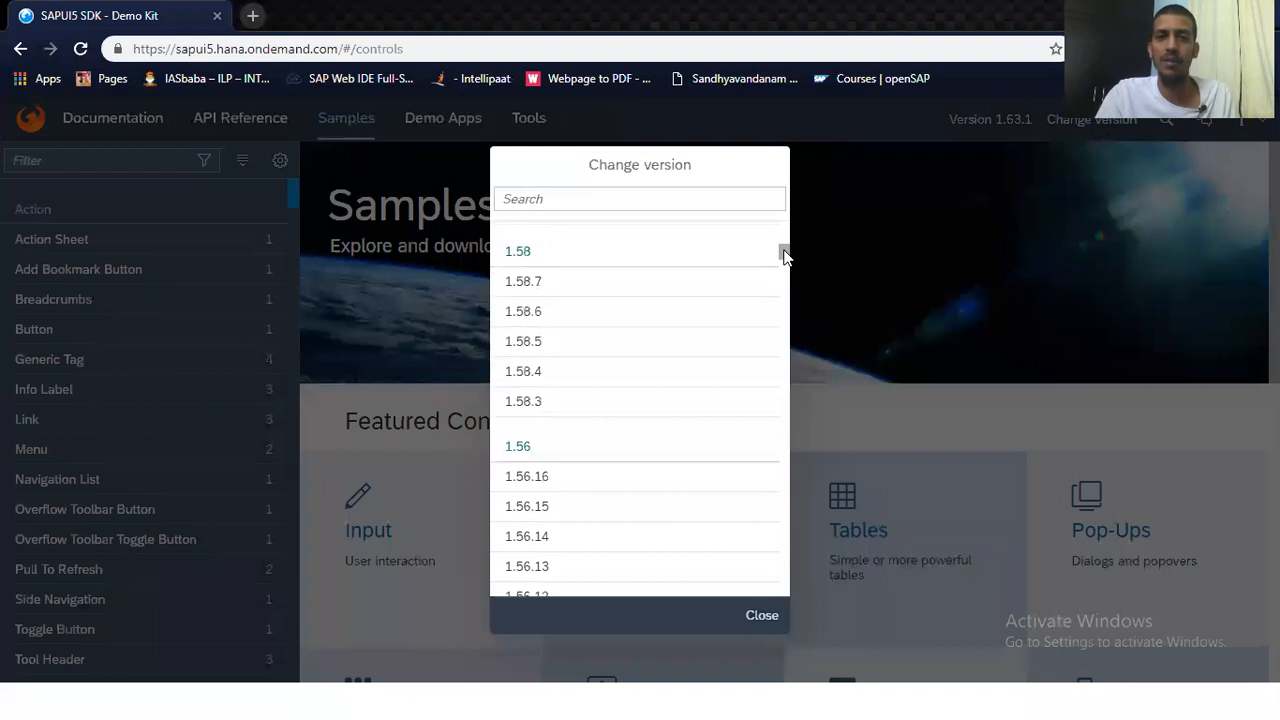
pyautogui.click(524, 340)
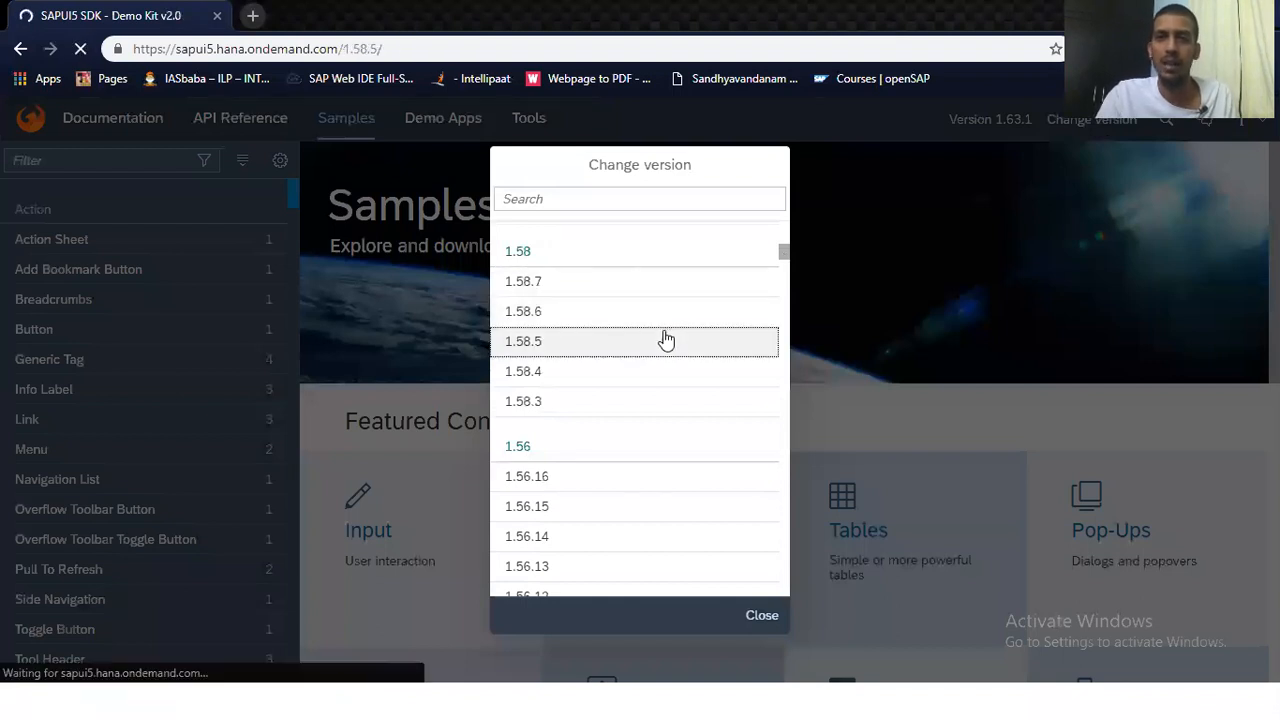
pyautogui.click(524, 340)
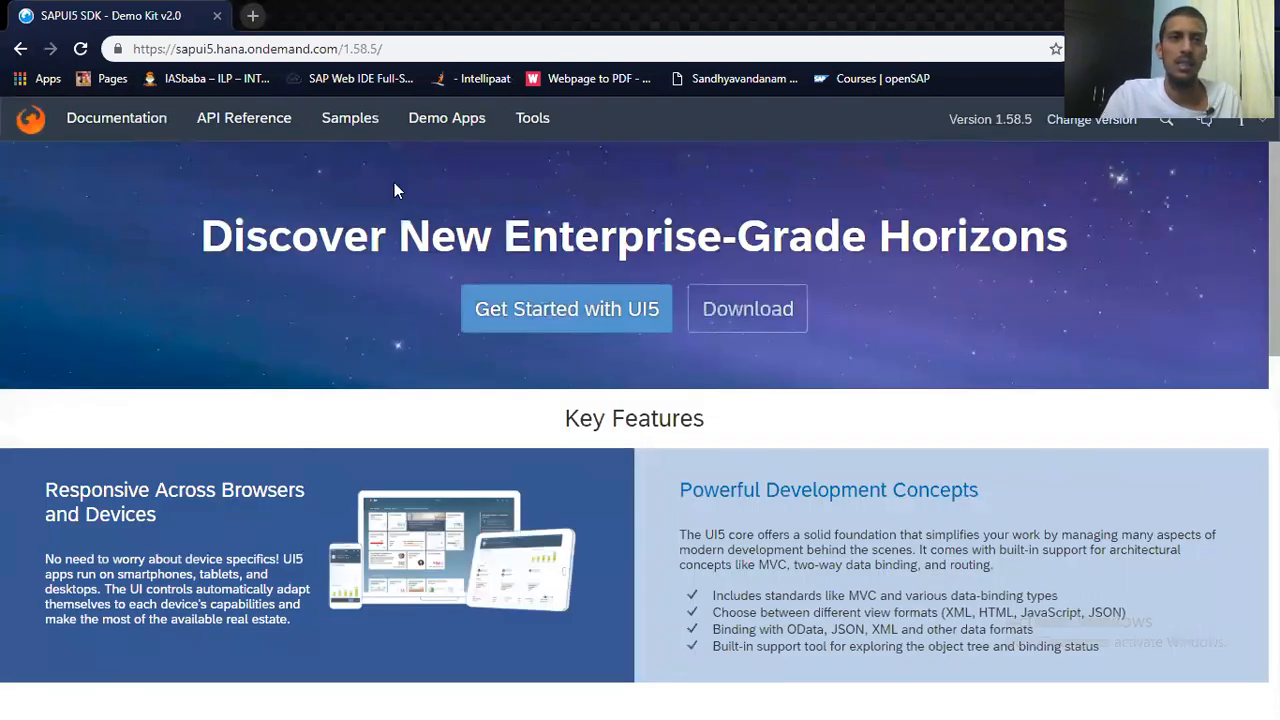
pyautogui.scroll(-3)
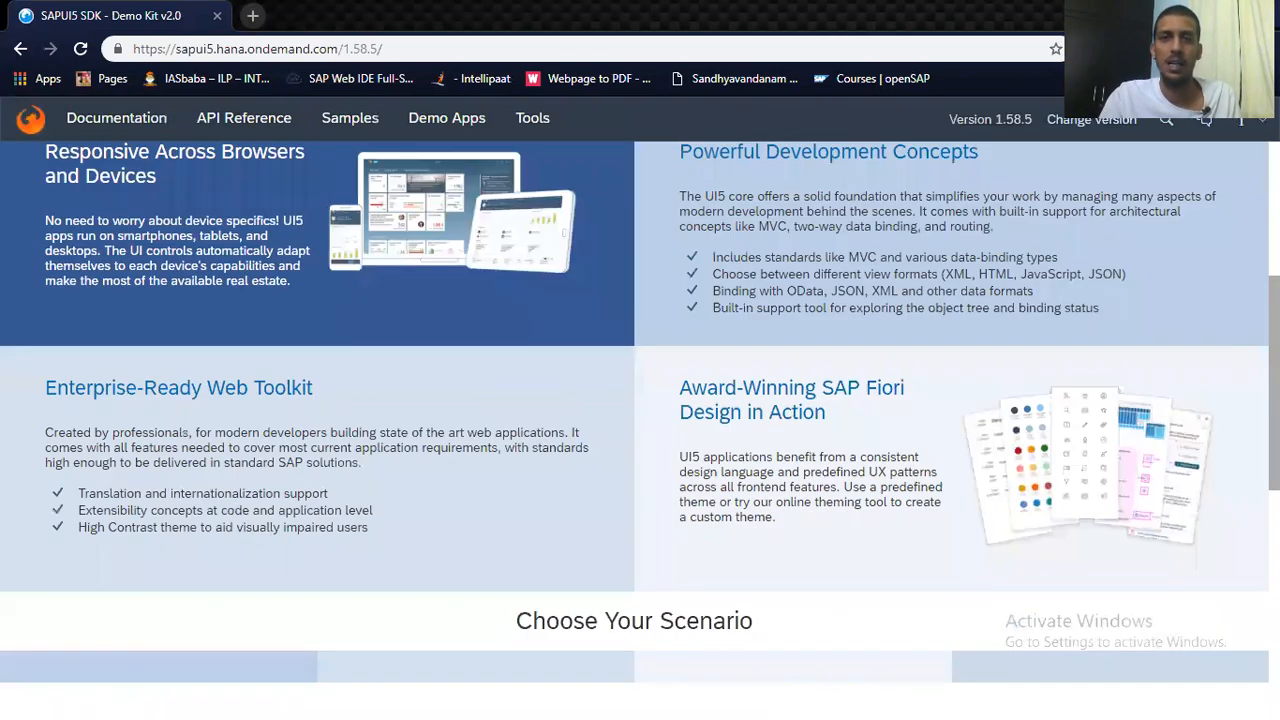
pyautogui.scroll(3)
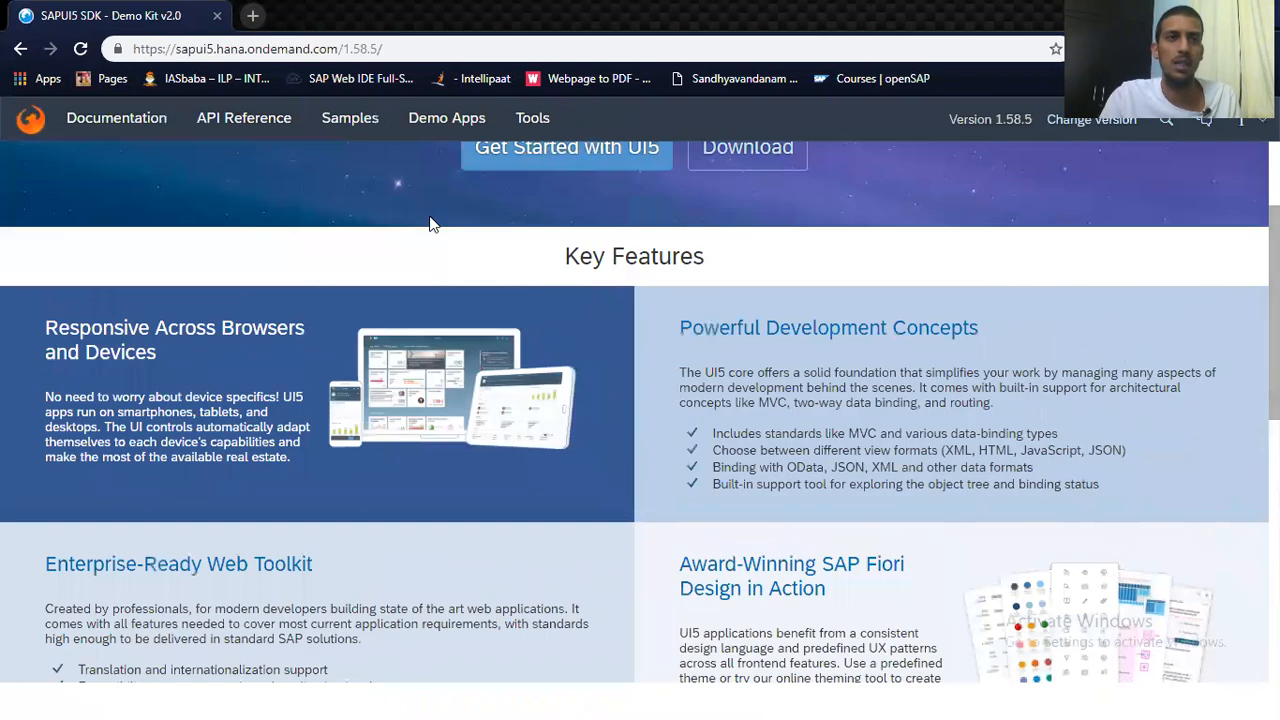
# Step: View the 1.58.5 API Reference and bring up the version list again
pyautogui.click(244, 118)
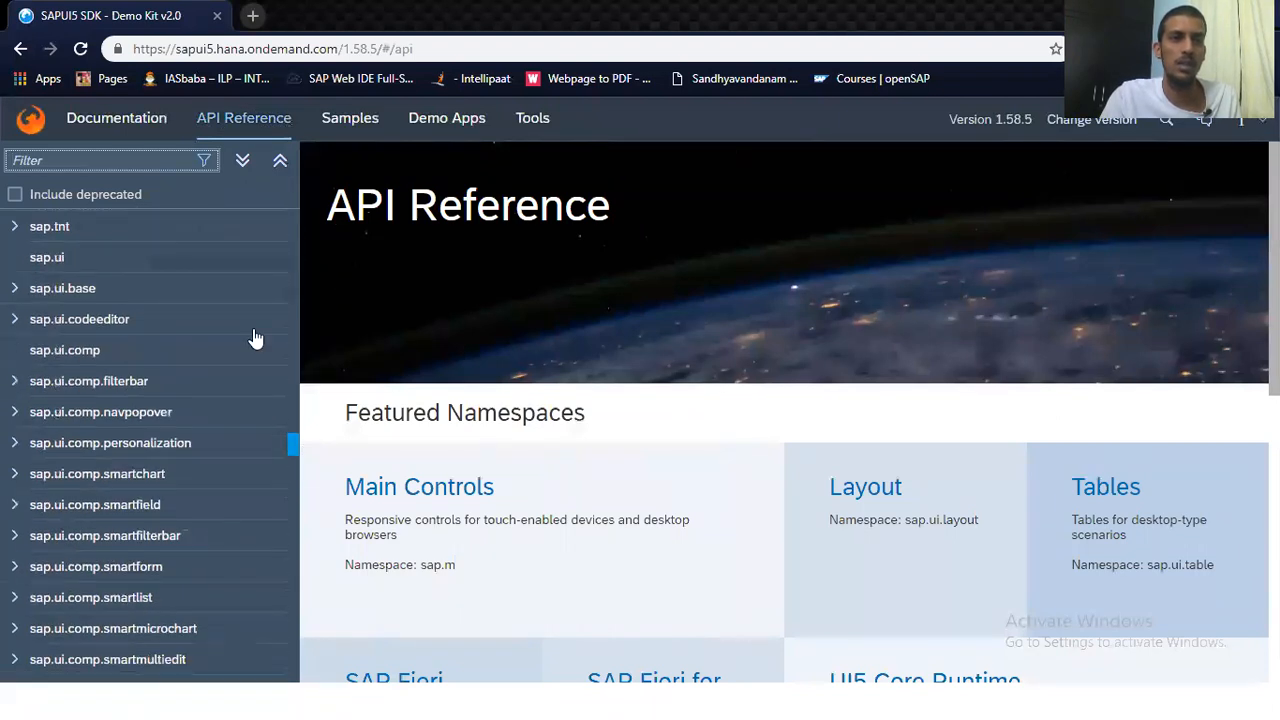
pyautogui.click(1092, 120)
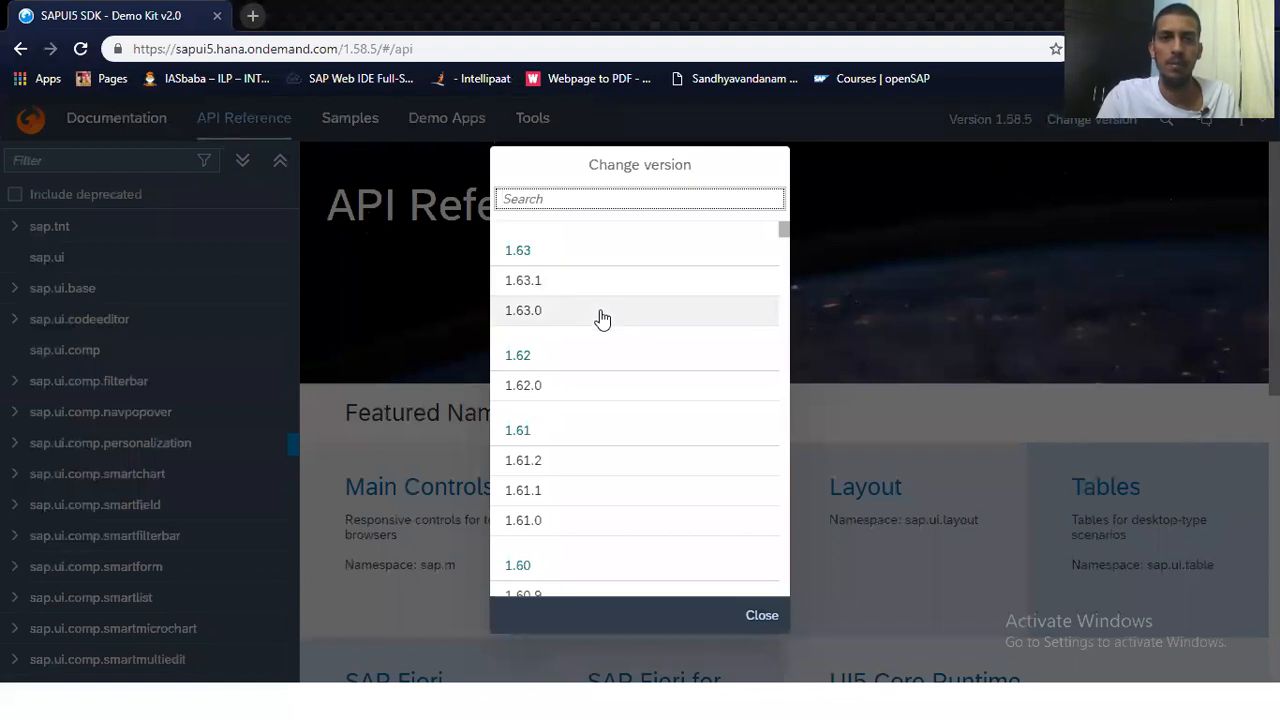
# Step: Return to version 1.63.0, visit its API Reference and Samples, and reopen the version list
pyautogui.click(524, 310)
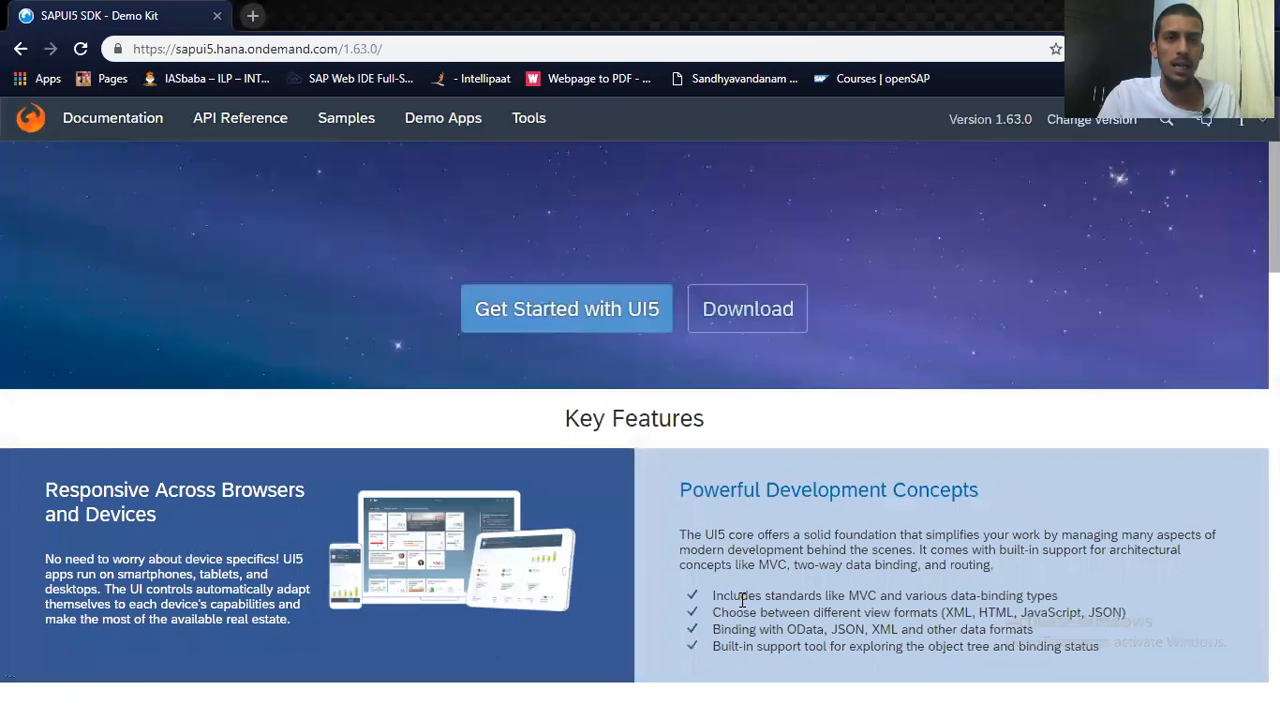
pyautogui.click(240, 116)
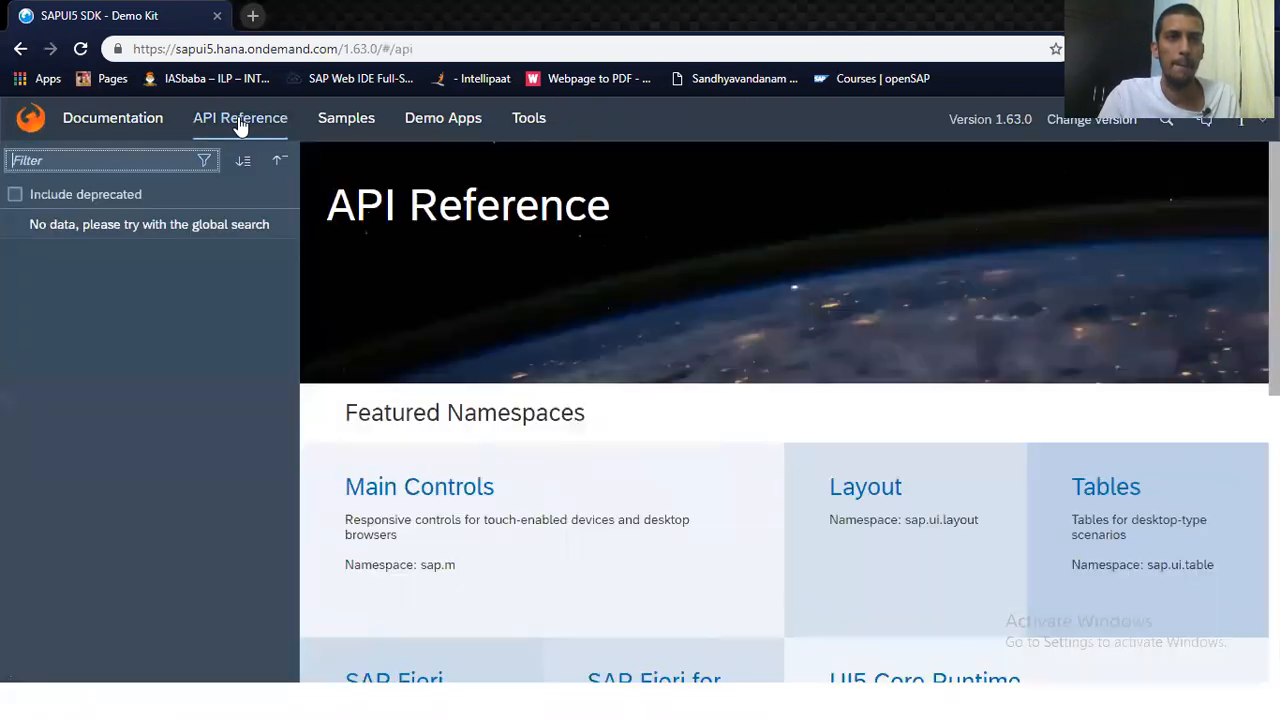
pyautogui.click(346, 118)
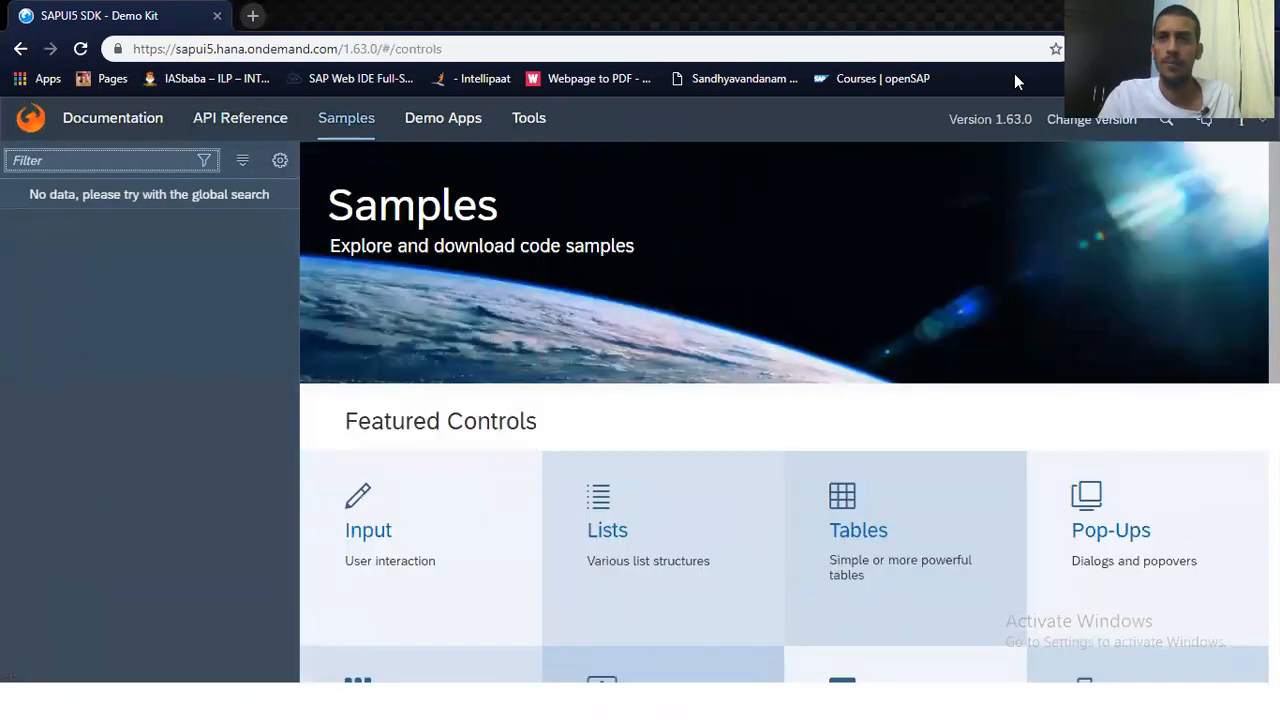
pyautogui.click(1092, 120)
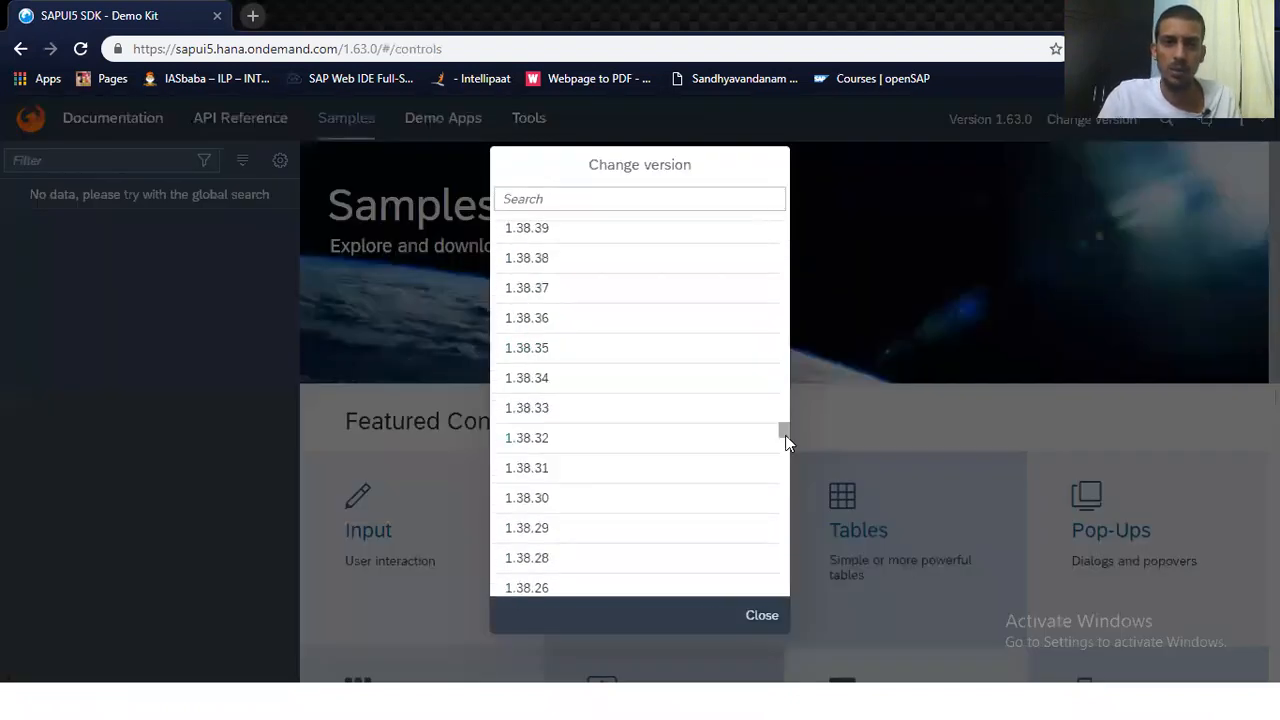
# Step: Load the 1.28.19 kit and read through its What's New in SAPUI5 (Version 1.28) notes
pyautogui.click(528, 462)
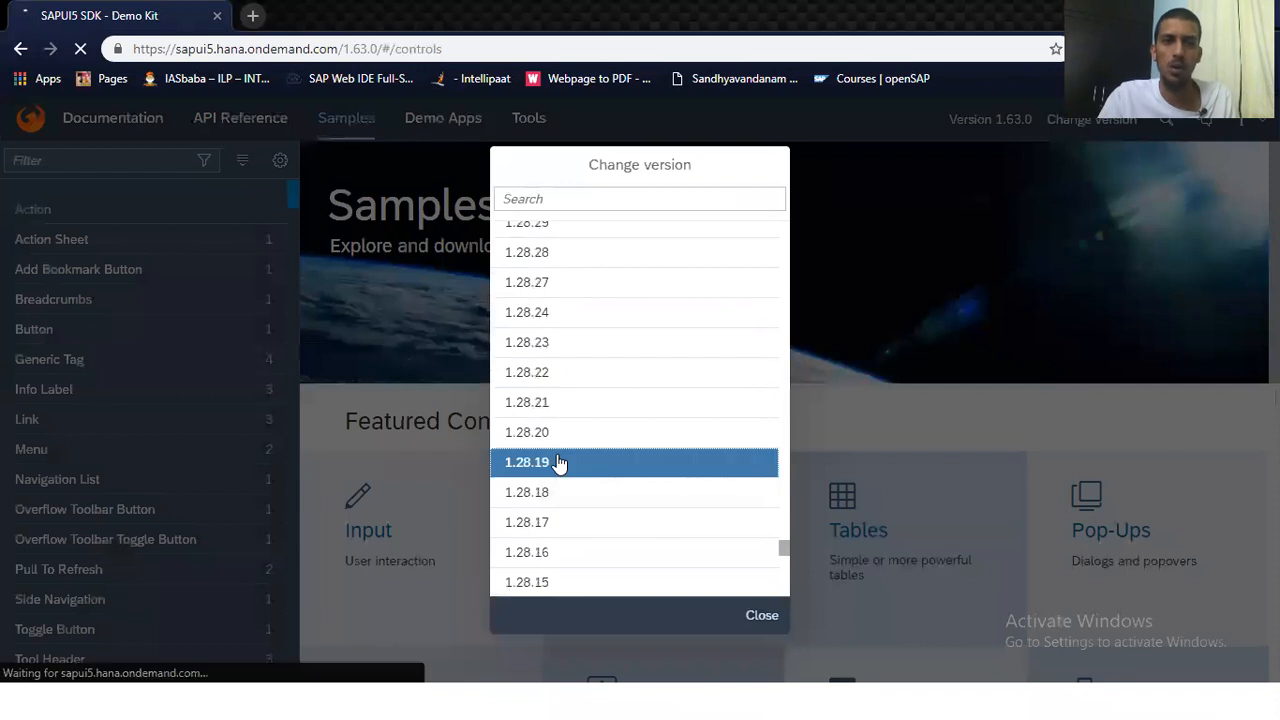
pyautogui.click(528, 462)
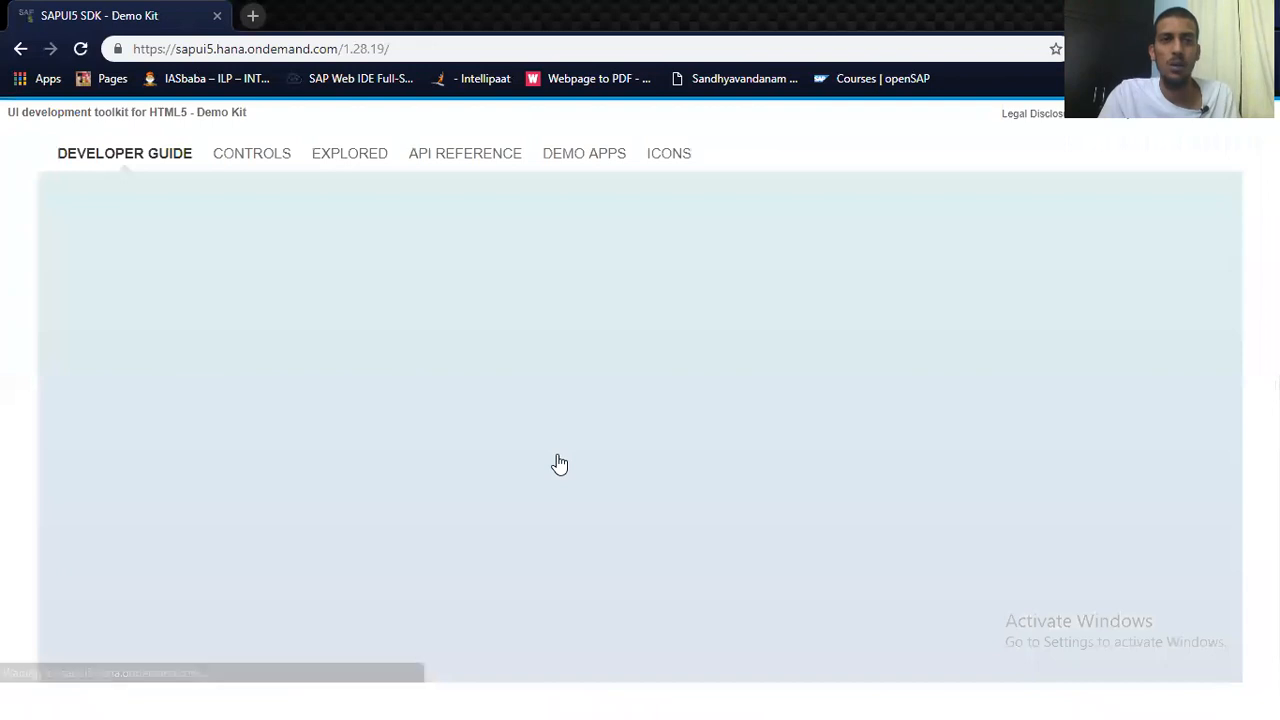
pyautogui.click(124, 152)
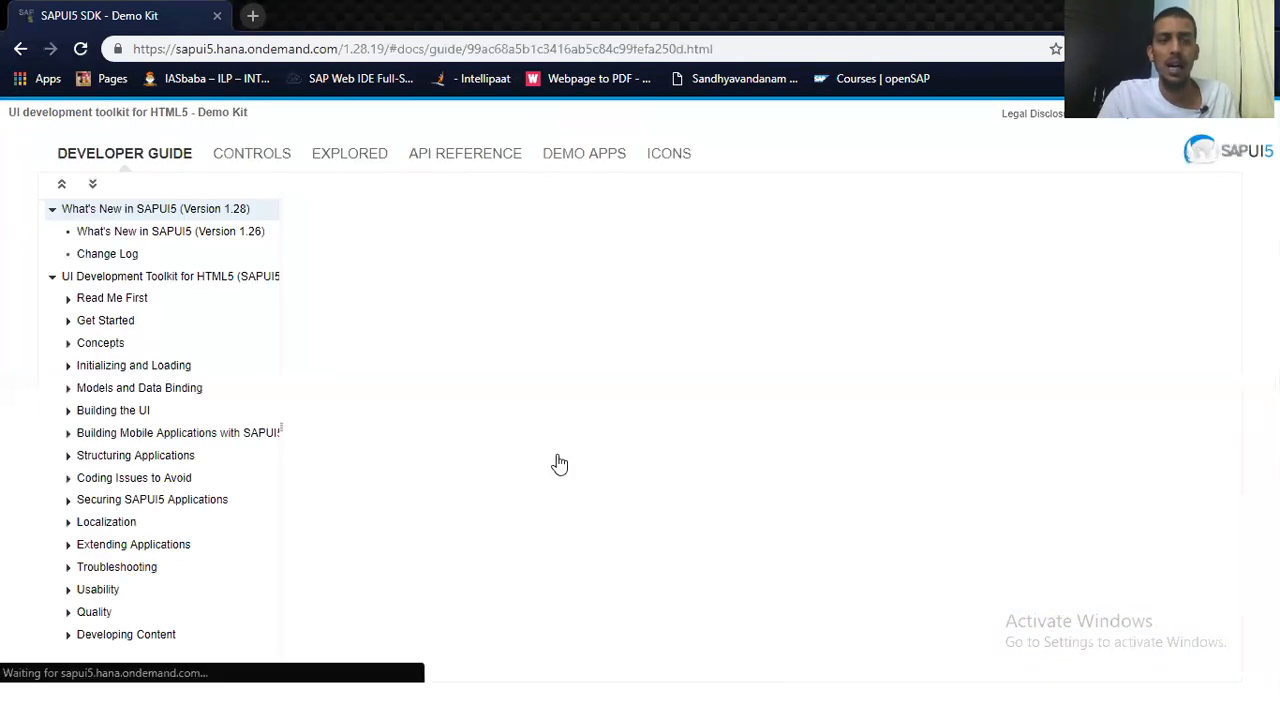
pyautogui.click(156, 208)
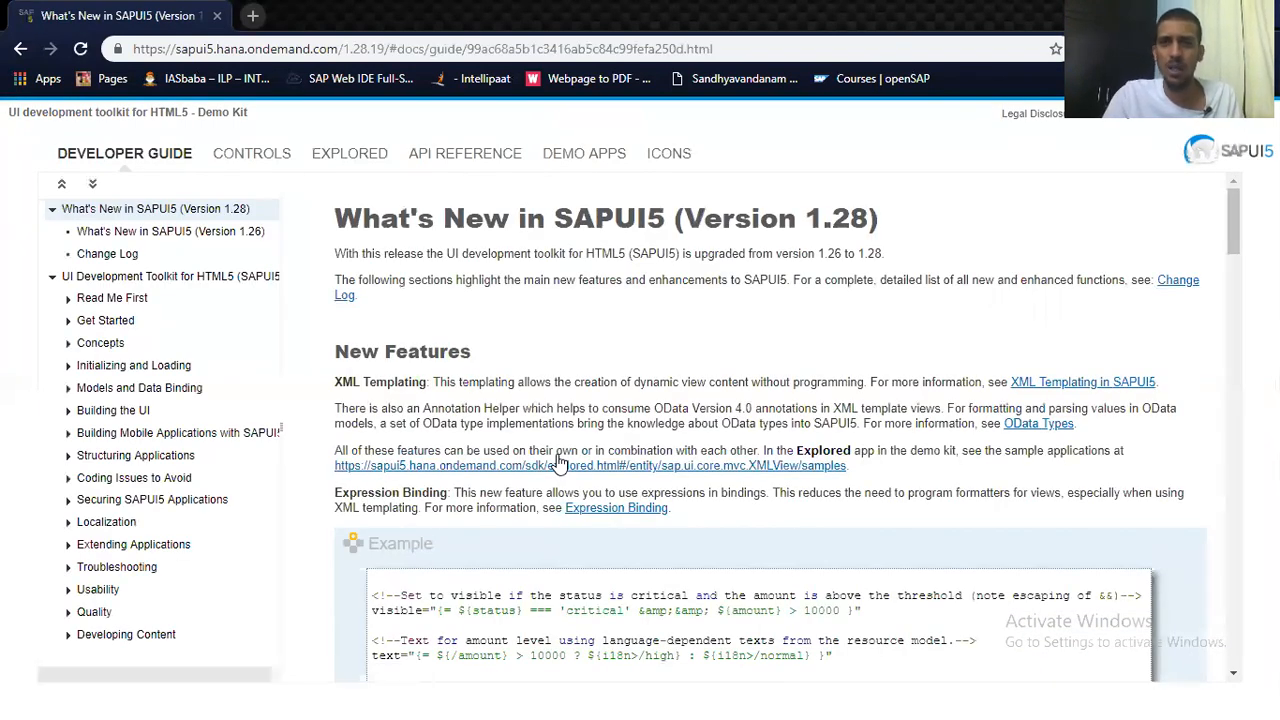
pyautogui.scroll(-3)
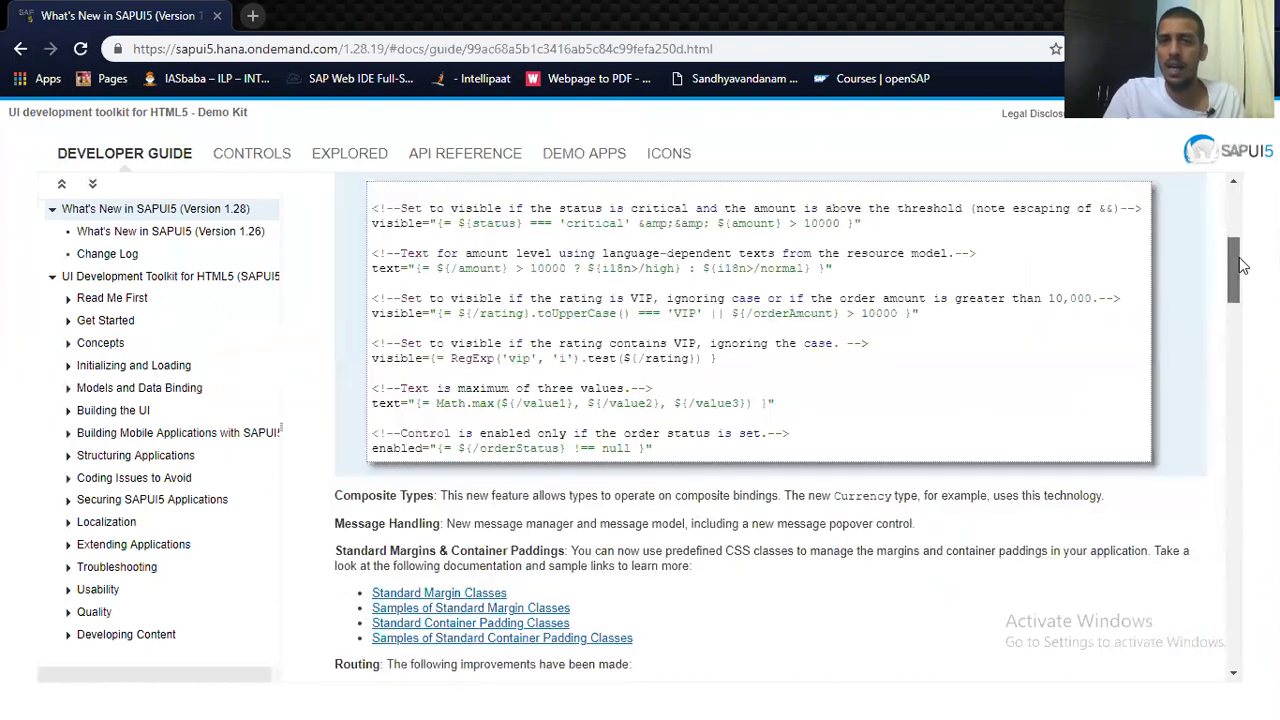
pyautogui.scroll(-3)
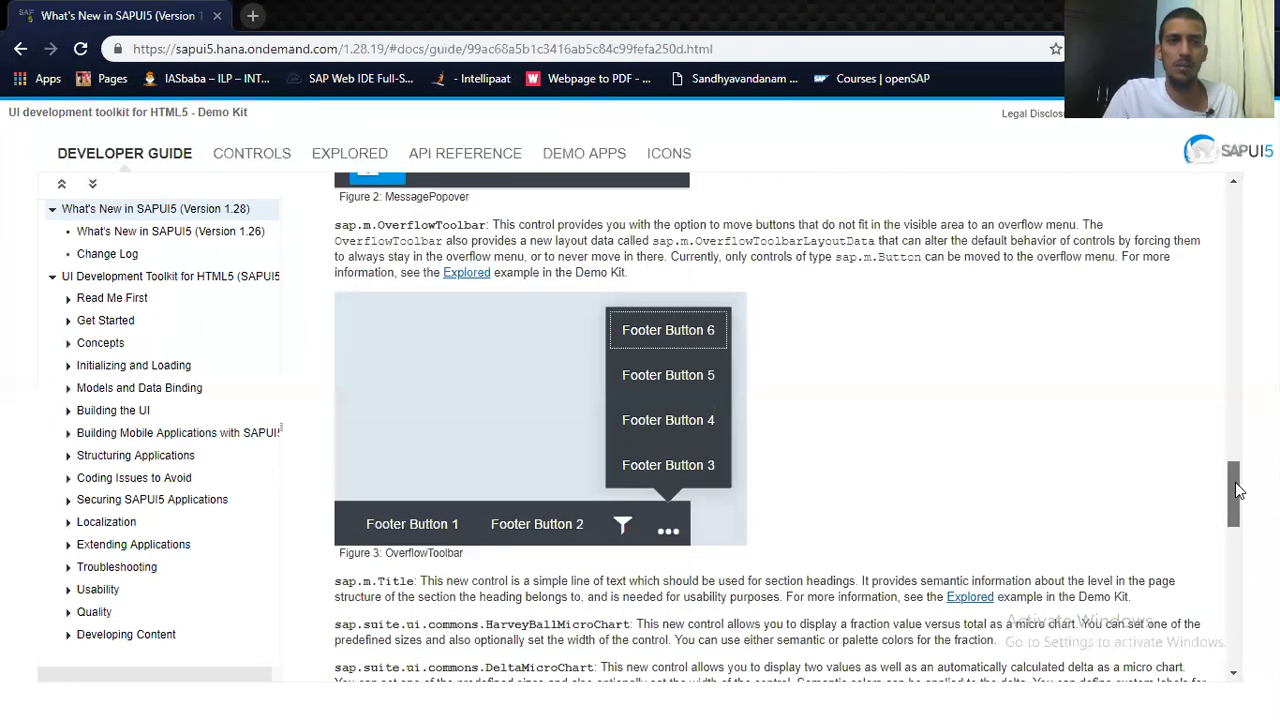
pyautogui.scroll(-3)
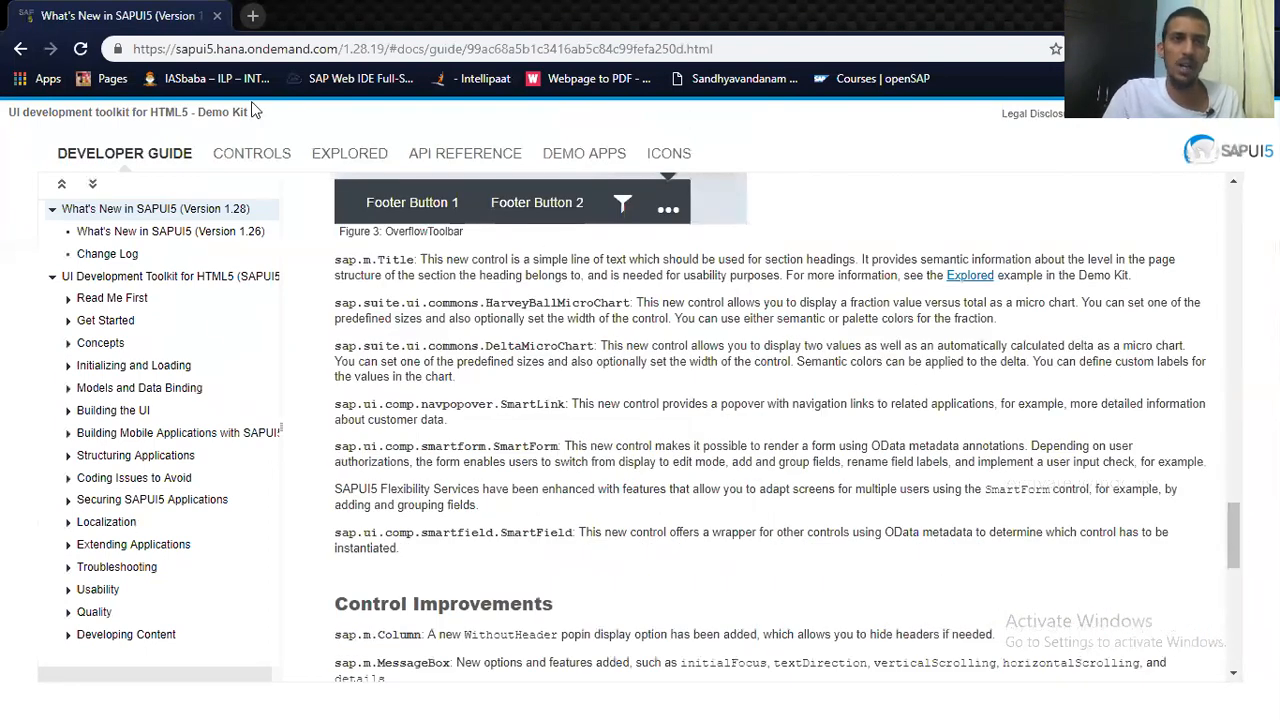
# Step: Switch to the Controls gallery of the 1.28 kit
pyautogui.click(252, 152)
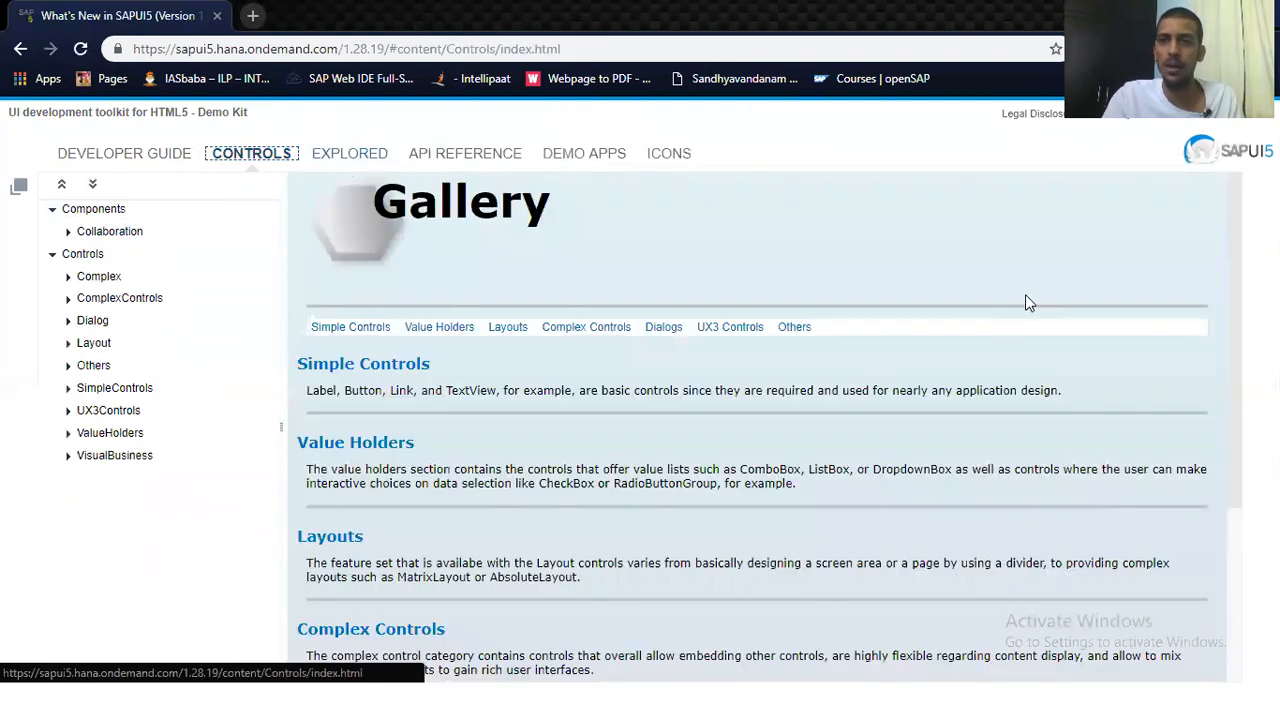
# Step: Scroll the 1.28 Controls gallery and launch its Explored samples in a new tab
pyautogui.scroll(-3)
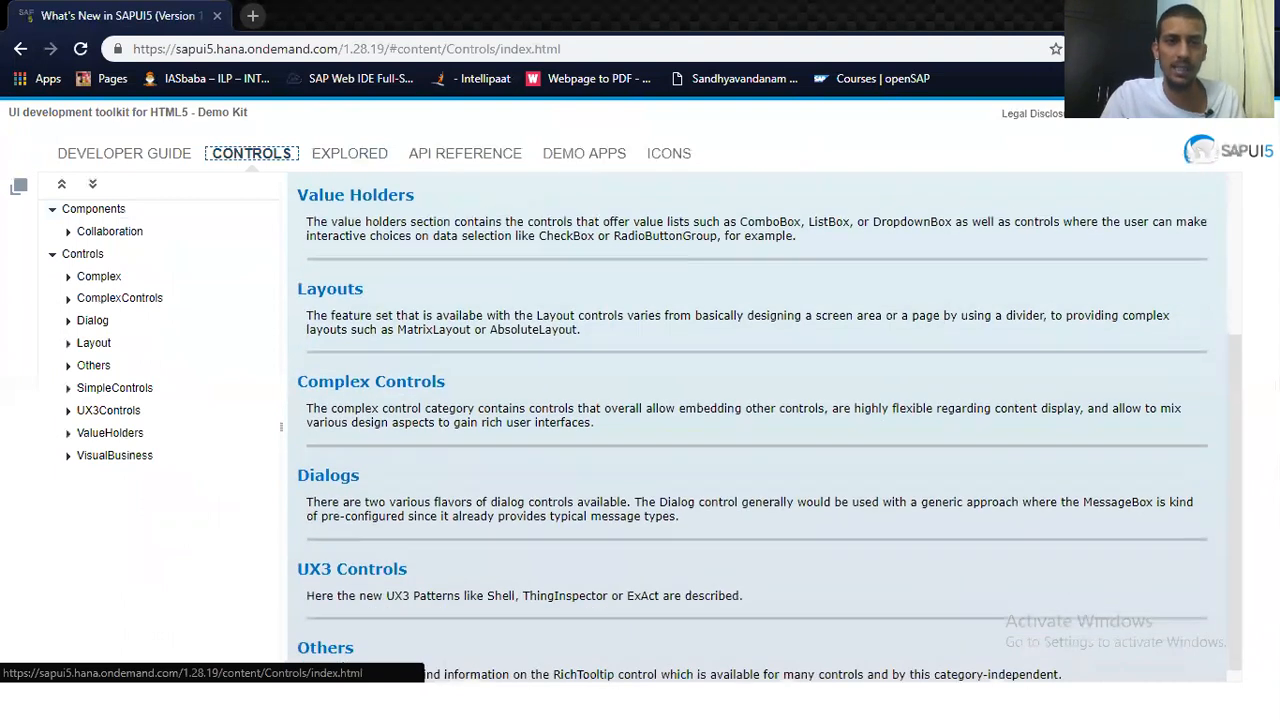
pyautogui.click(348, 152)
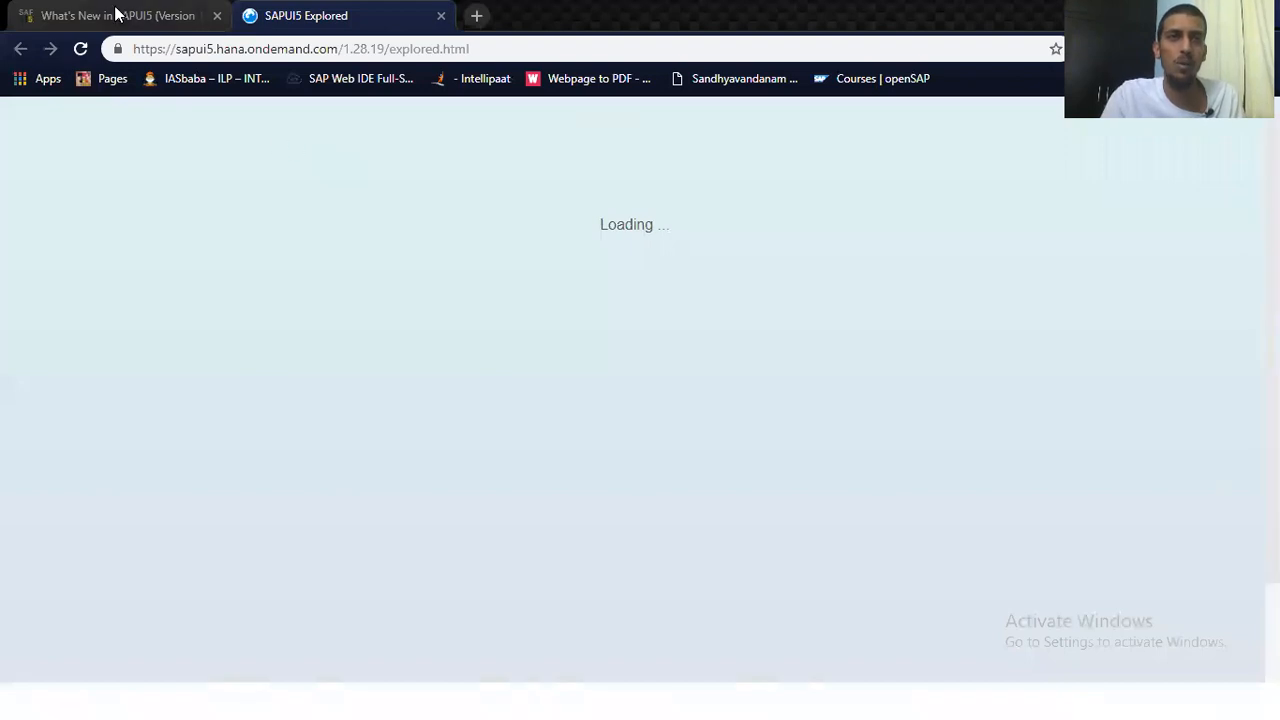
pyautogui.moveTo(290, 16)
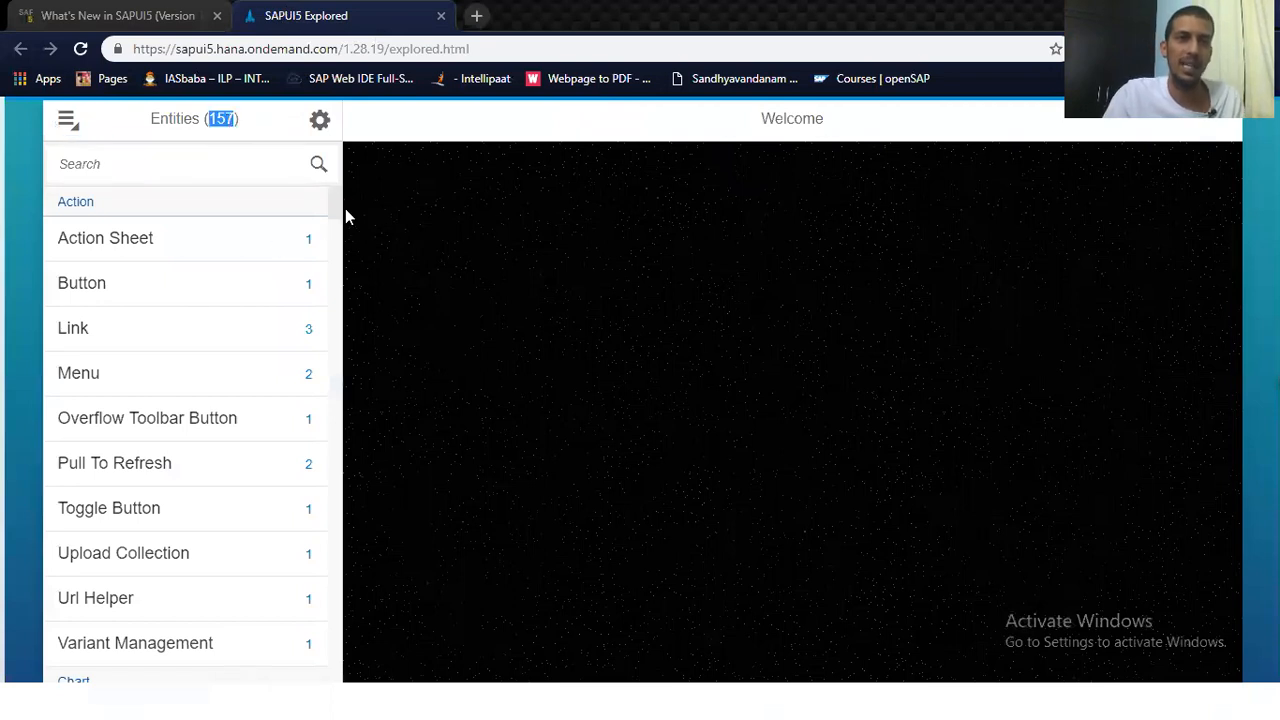
# Step: Scroll the Explored entities list to the Layout group and return to the Controls gallery
pyautogui.scroll(-3)
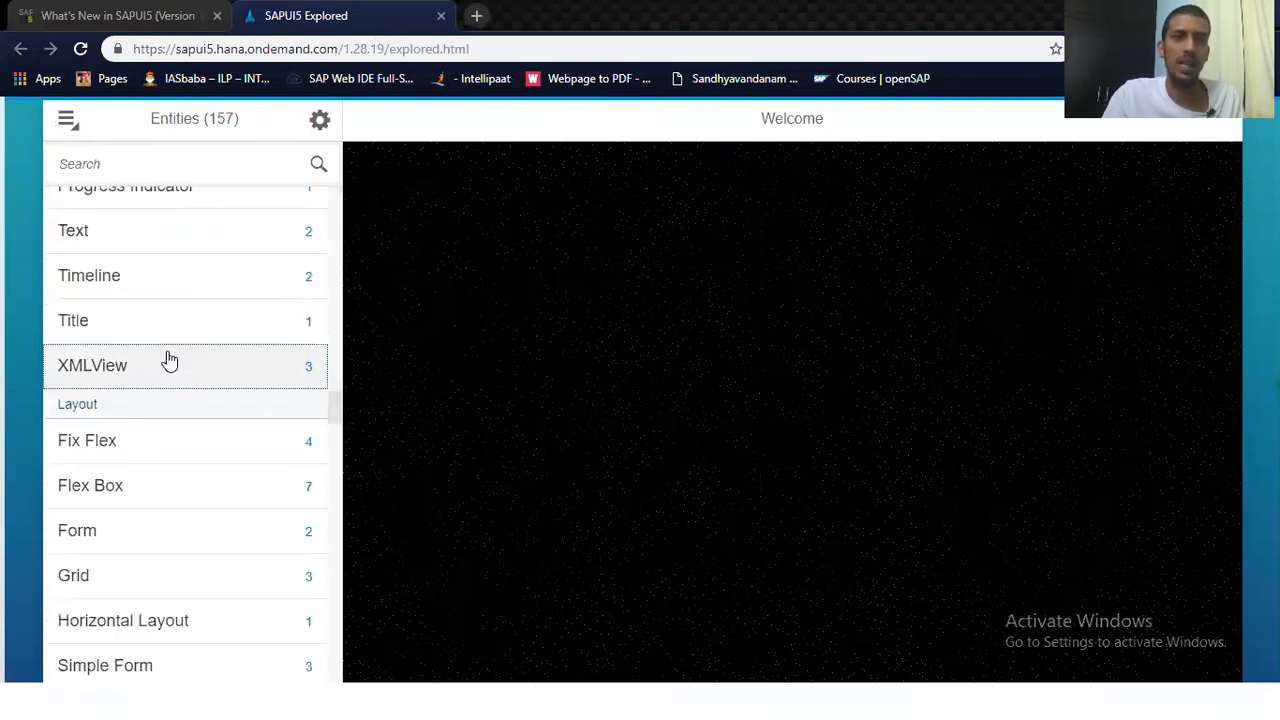
pyautogui.click(92, 364)
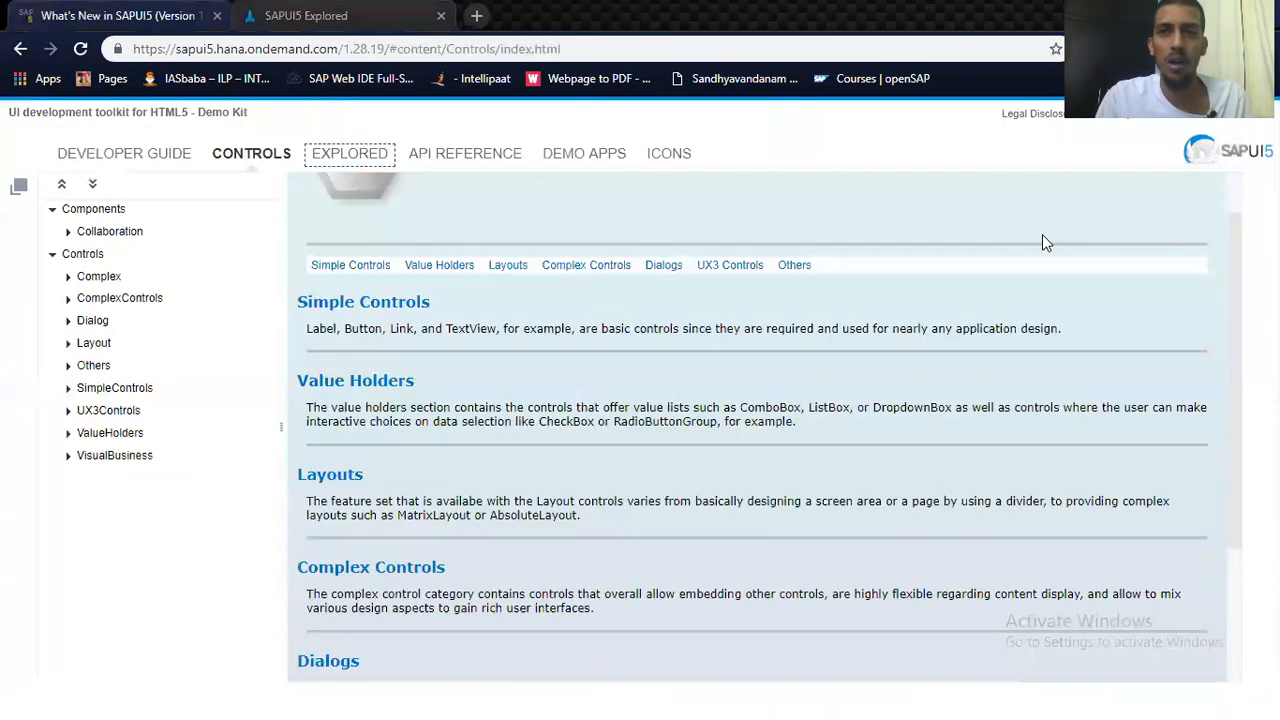
pyautogui.moveTo(1240, 304)
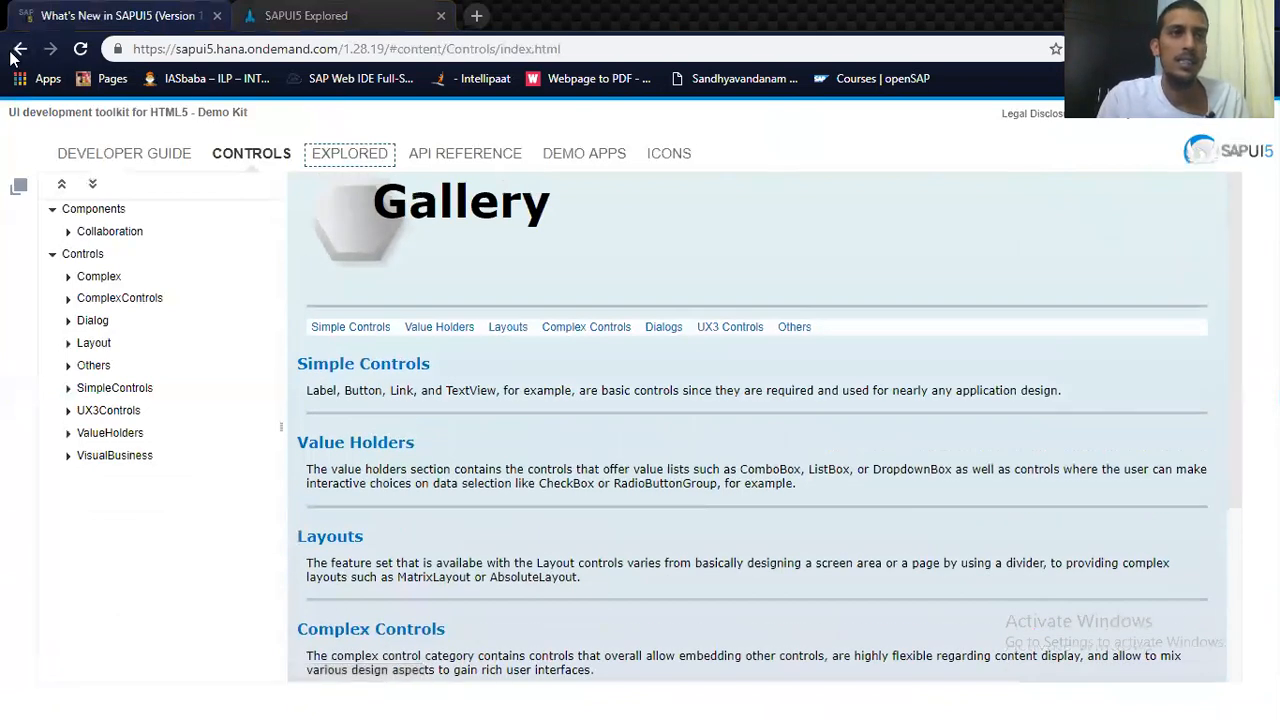
# Step: Step back through history from the 1.28 gallery to the 1.63.0 controls page
pyautogui.click(20, 48)
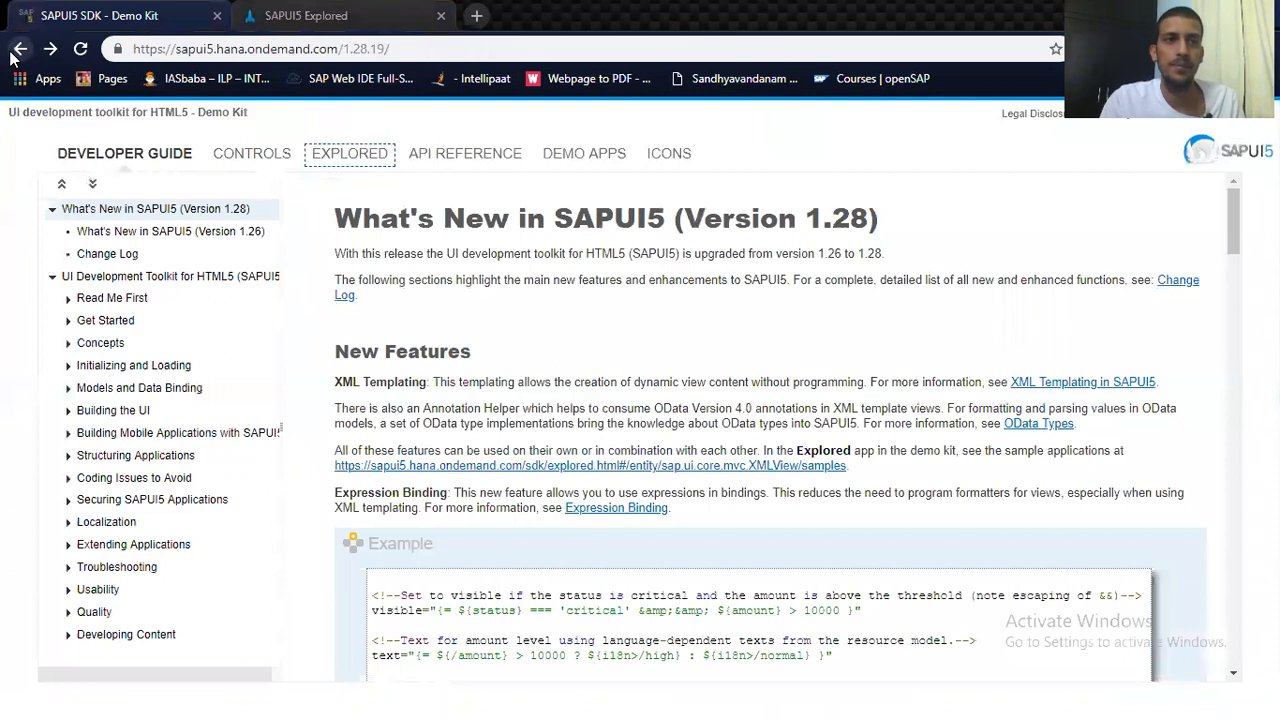
pyautogui.click(20, 48)
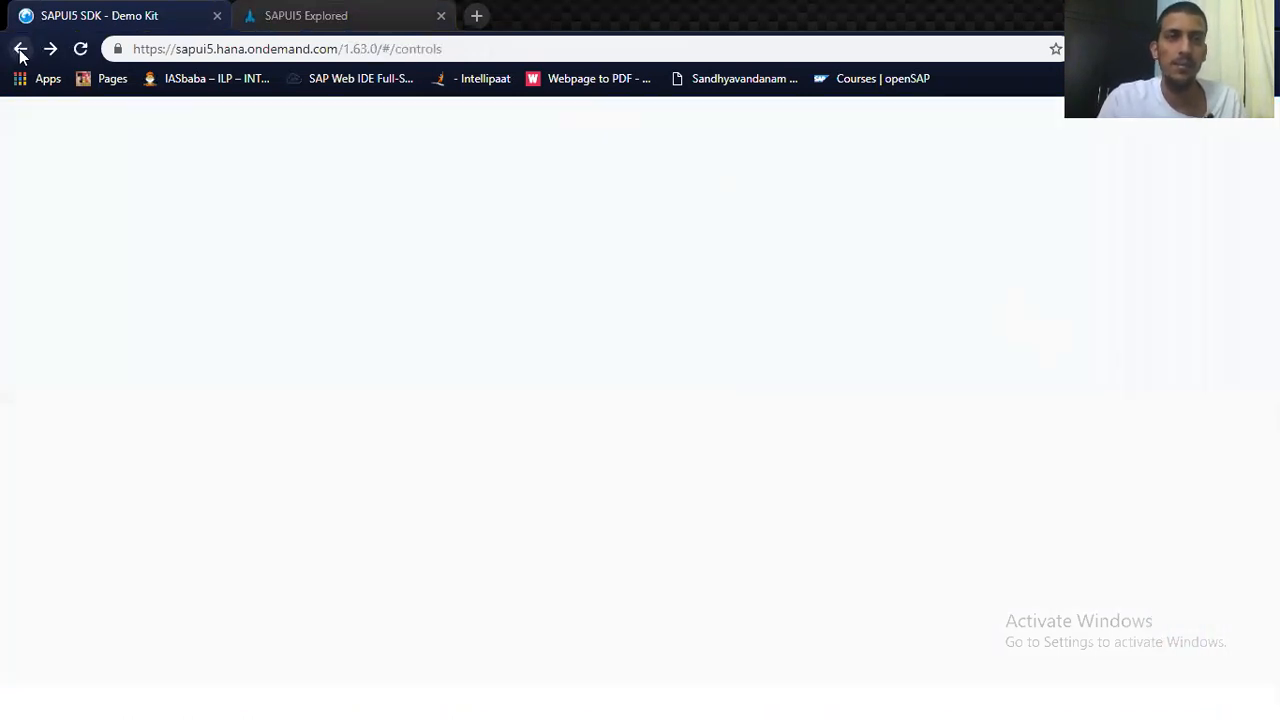
# Step: Reach the 1.63.0 API Reference, collapse sap and view the AggregationUtils namespace
pyautogui.click(20, 48)
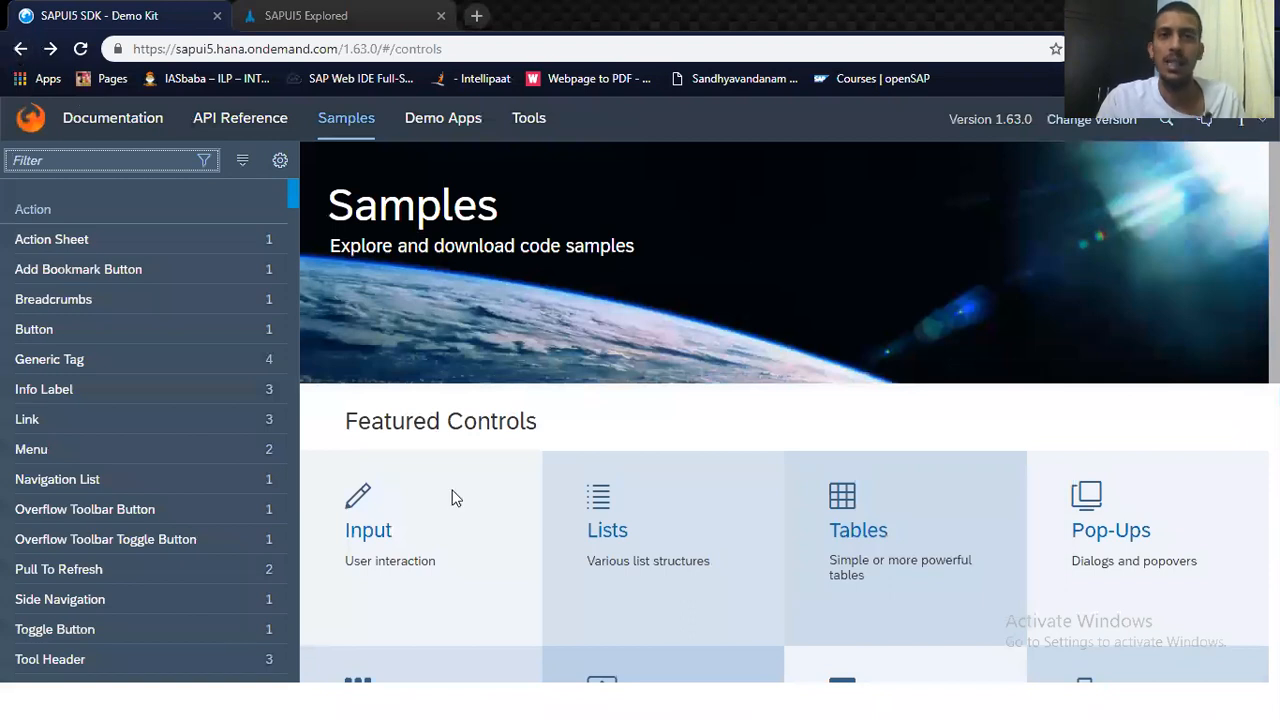
pyautogui.scroll(-3)
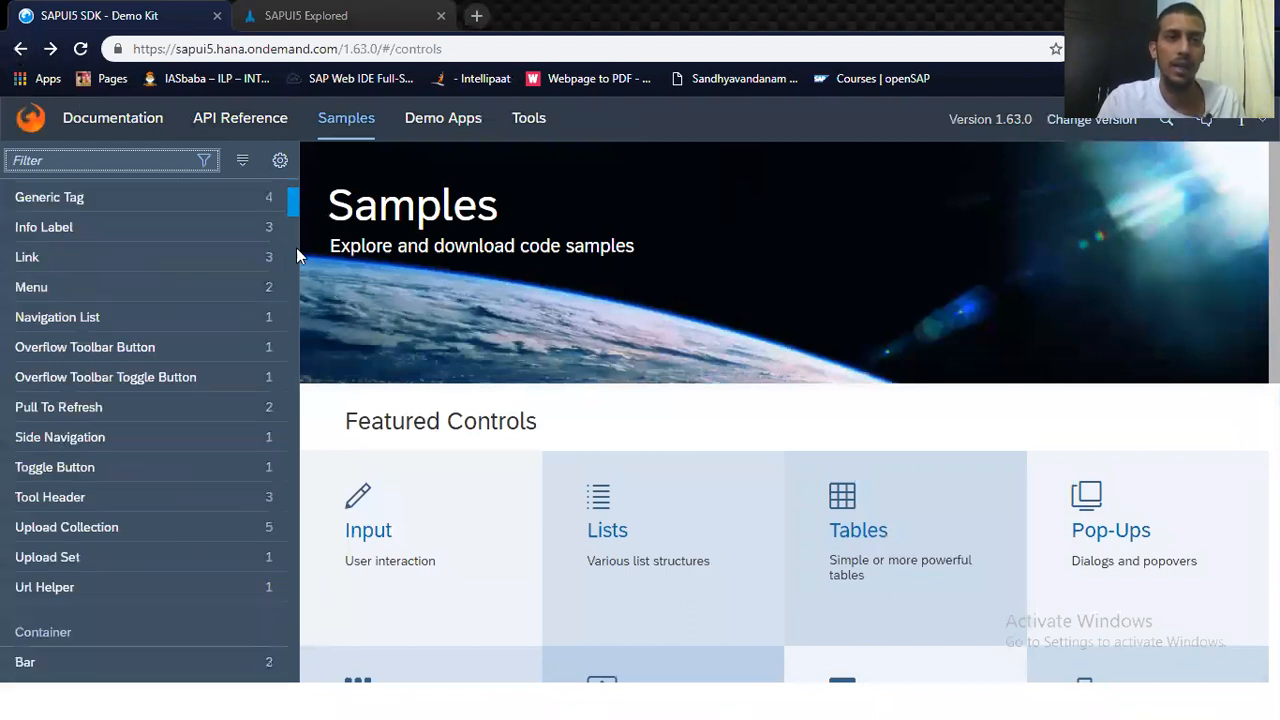
pyautogui.click(240, 118)
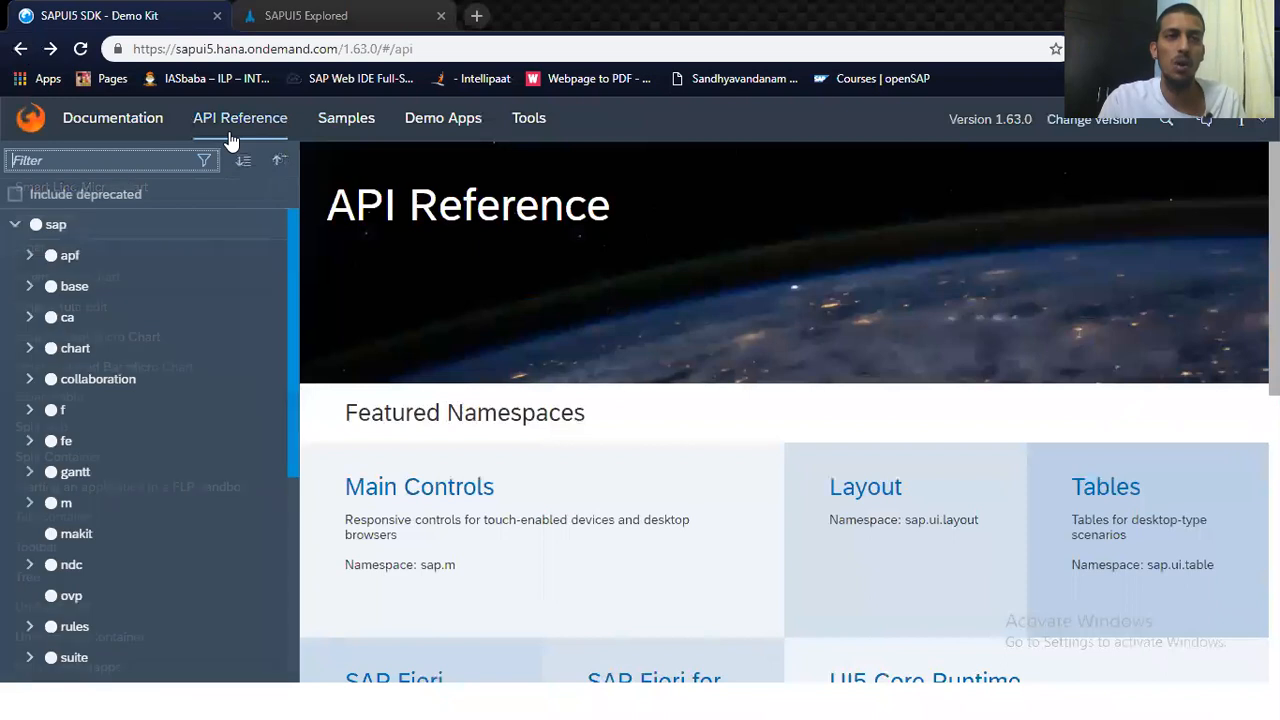
pyautogui.click(16, 224)
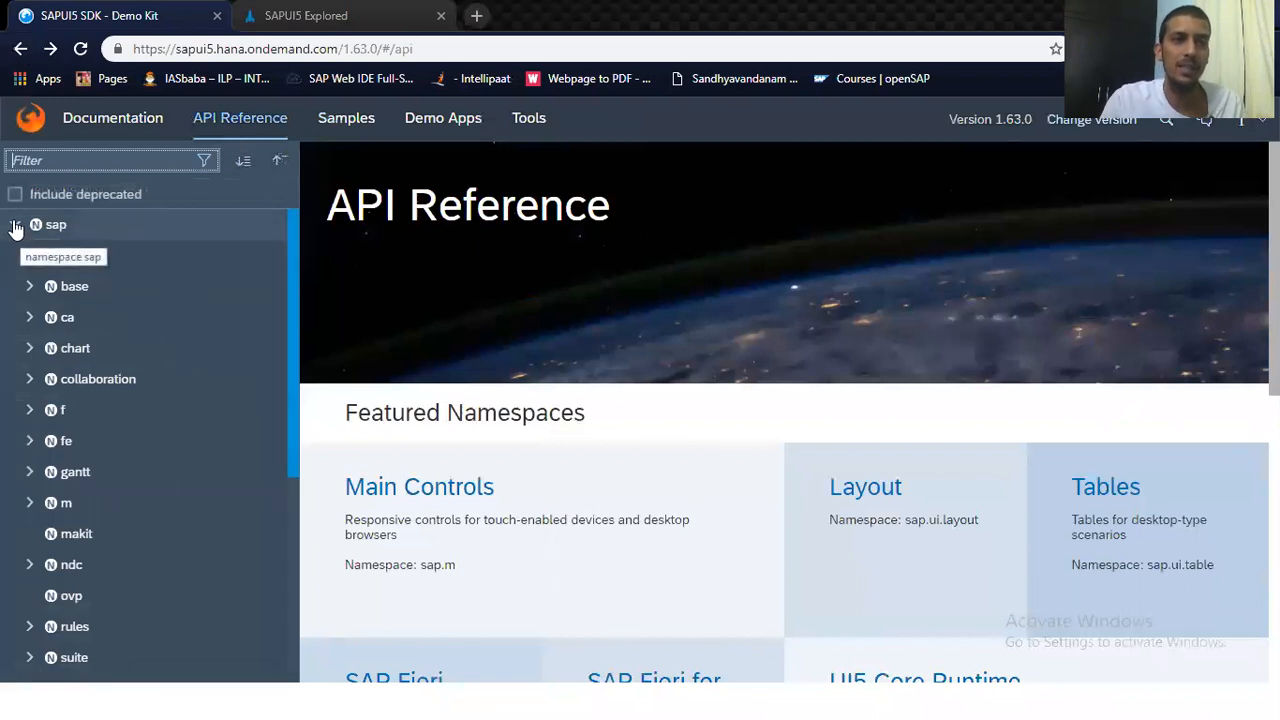
pyautogui.click(14, 224)
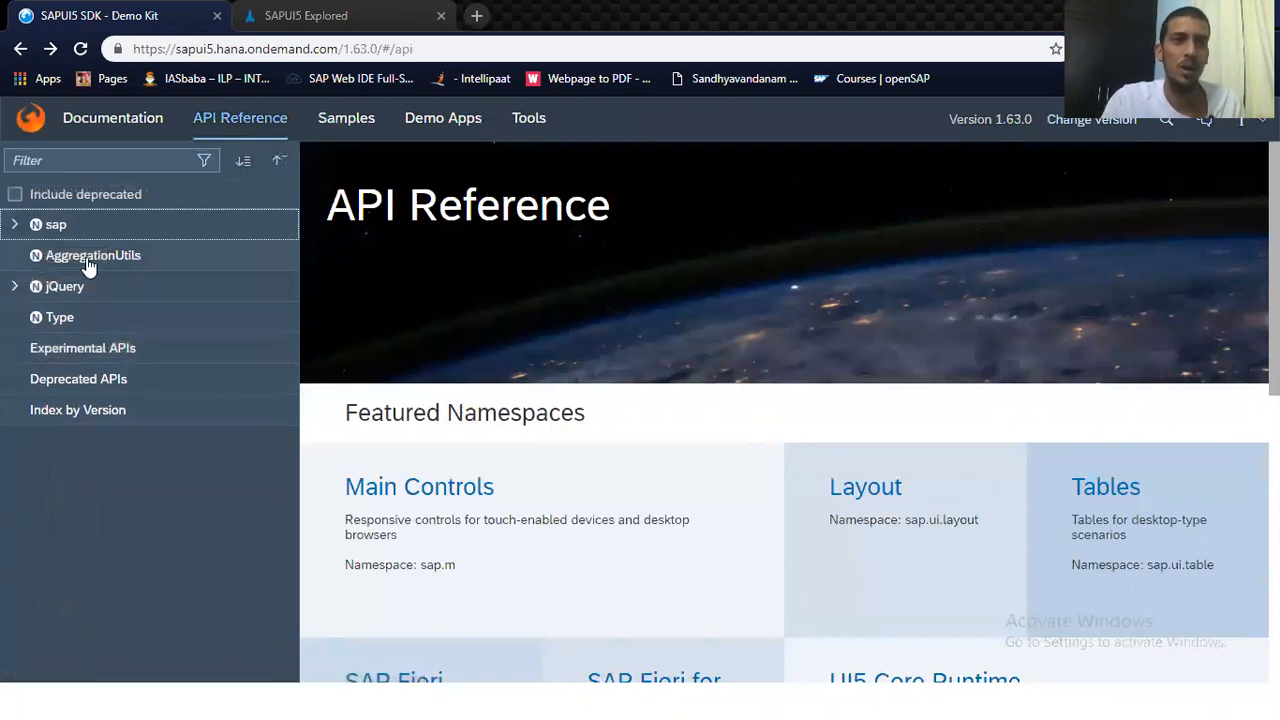
pyautogui.click(92, 256)
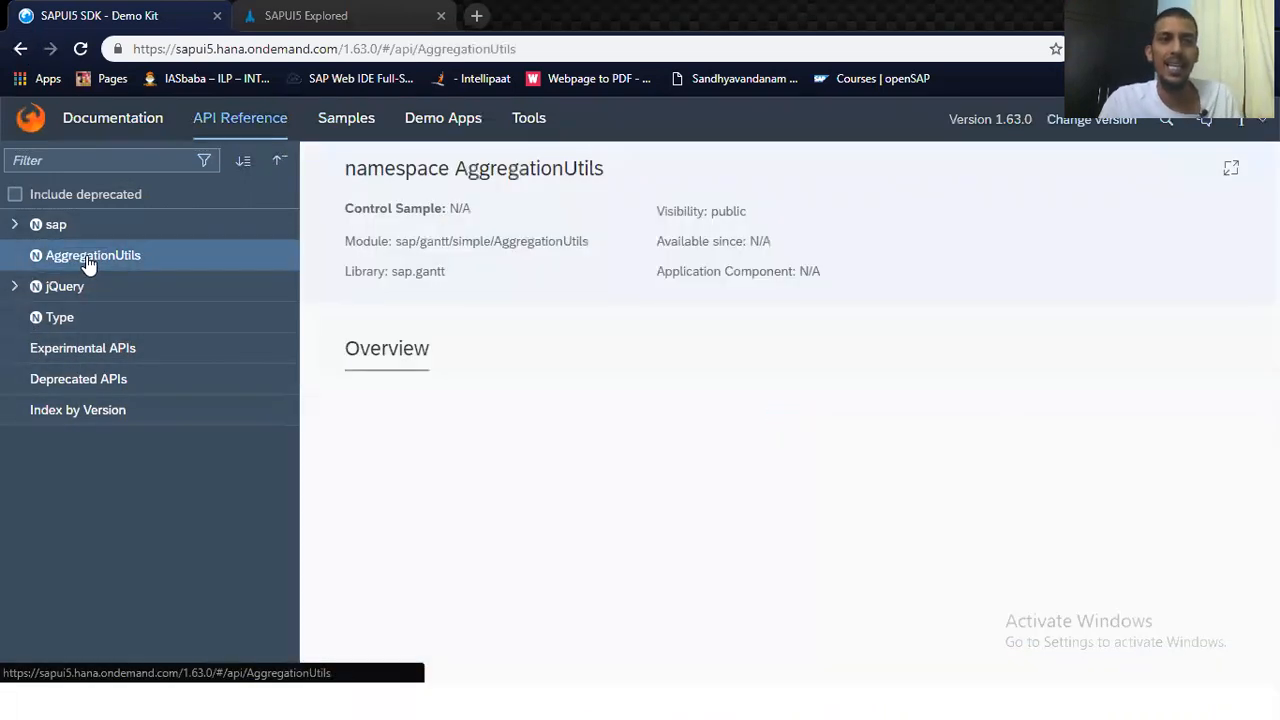
# Step: Expand the jQuery namespace and view the jQuery.Event class documentation
pyautogui.click(16, 286)
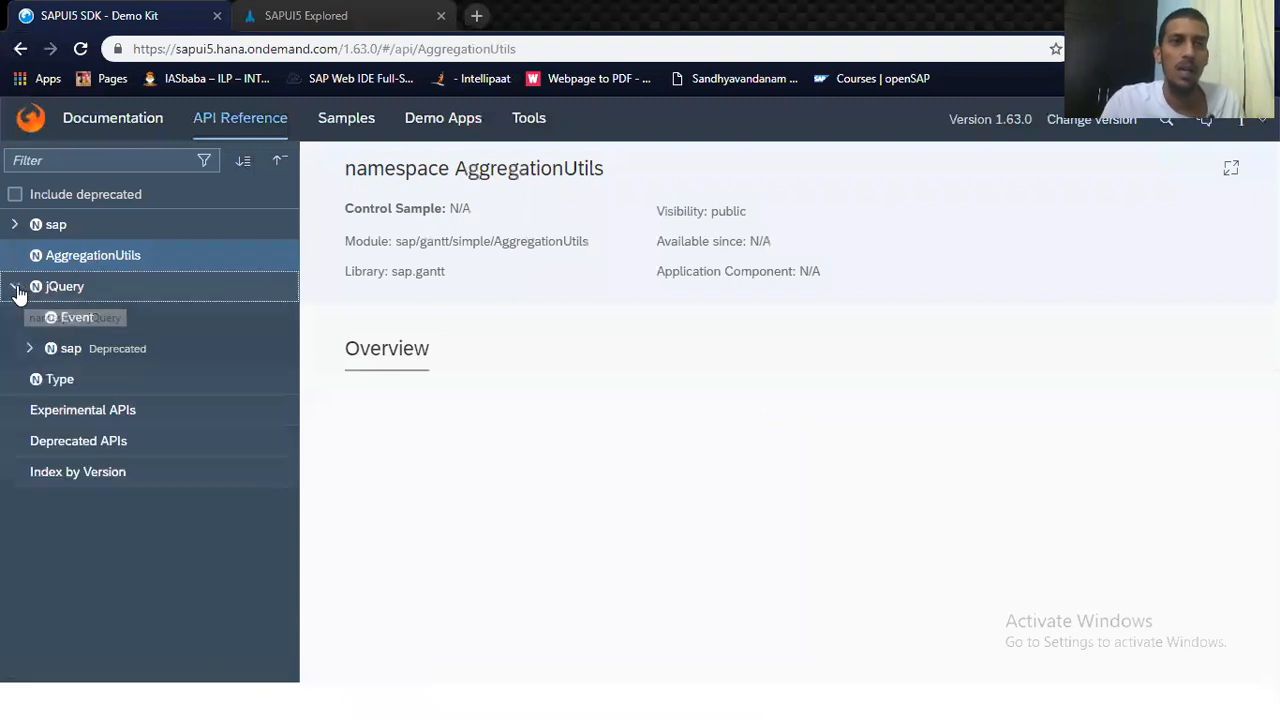
pyautogui.click(76, 316)
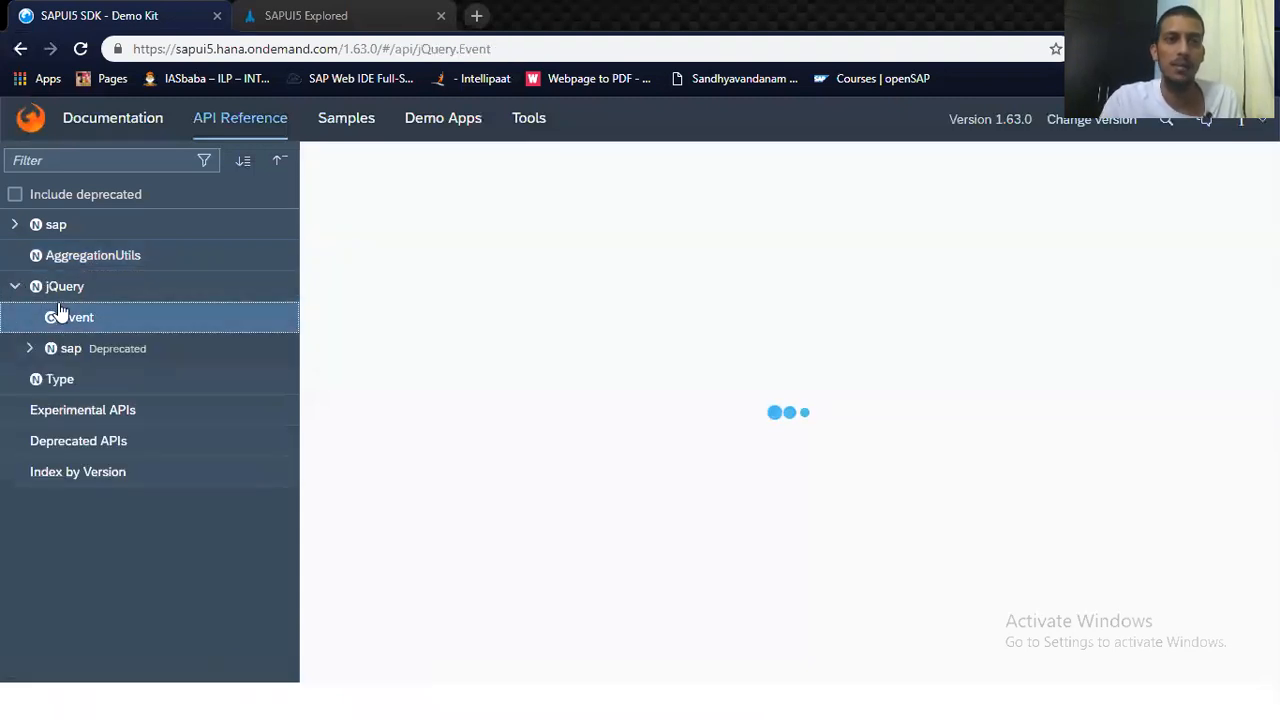
pyautogui.click(76, 316)
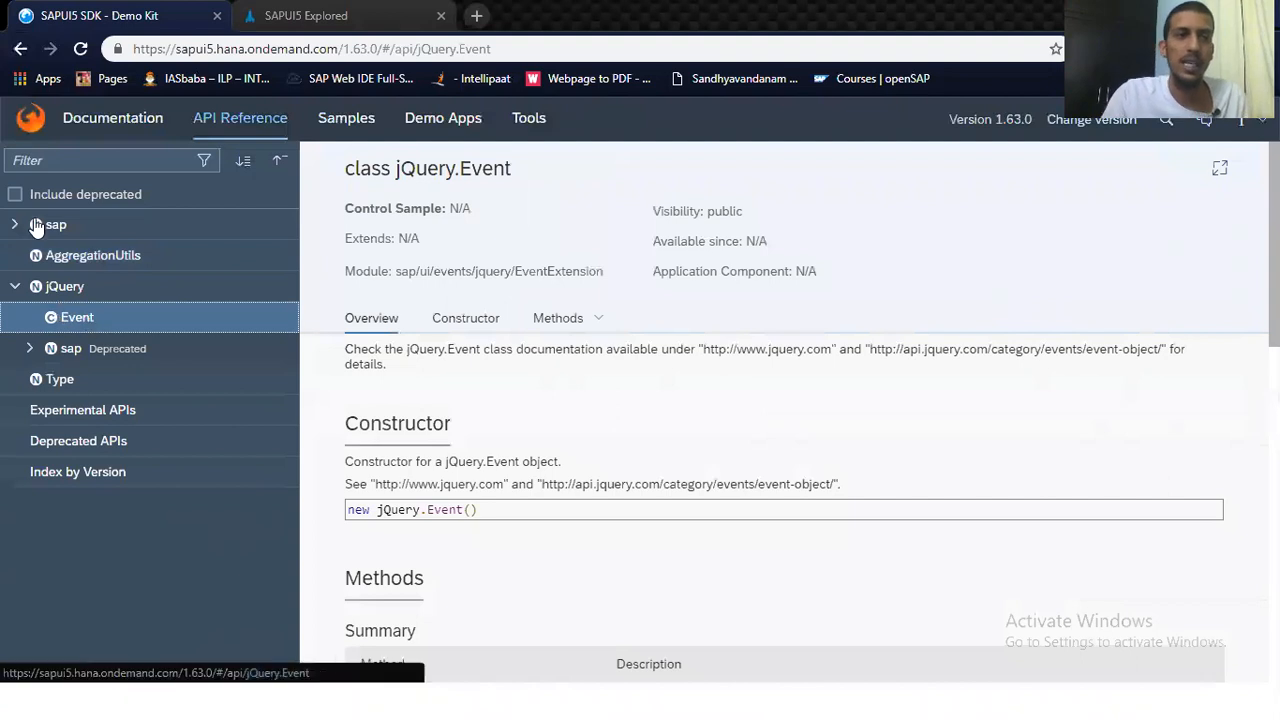
# Step: Expand sap and sap.m in the API tree and scroll through the sap.m class list
pyautogui.click(16, 224)
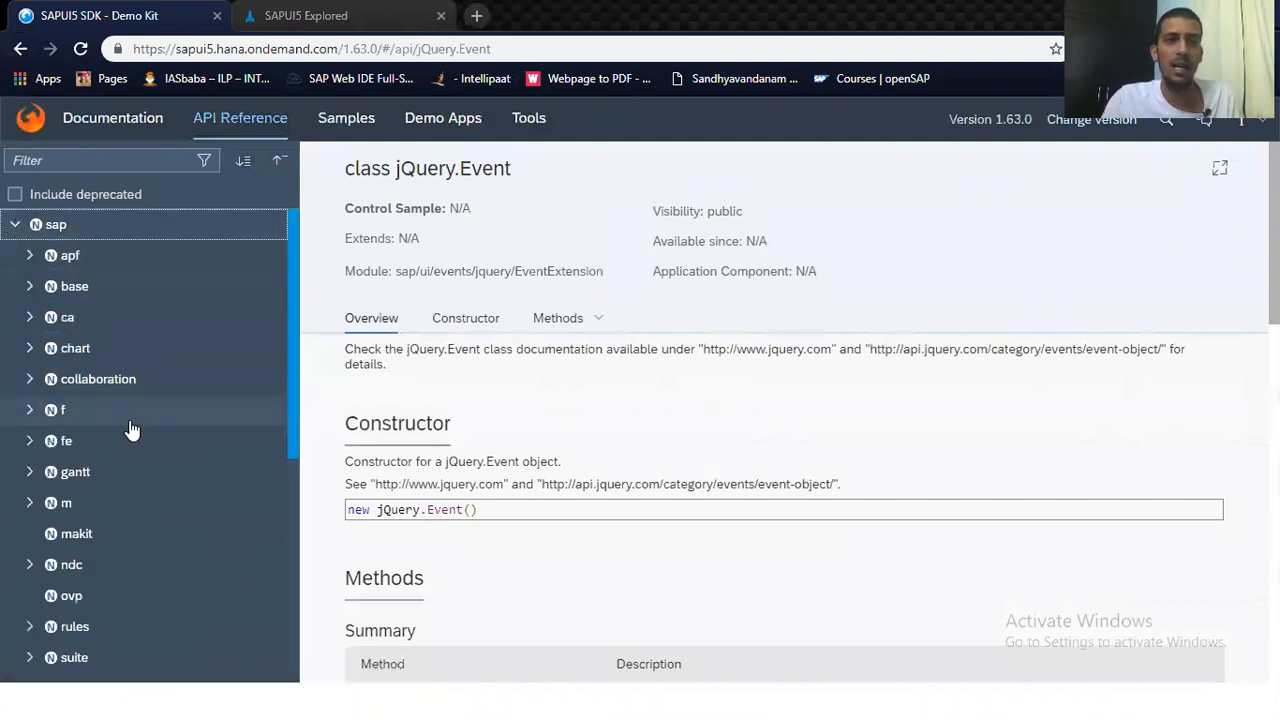
pyautogui.scroll(-3)
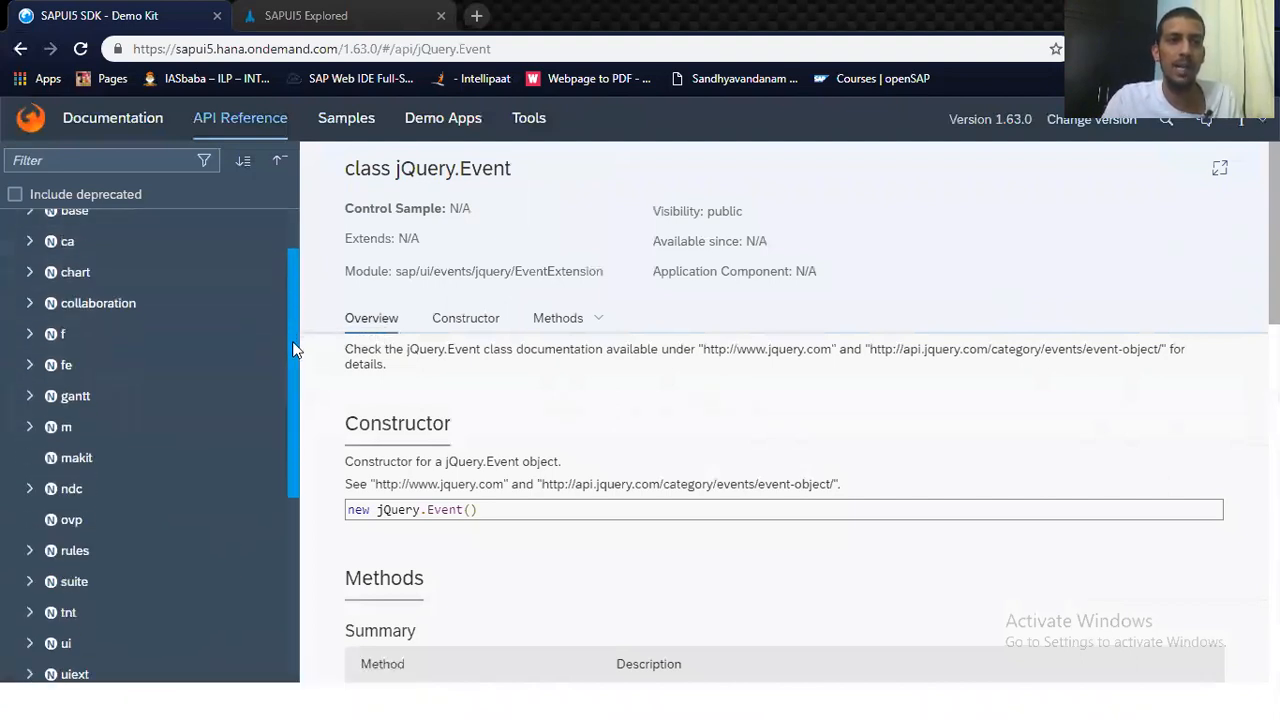
pyautogui.click(66, 428)
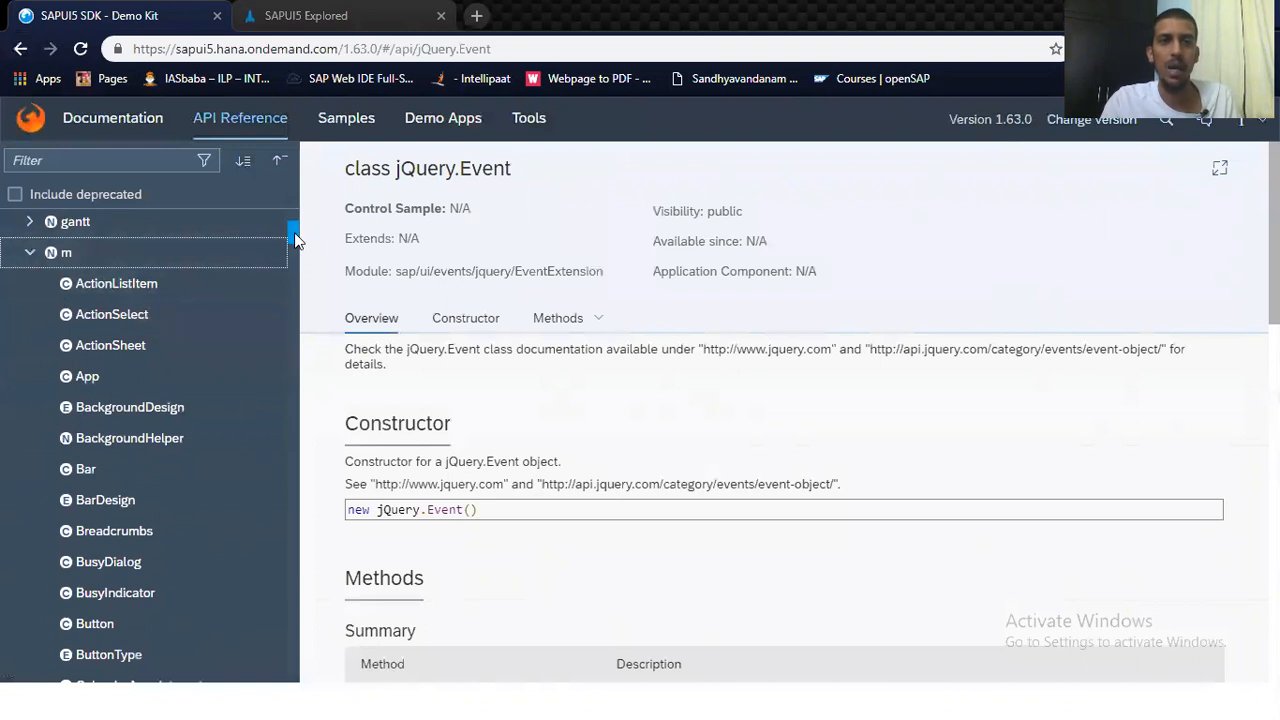
pyautogui.scroll(-3)
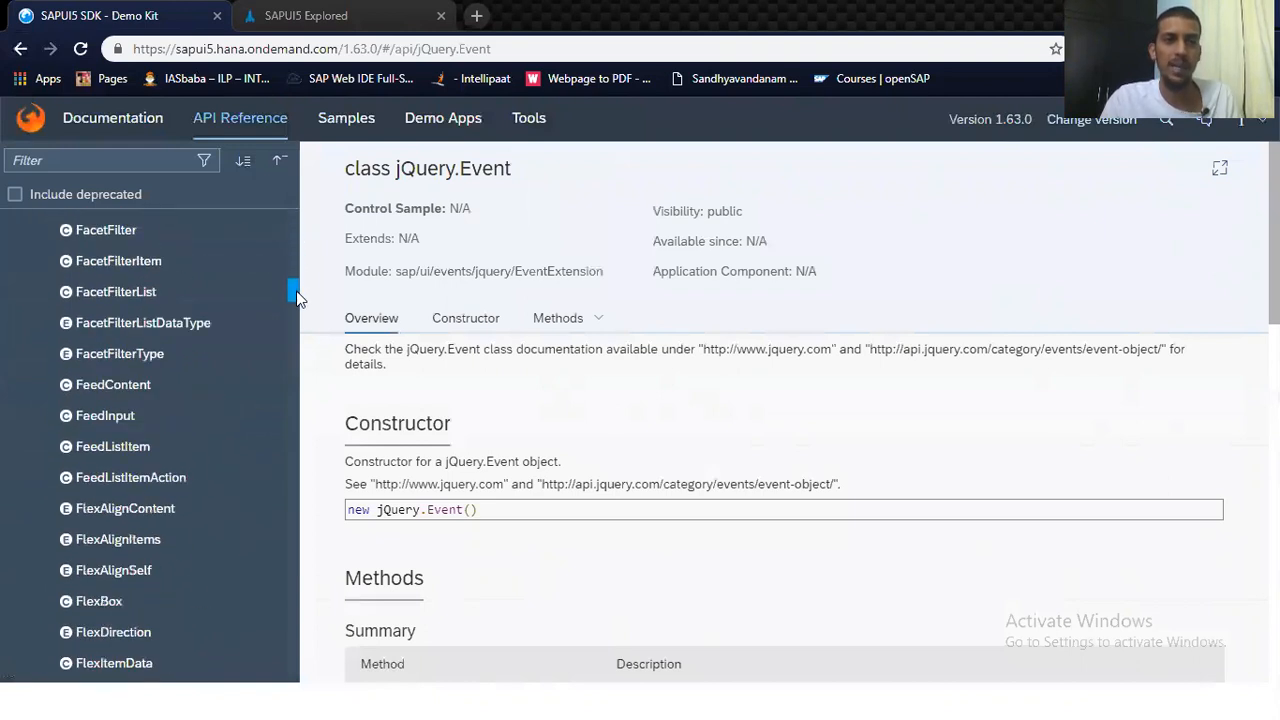
pyautogui.scroll(-3)
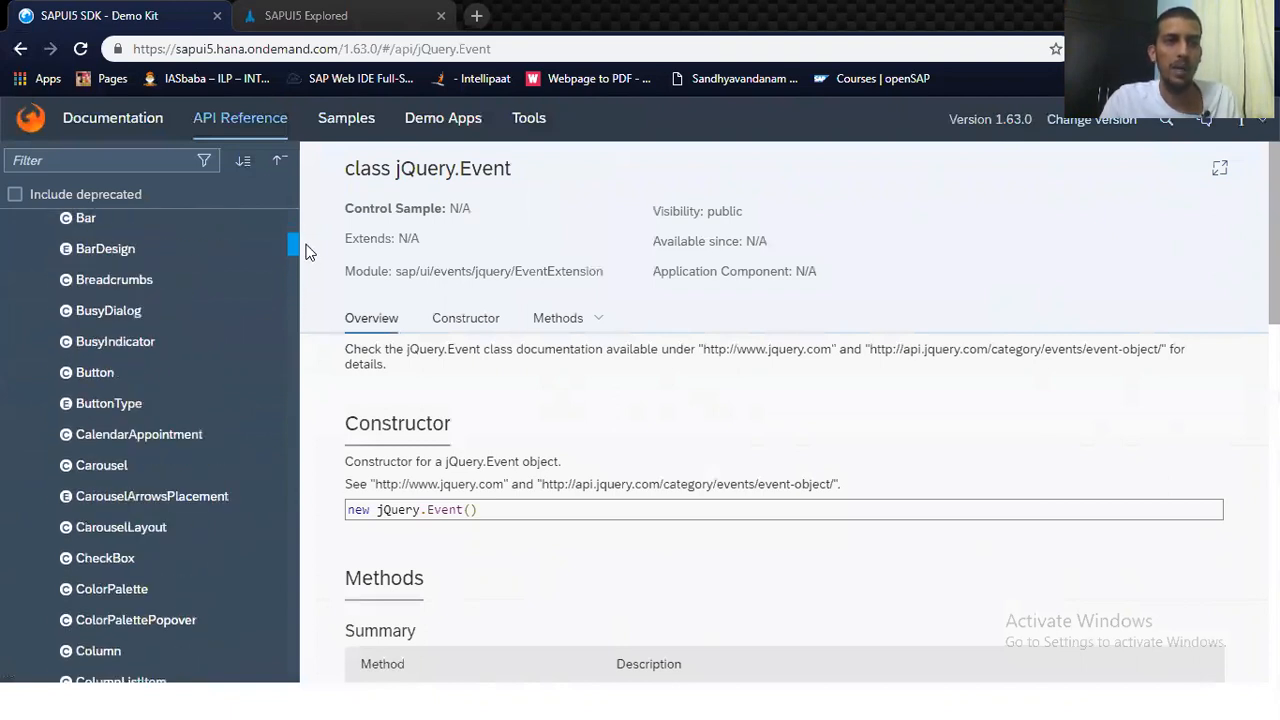
pyautogui.scroll(3)
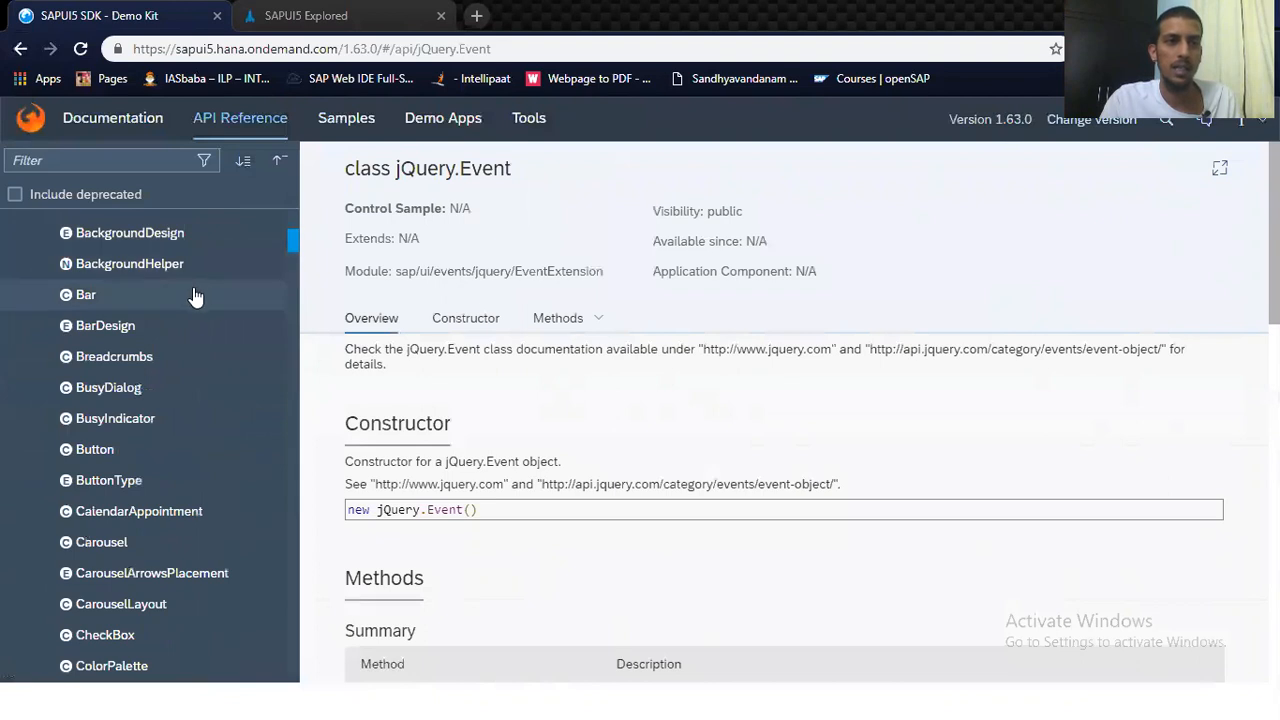
pyautogui.moveTo(94, 448)
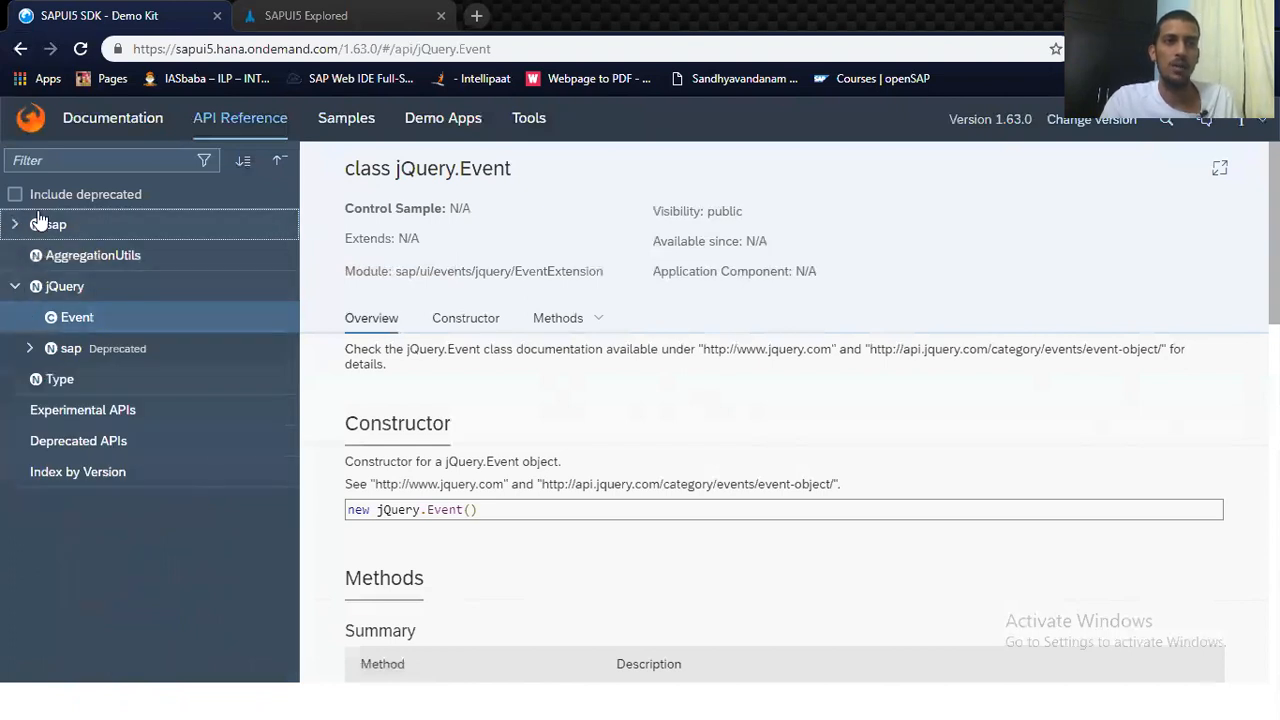
# Step: Re-expand sap and scroll its sub-namespaces down to viz
pyautogui.click(56, 224)
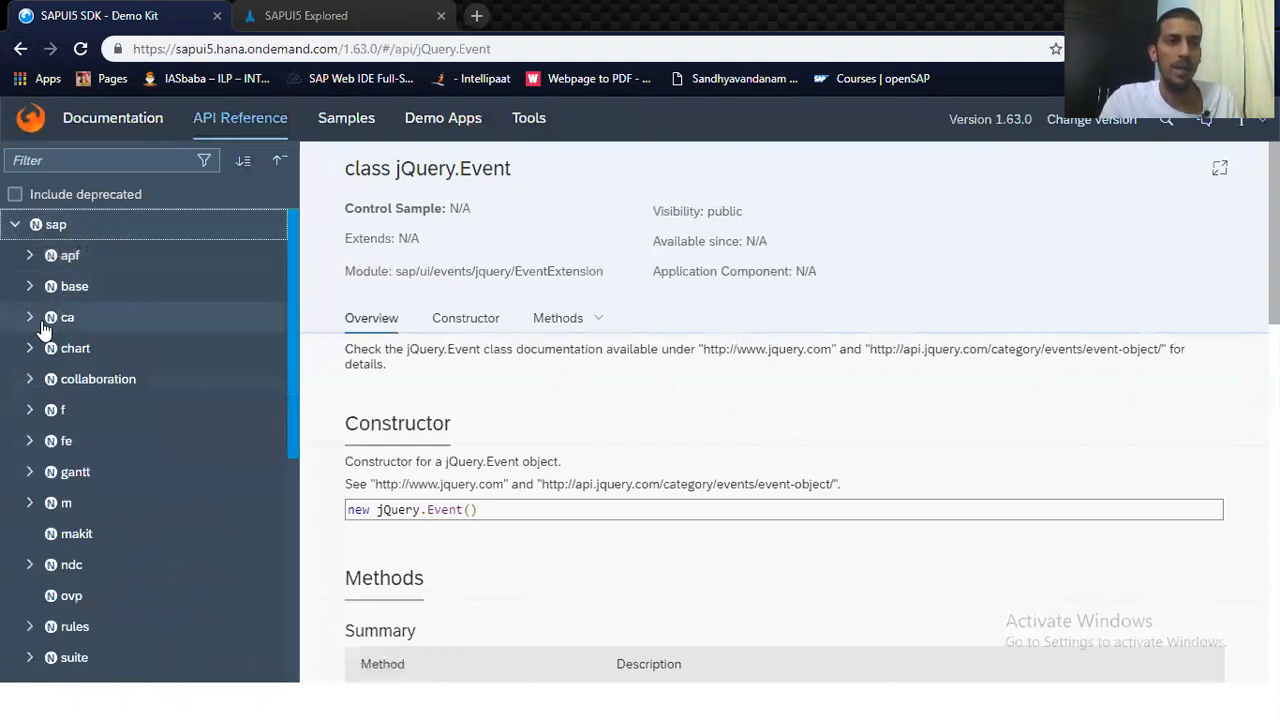
pyautogui.moveTo(90, 270)
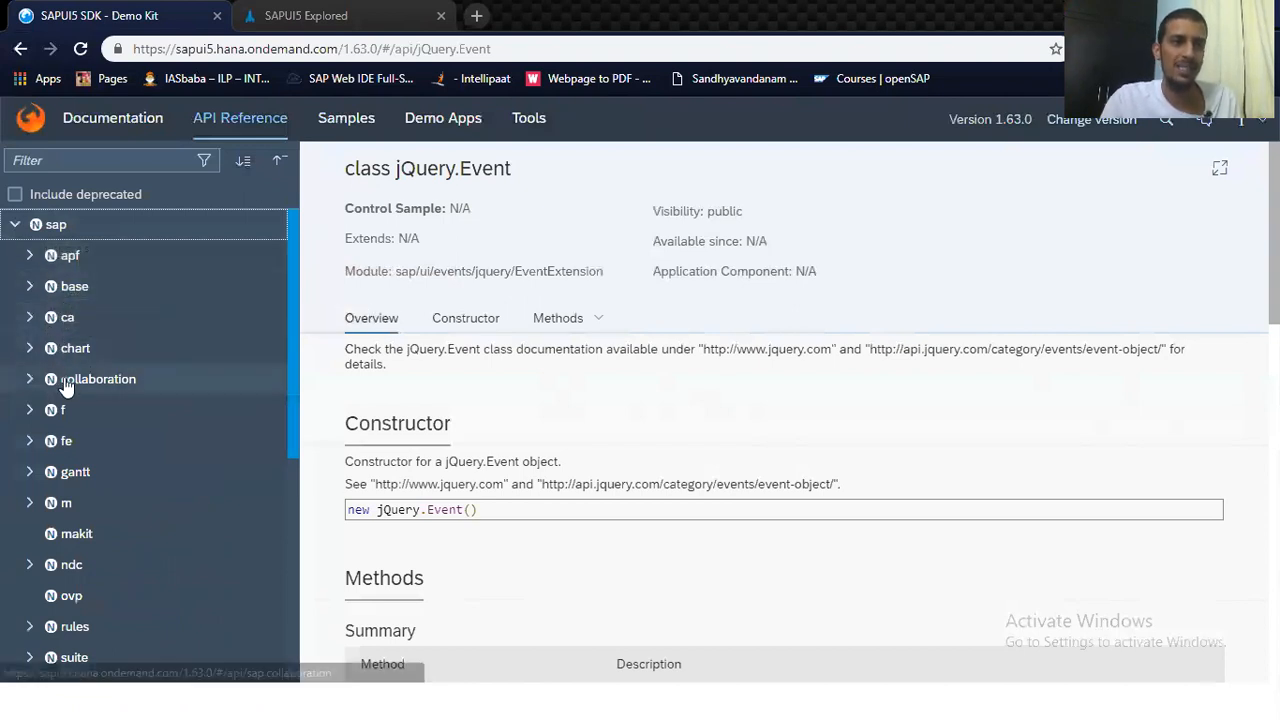
pyautogui.scroll(-3)
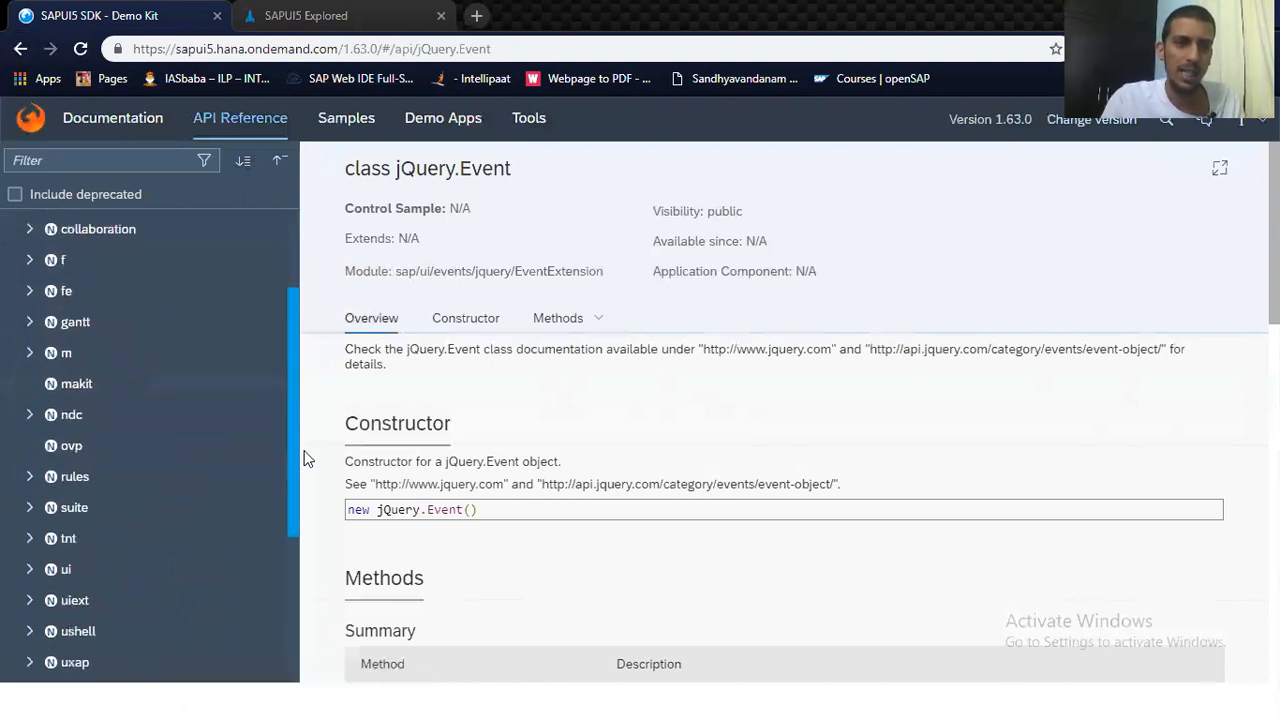
pyautogui.scroll(-3)
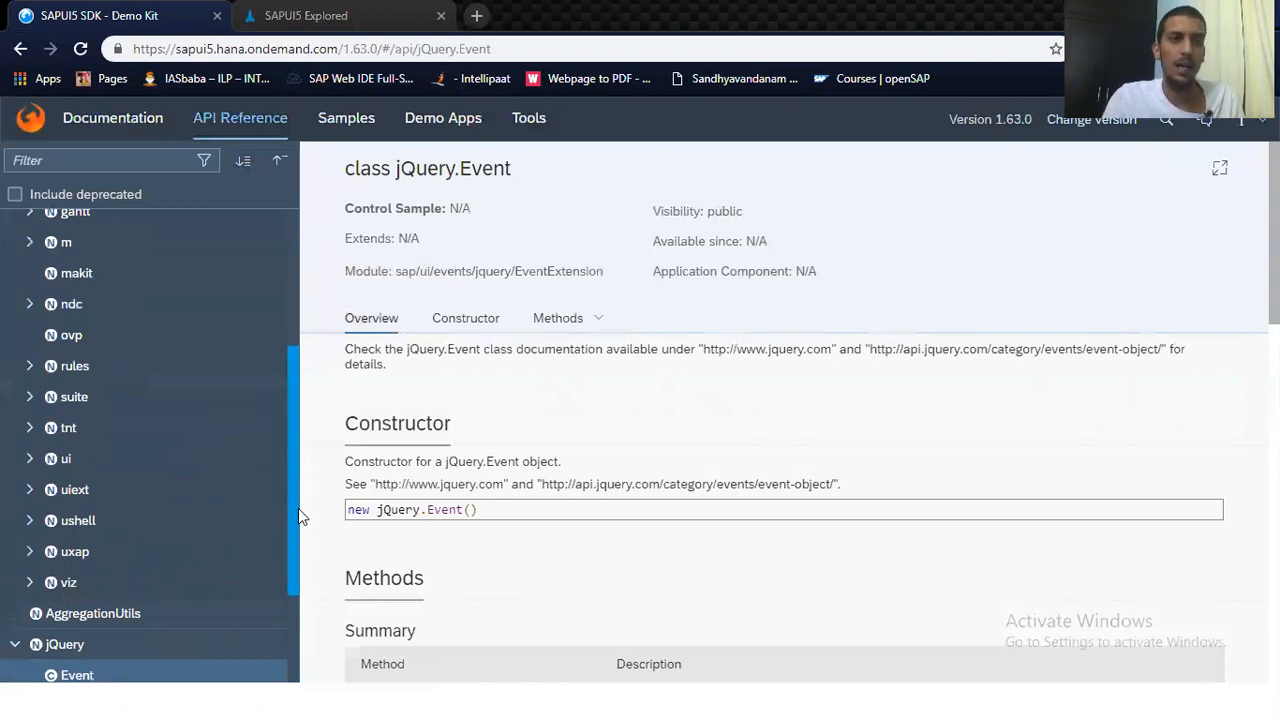
pyautogui.moveTo(796, 152)
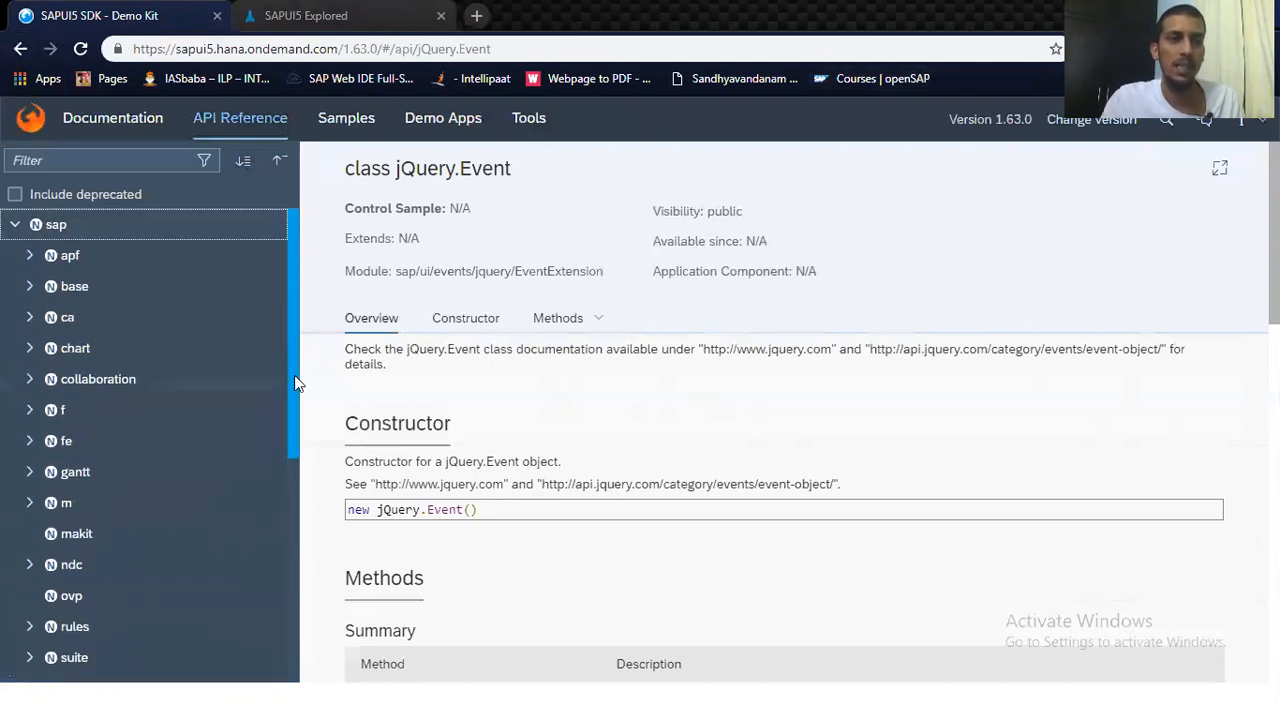
pyautogui.scroll(-3)
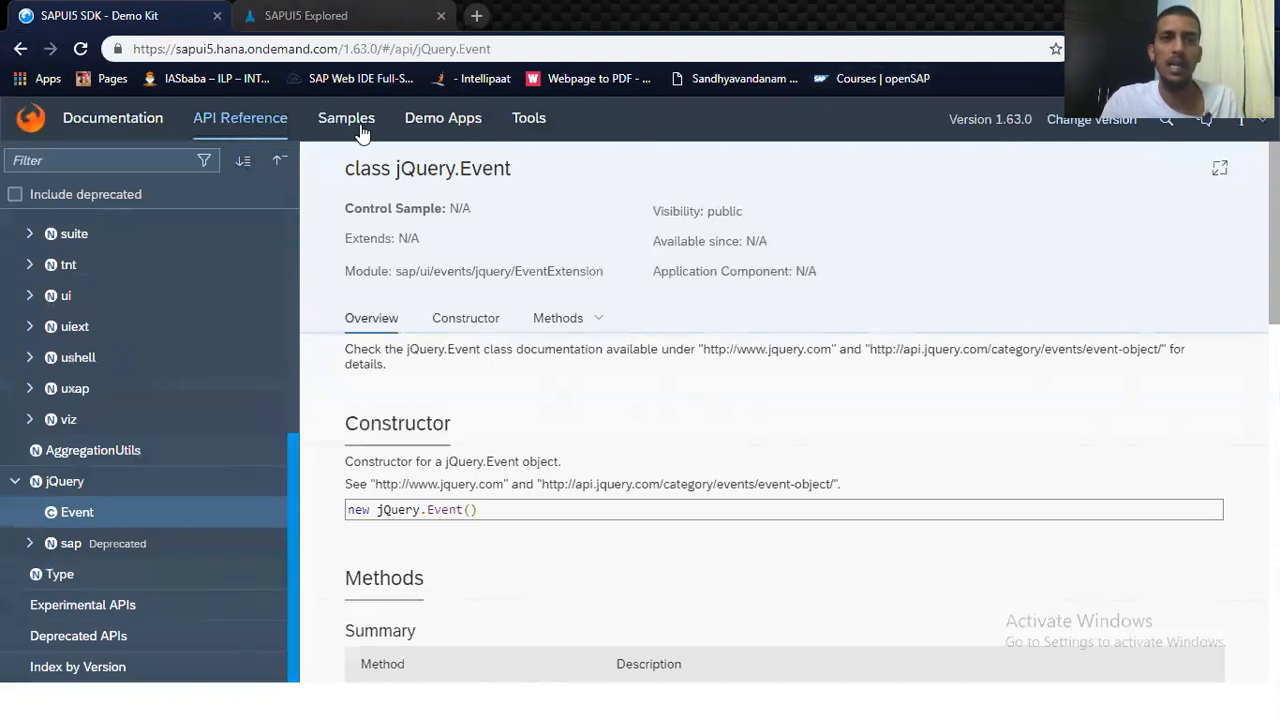
pyautogui.click(346, 118)
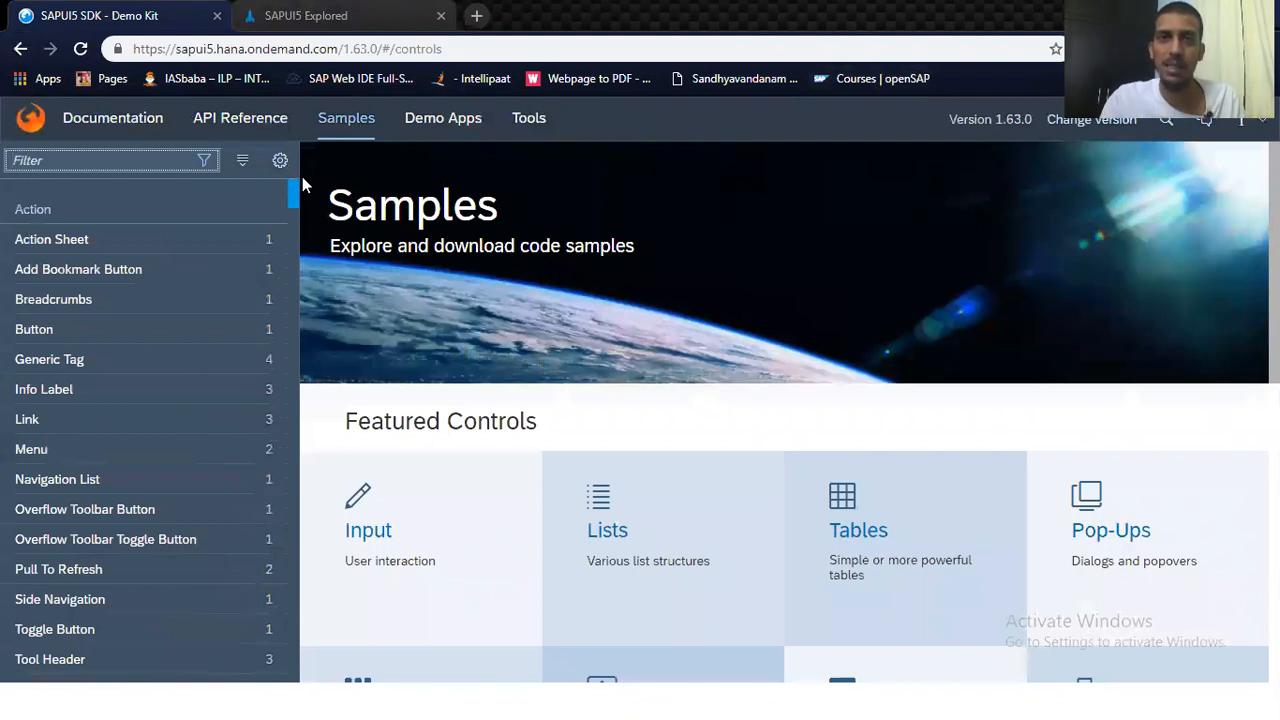
pyautogui.moveTo(304, 228)
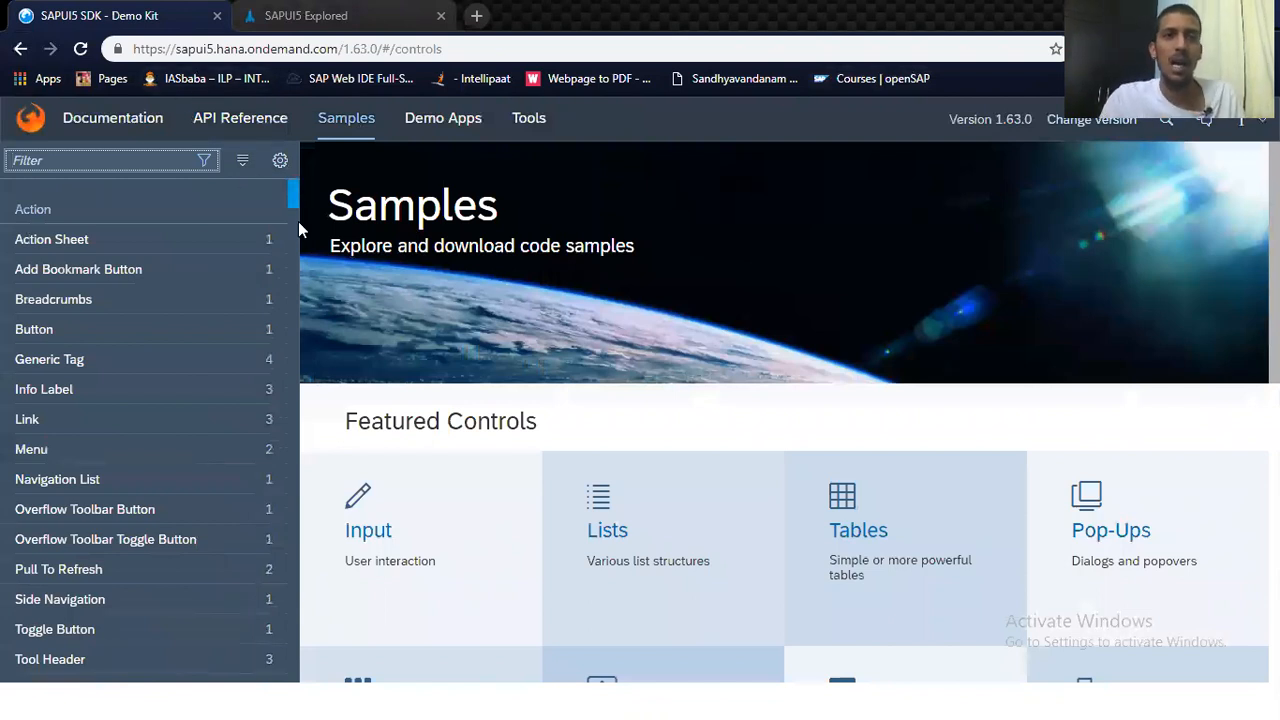
pyautogui.scroll(-3)
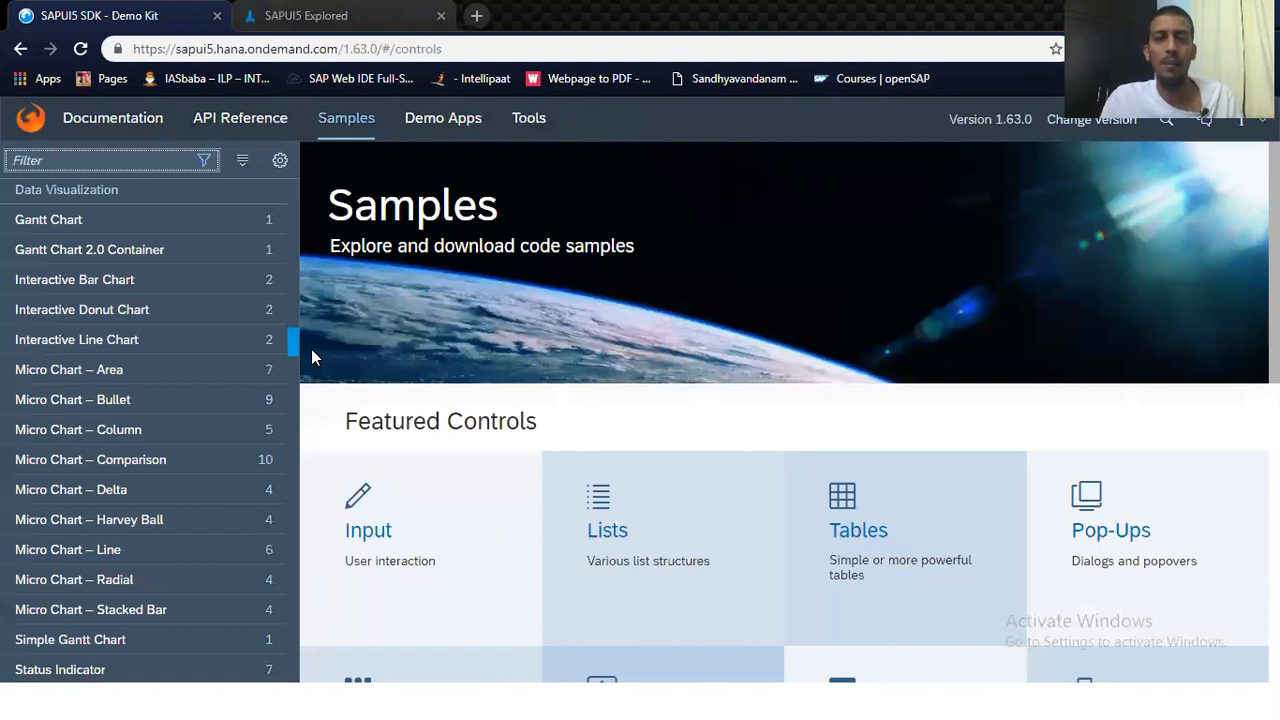
pyautogui.moveTo(336, 360)
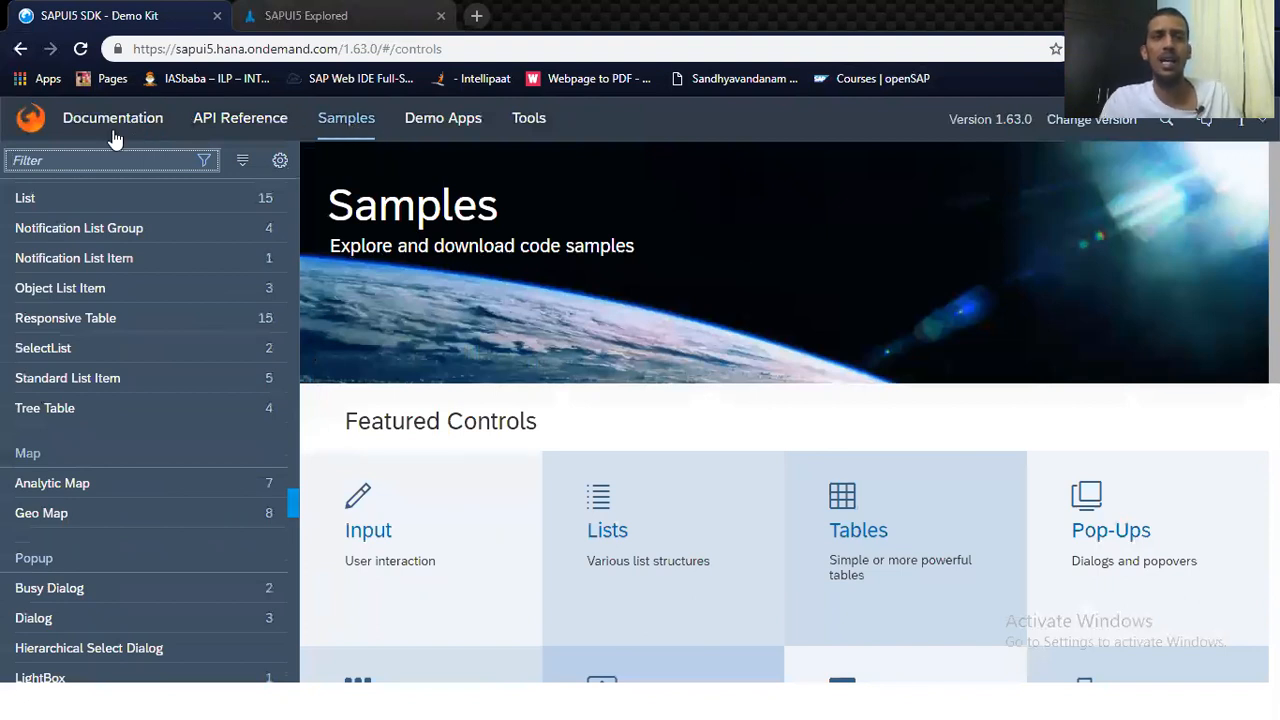
pyautogui.moveTo(556, 136)
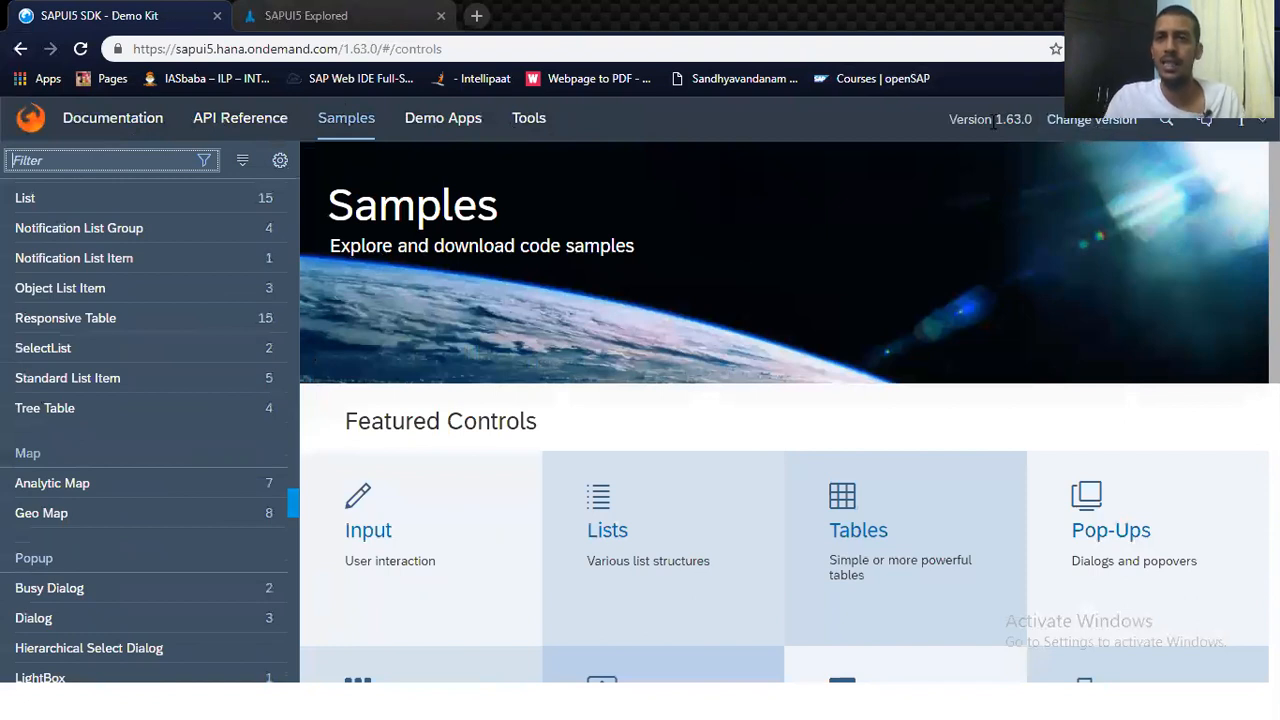
pyautogui.doubleClick(984, 120)
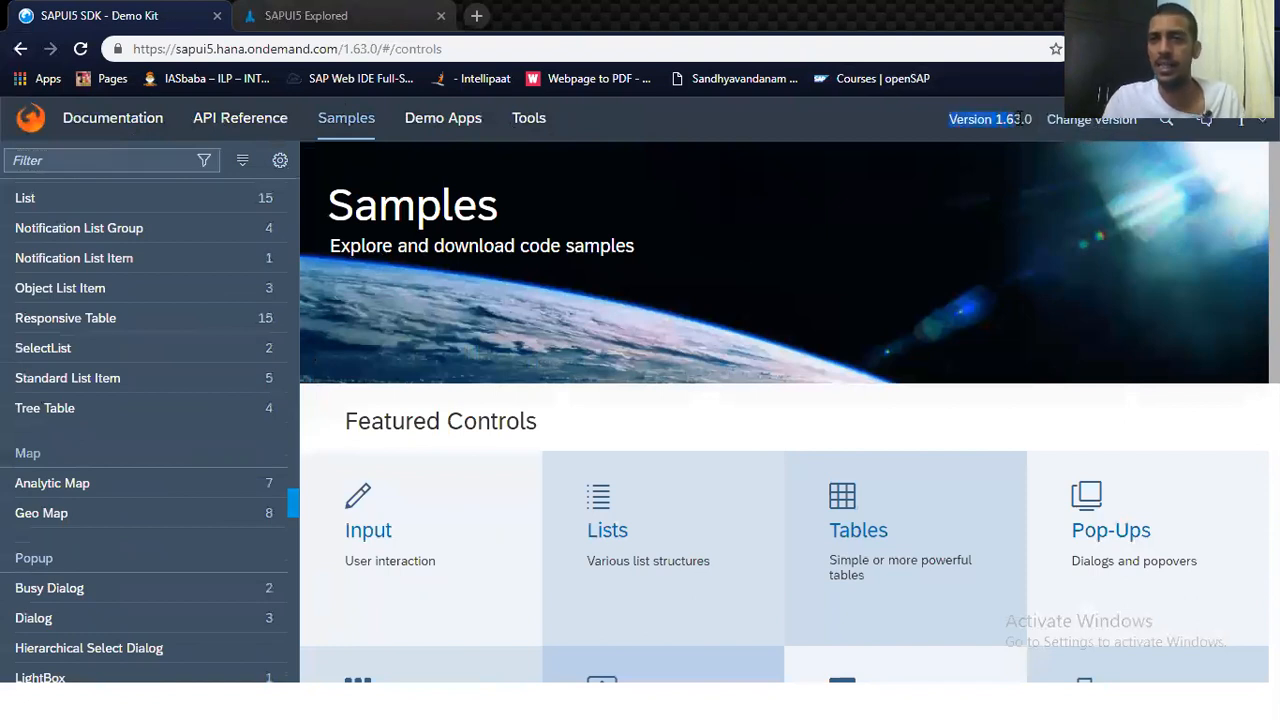
pyautogui.moveTo(1092, 120)
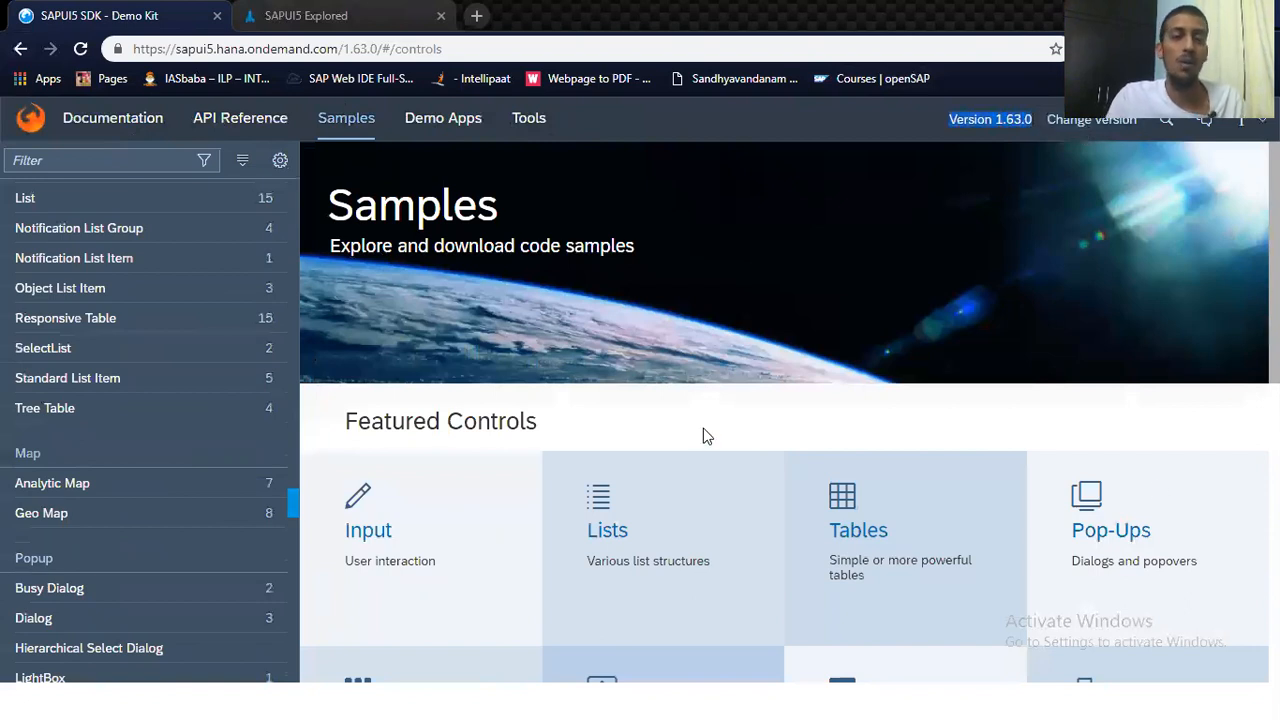
pyautogui.scroll(-3)
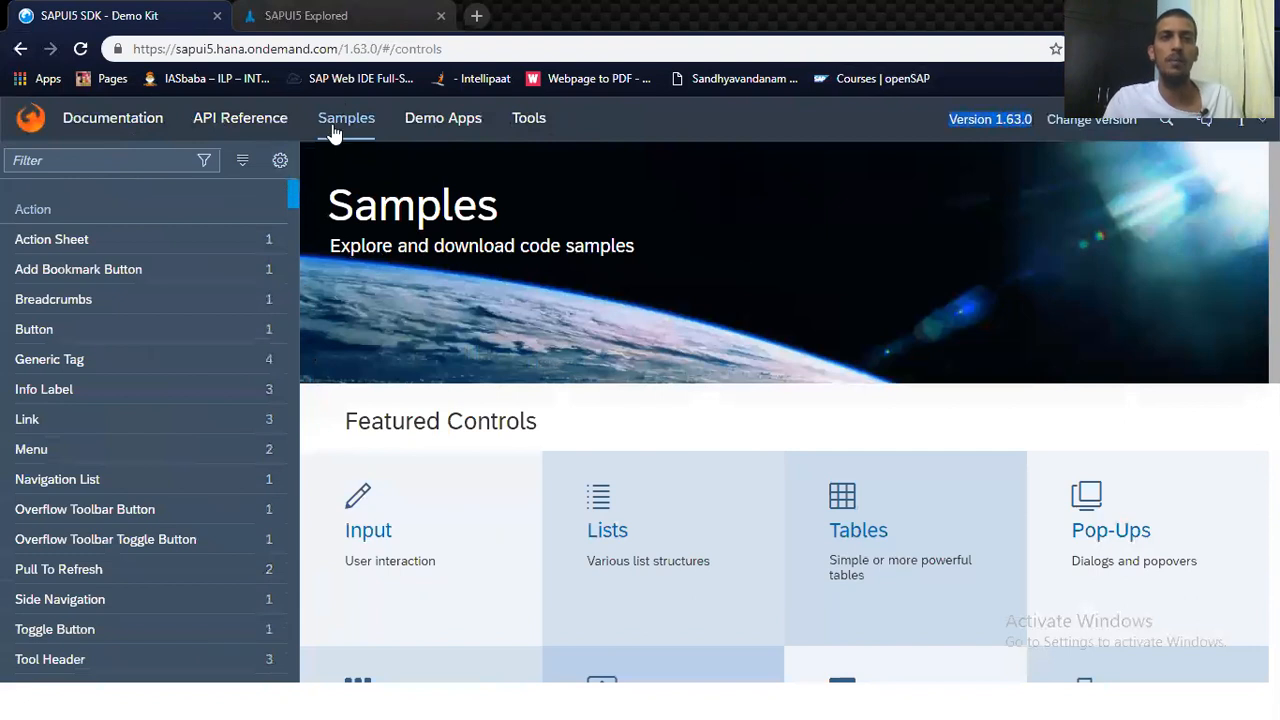
pyautogui.click(240, 118)
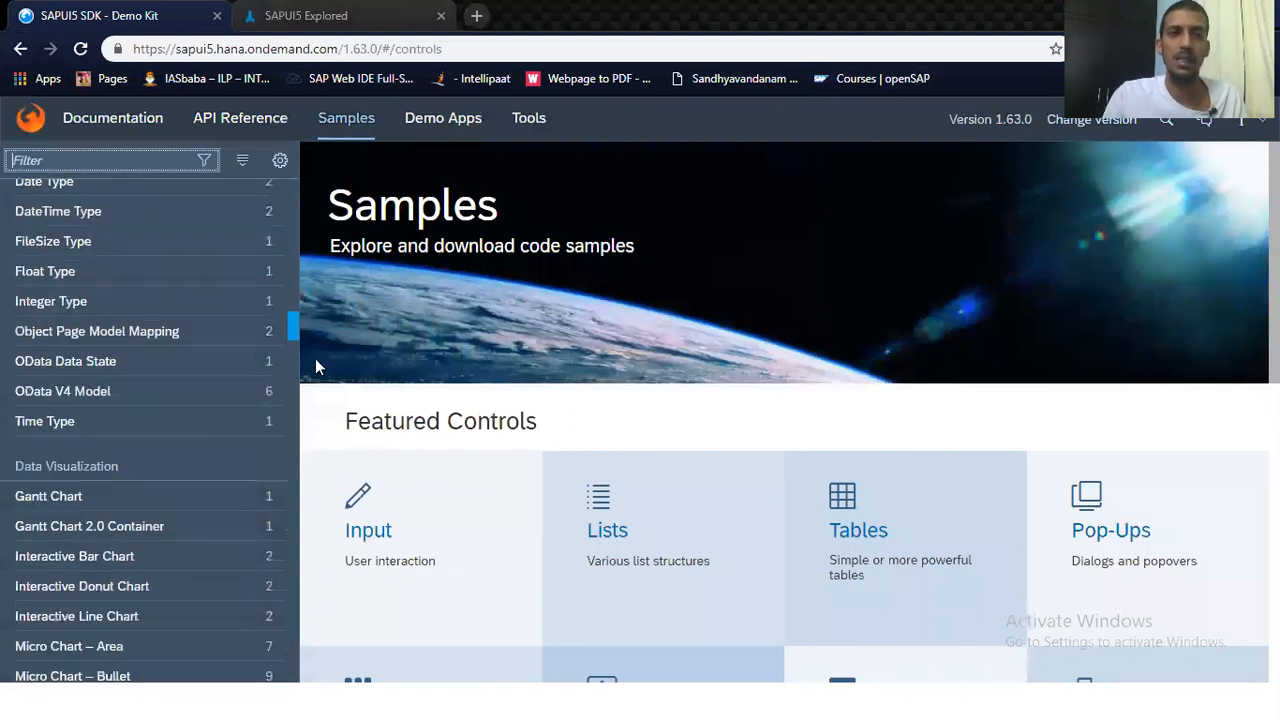
pyautogui.scroll(-3)
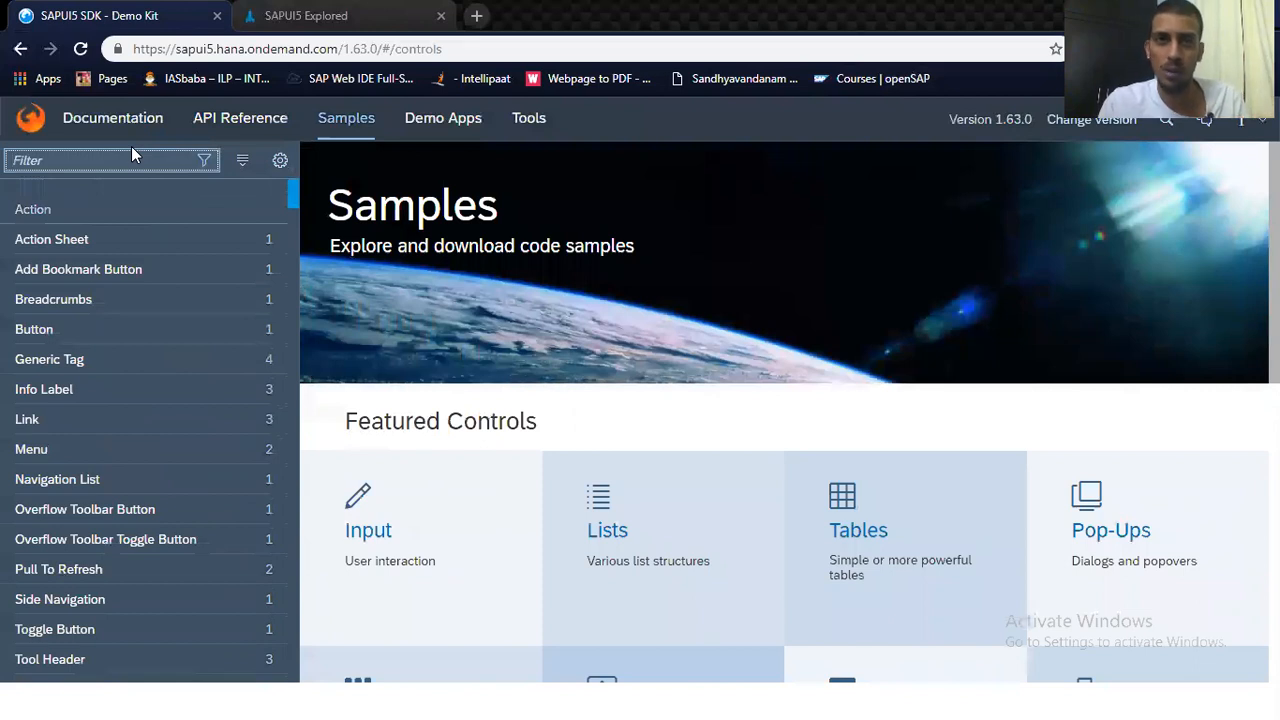
pyautogui.scroll(-3)
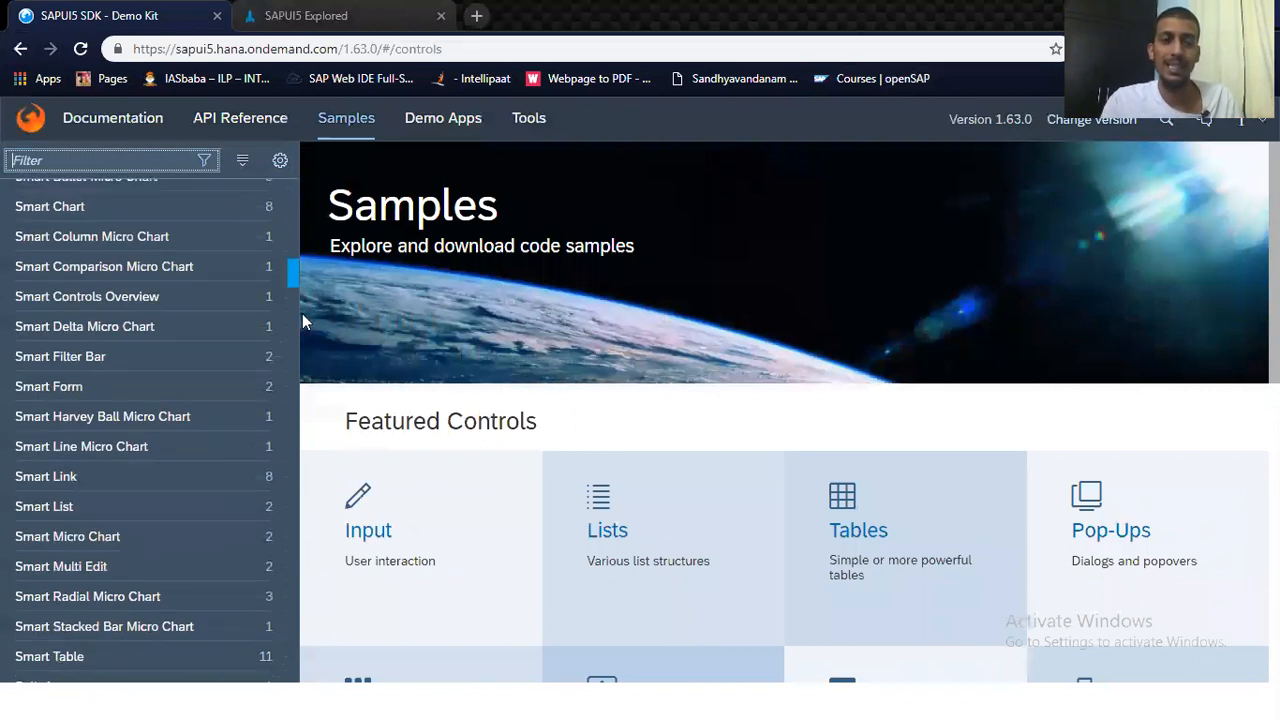
pyautogui.scroll(-3)
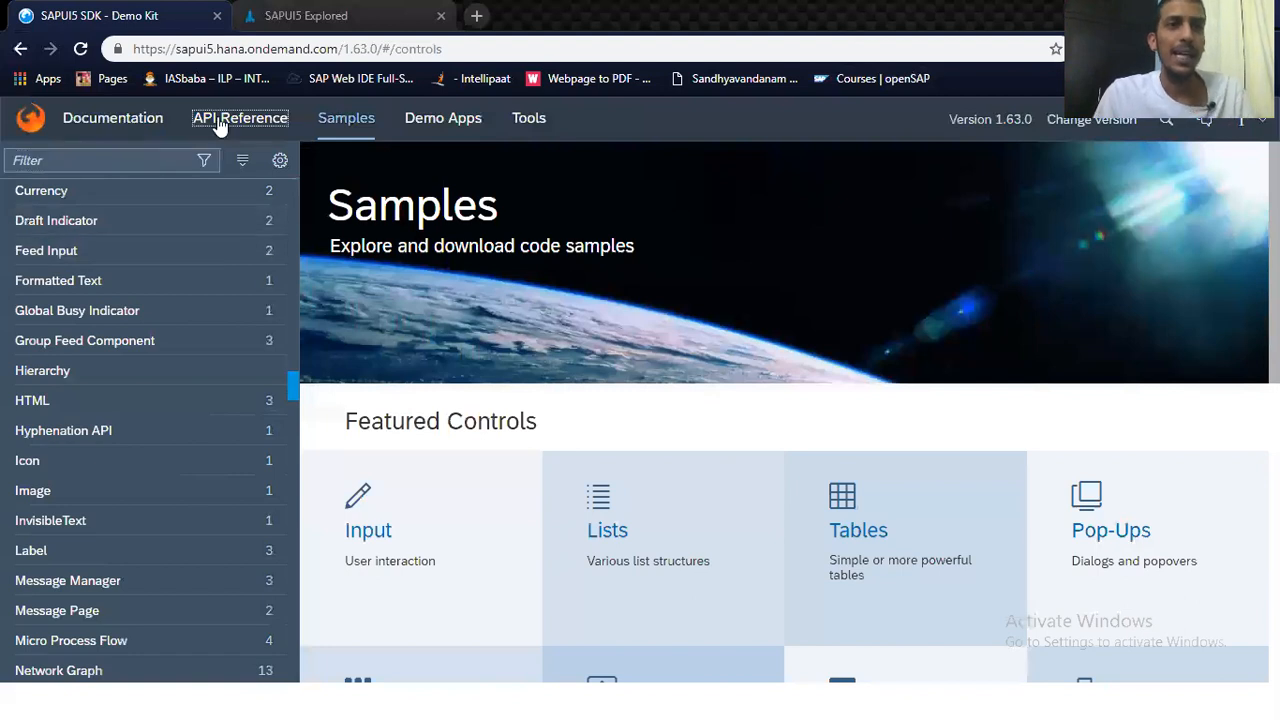
pyautogui.click(240, 118)
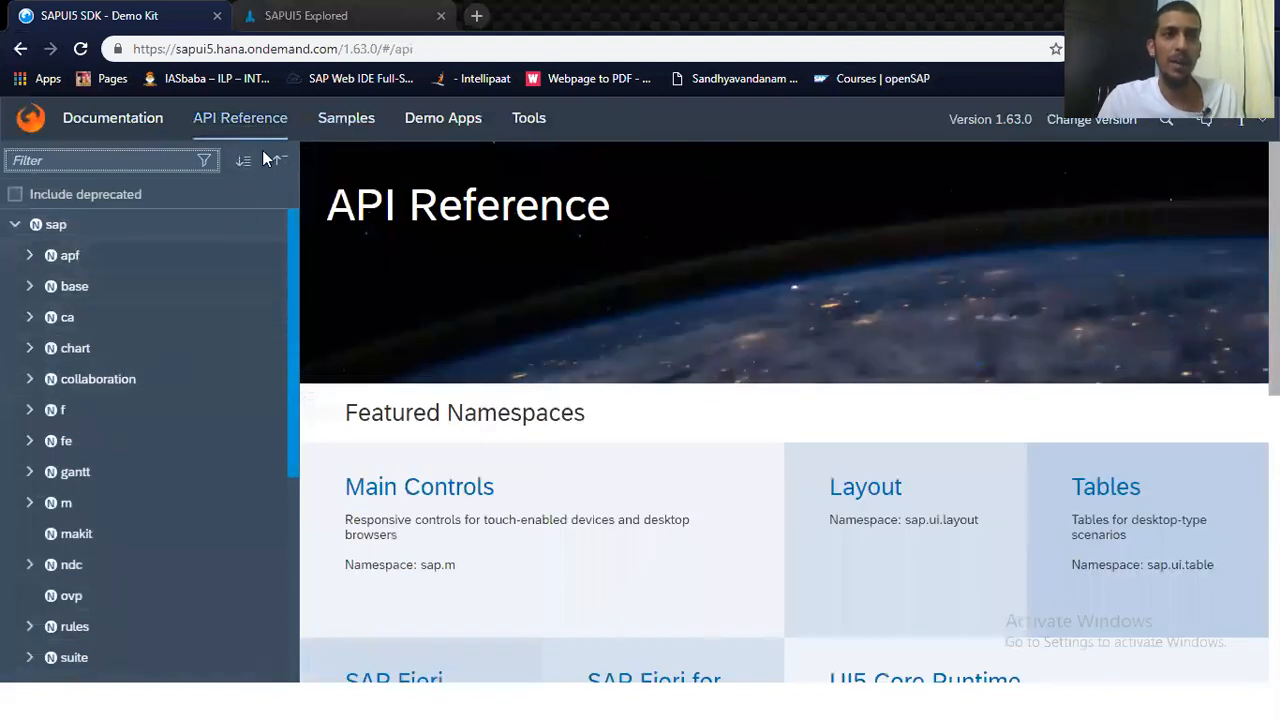
pyautogui.click(346, 118)
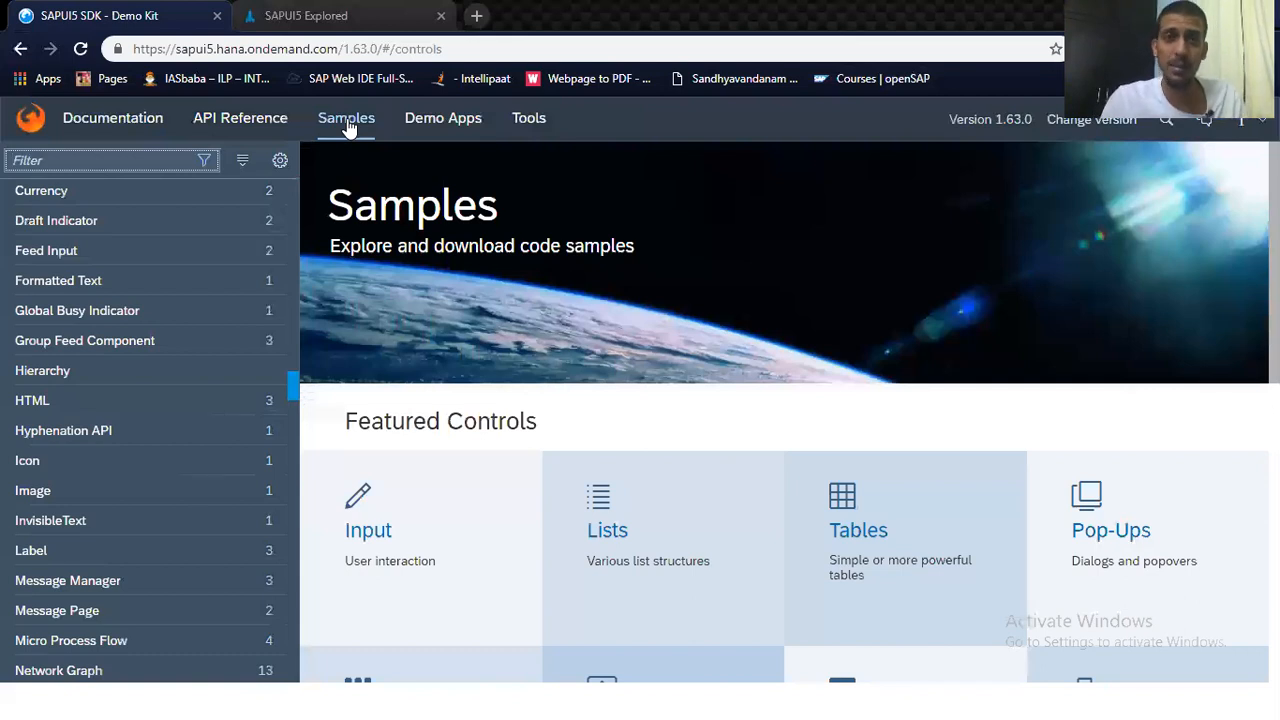
pyautogui.click(240, 118)
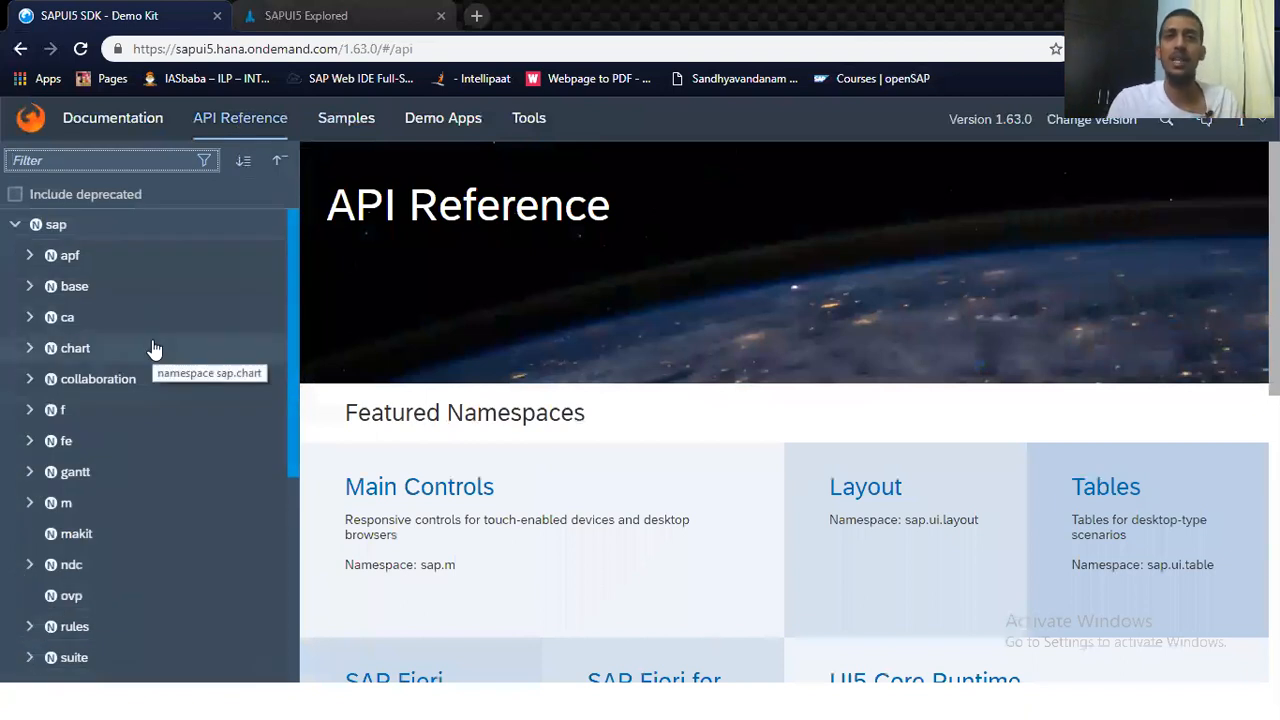
pyautogui.scroll(-3)
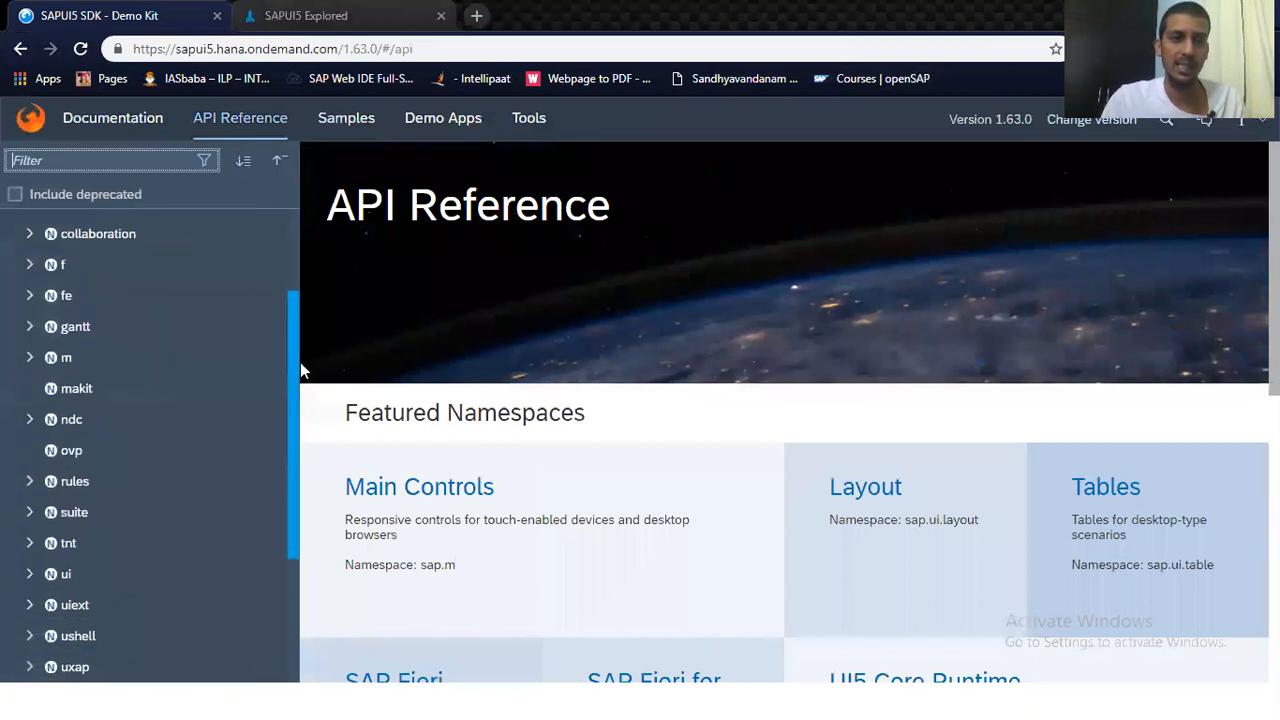
pyautogui.click(346, 118)
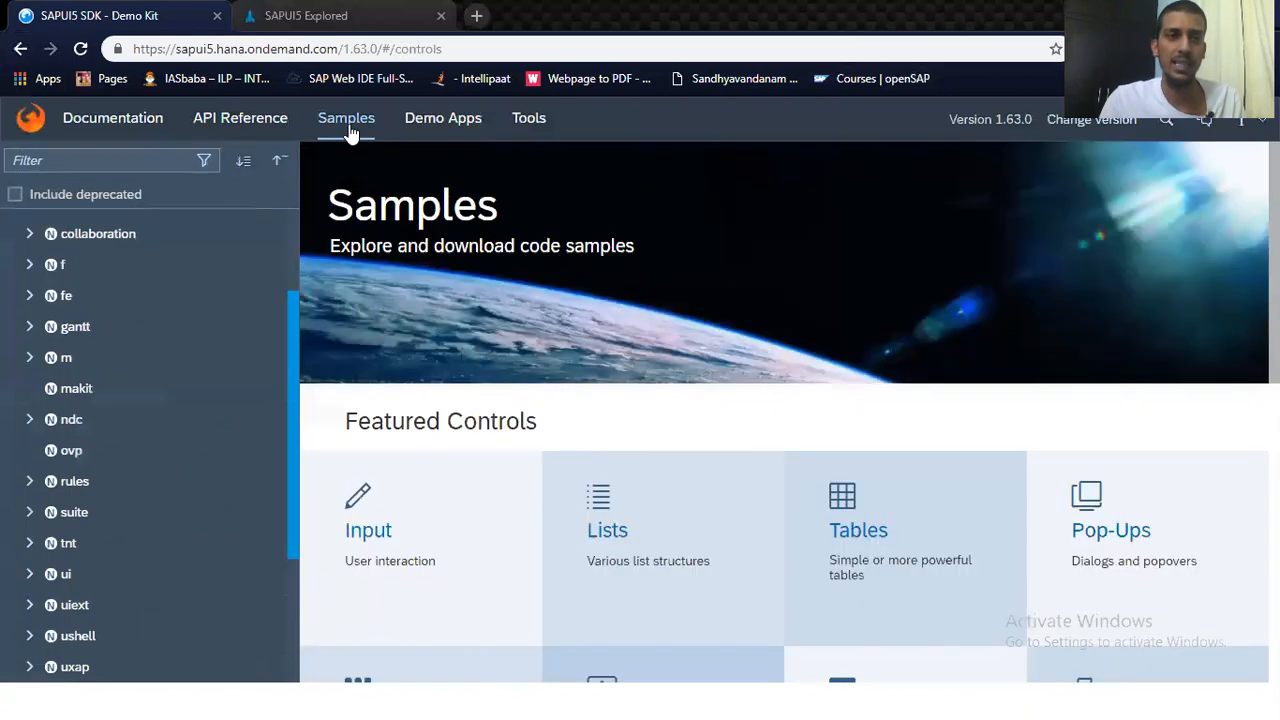
# Step: Filter the samples list by 'button' and view the Calendar (sap.me) entry
pyautogui.click(346, 118)
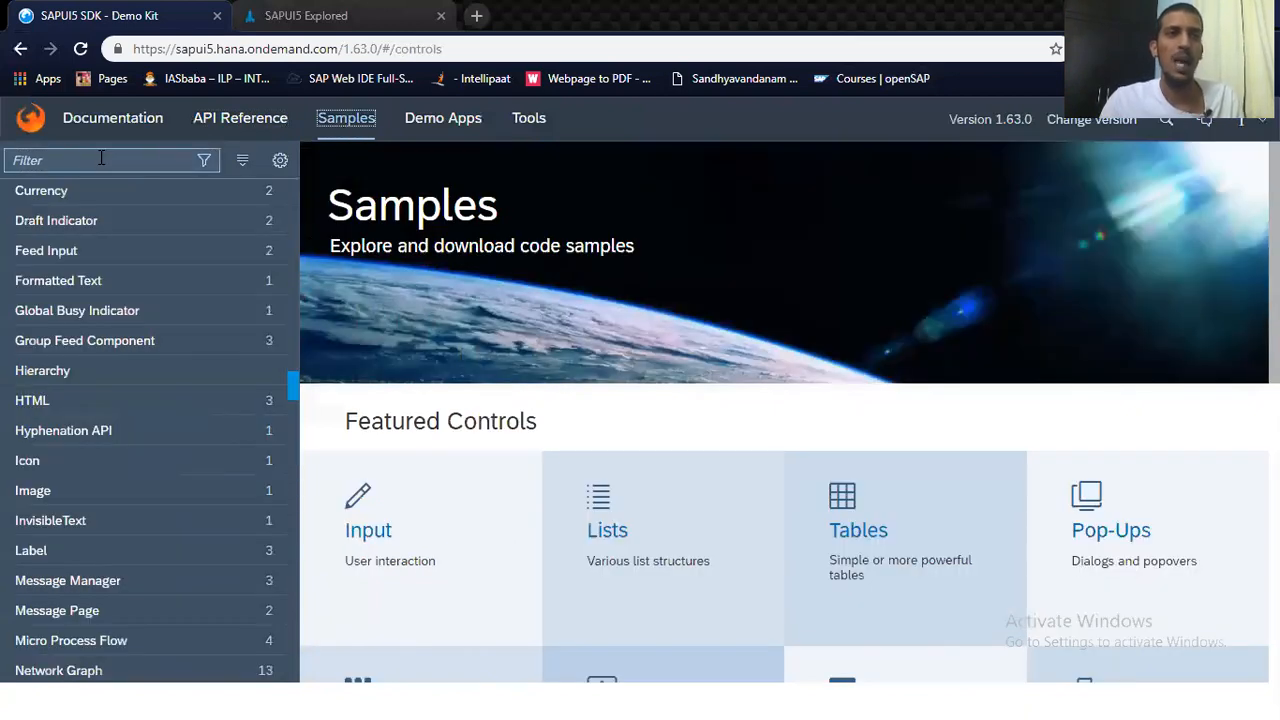
pyautogui.write('button')
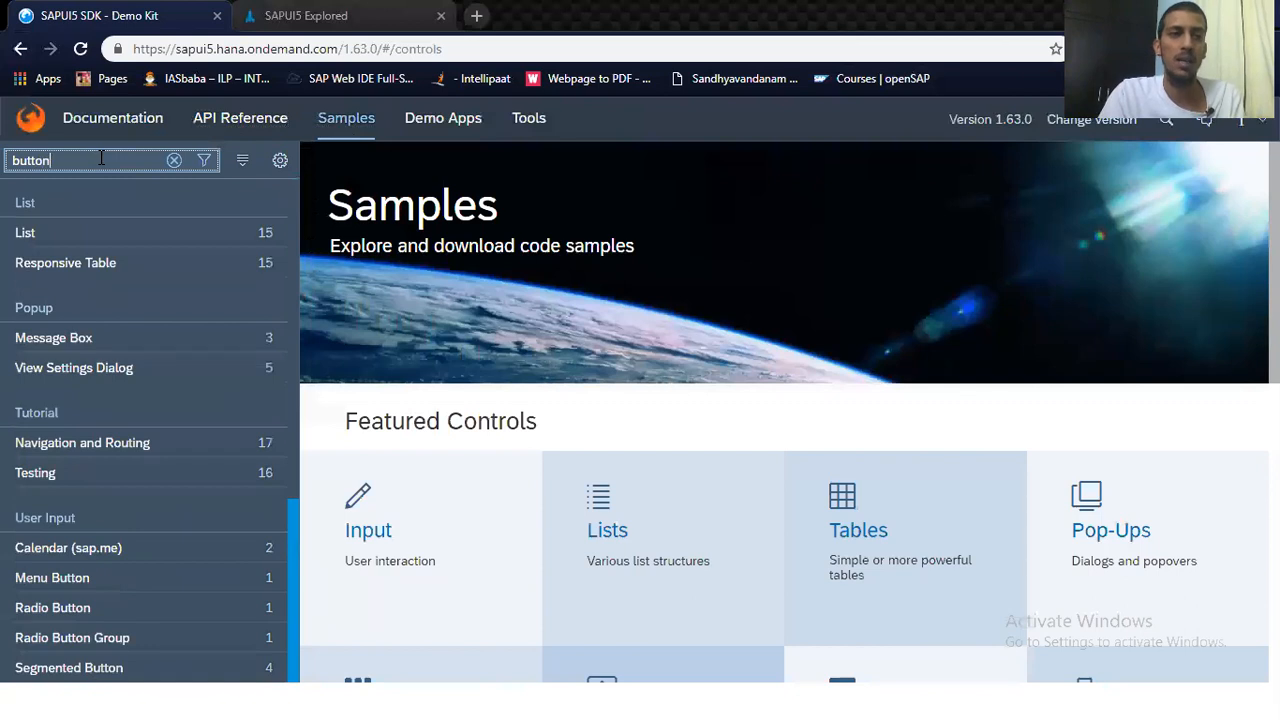
pyautogui.moveTo(170, 208)
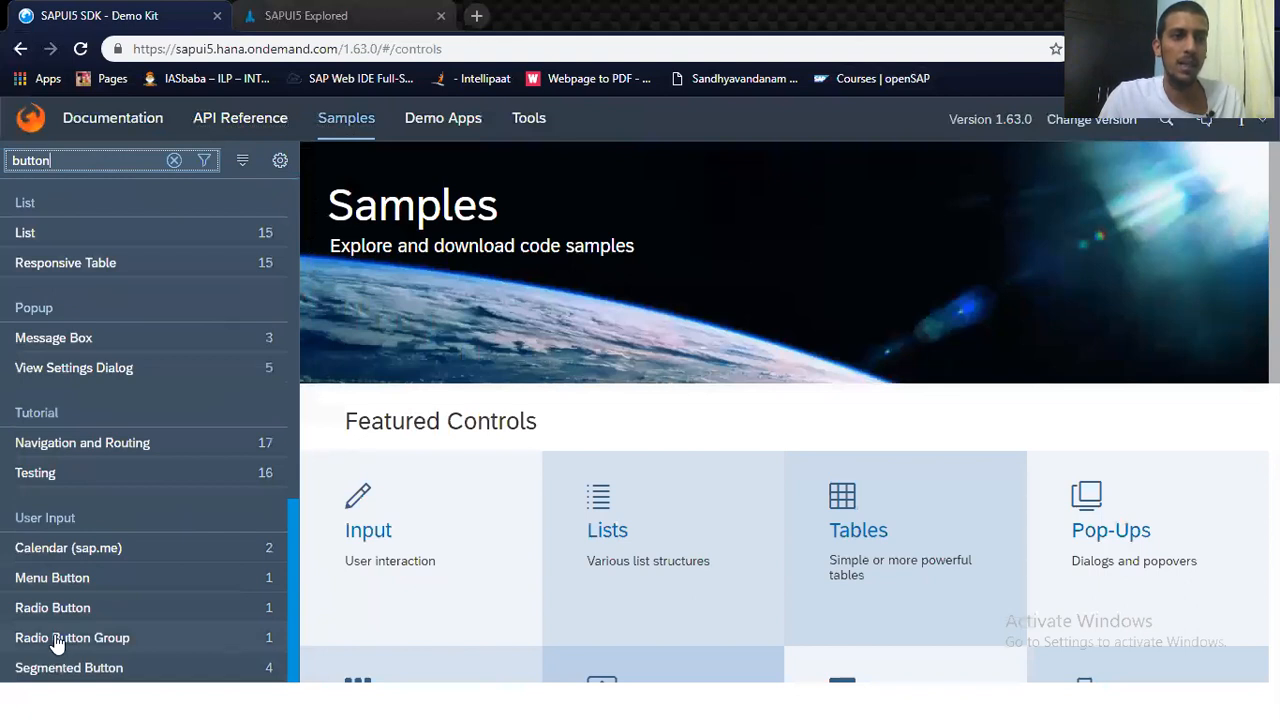
pyautogui.moveTo(88, 308)
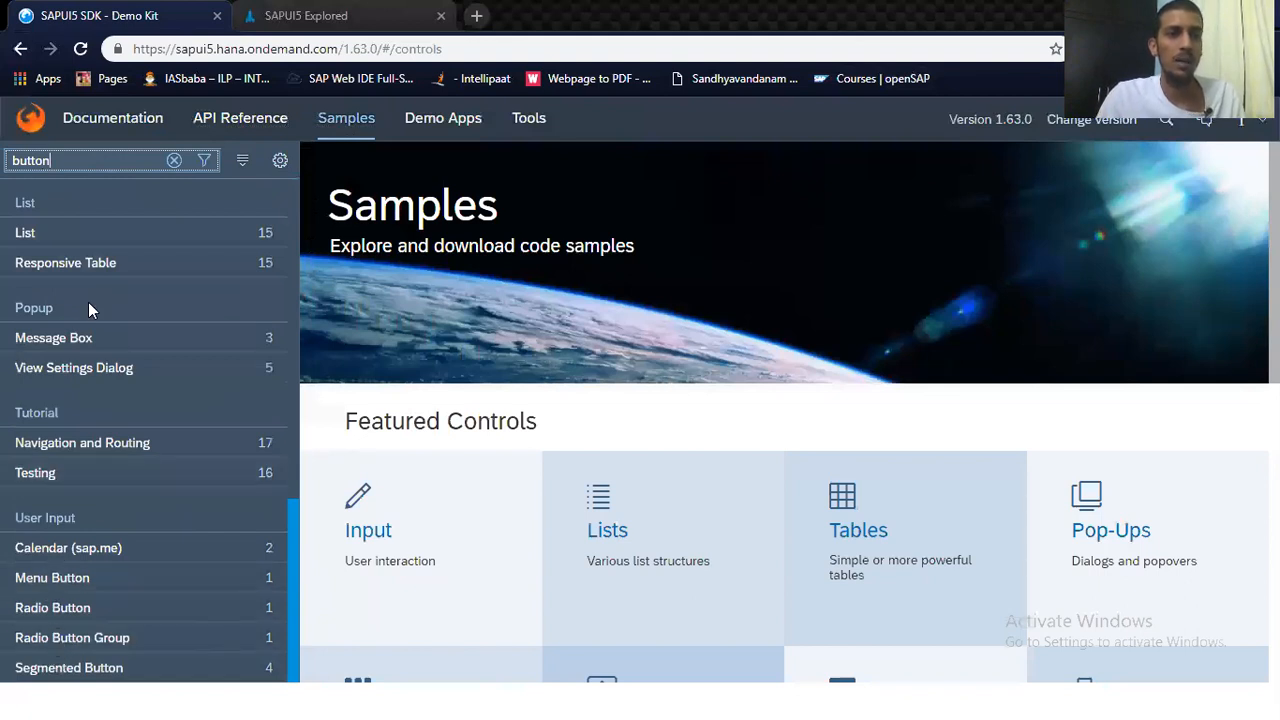
pyautogui.click(68, 548)
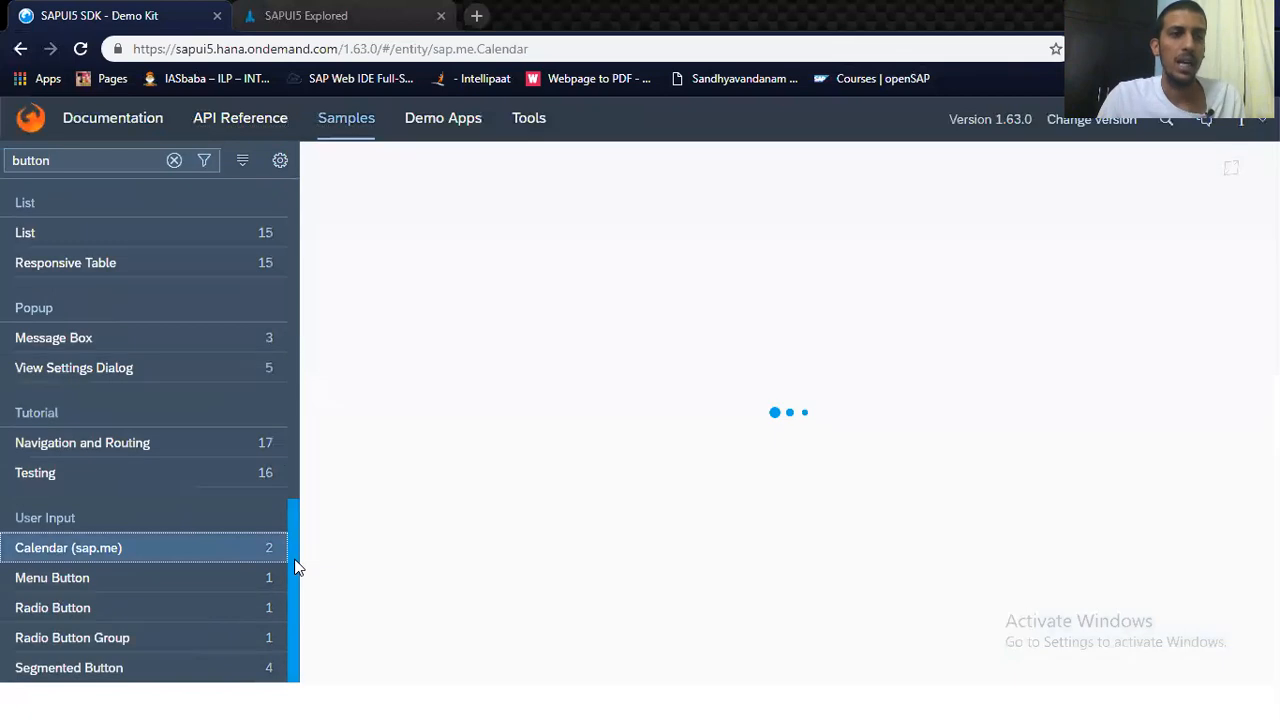
# Step: View the sap.m.MenuButton page and scroll to its Menu Button sample
pyautogui.click(52, 576)
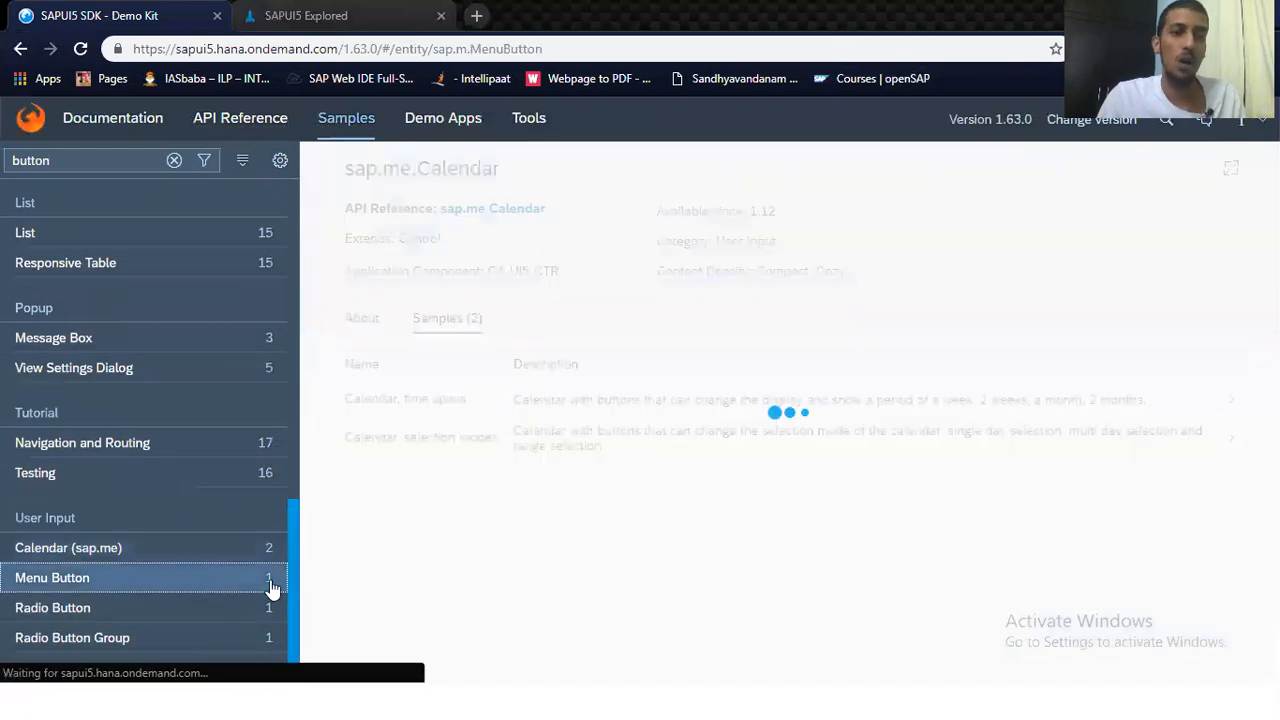
pyautogui.click(52, 576)
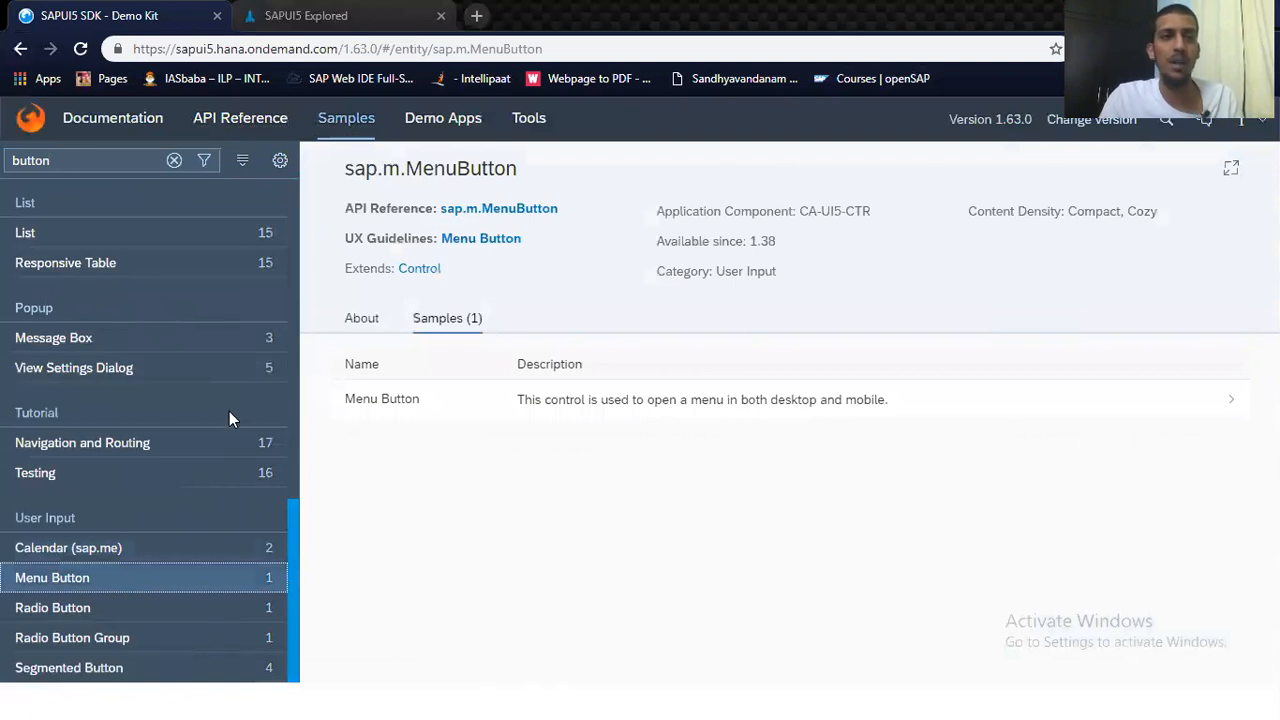
pyautogui.moveTo(296, 530)
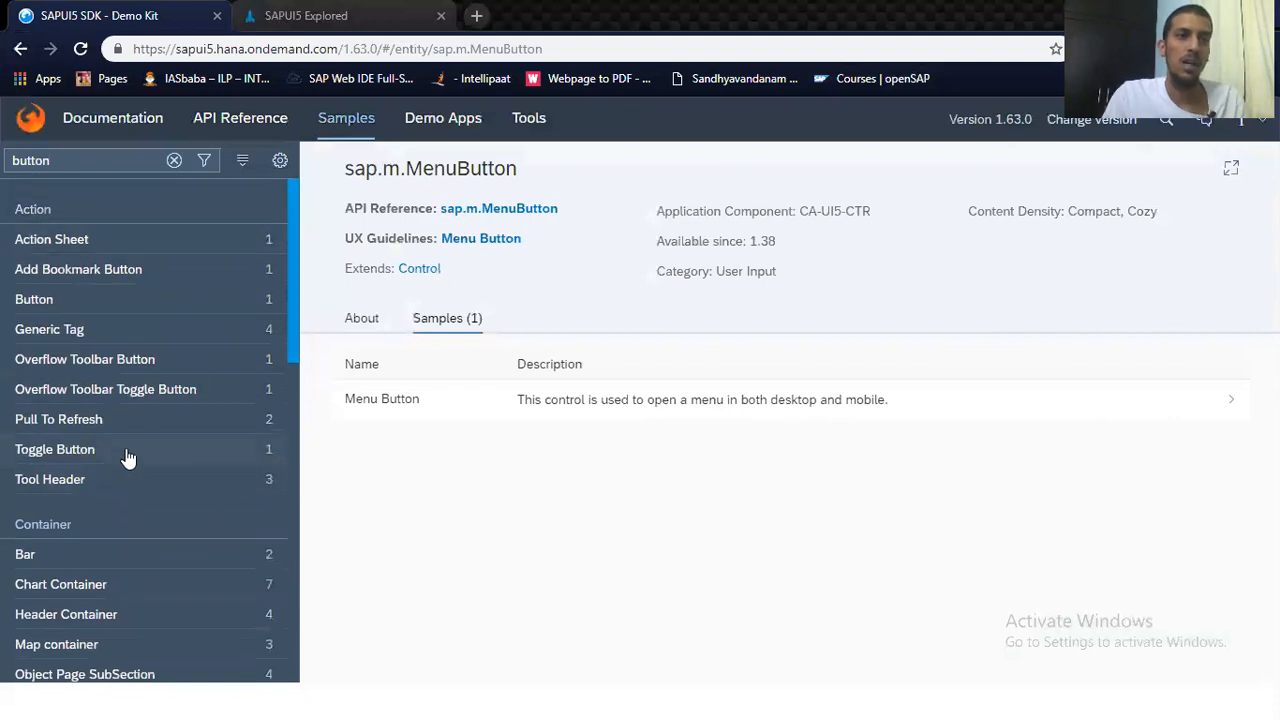
pyautogui.moveTo(304, 290)
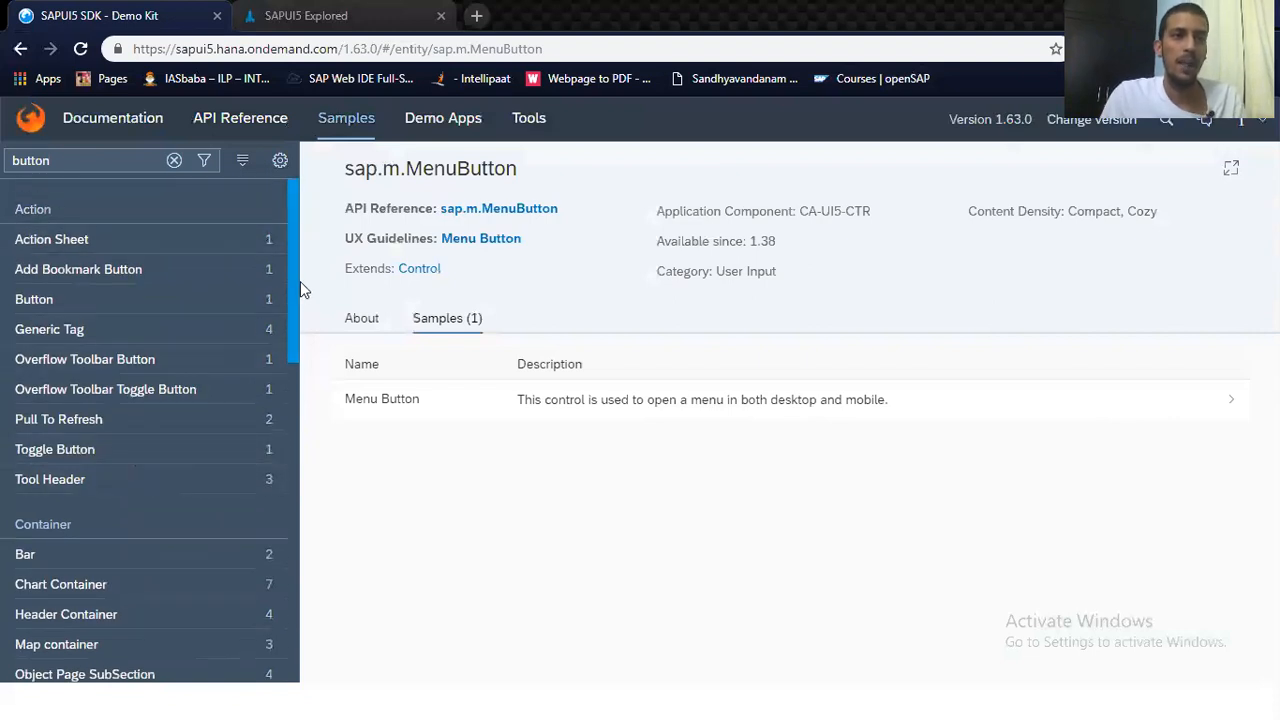
pyautogui.scroll(-3)
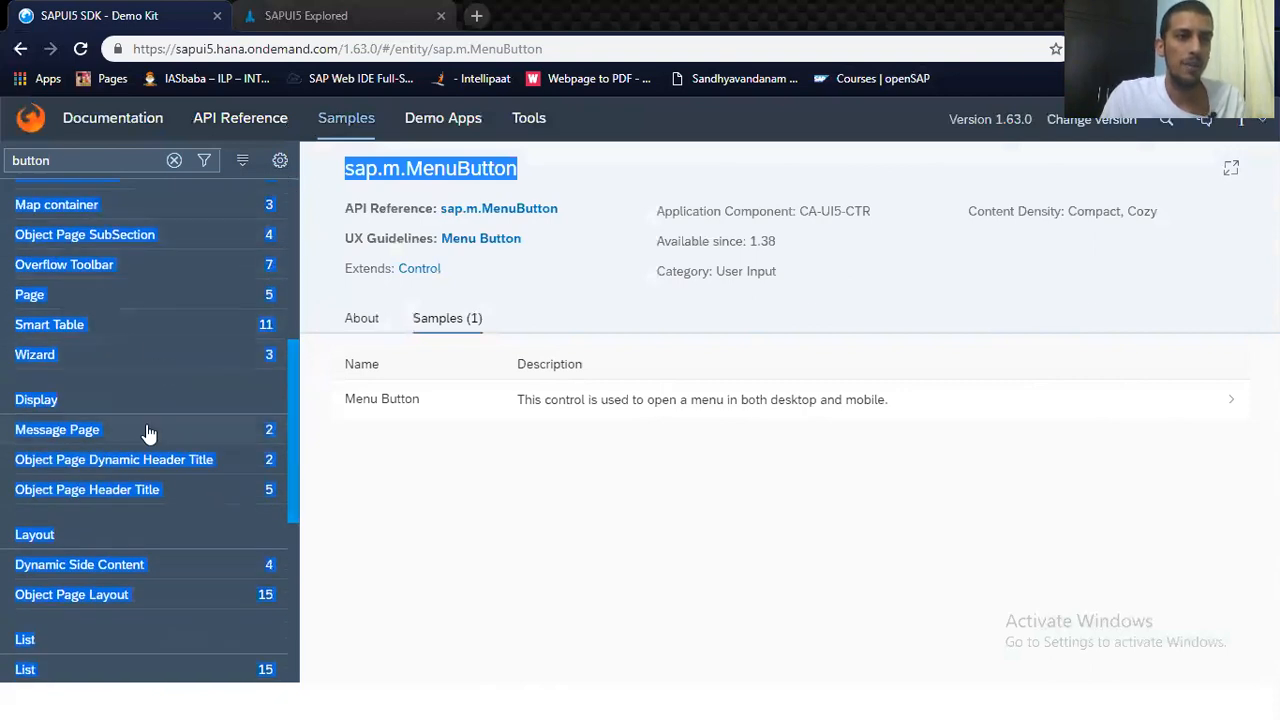
pyautogui.moveTo(208, 450)
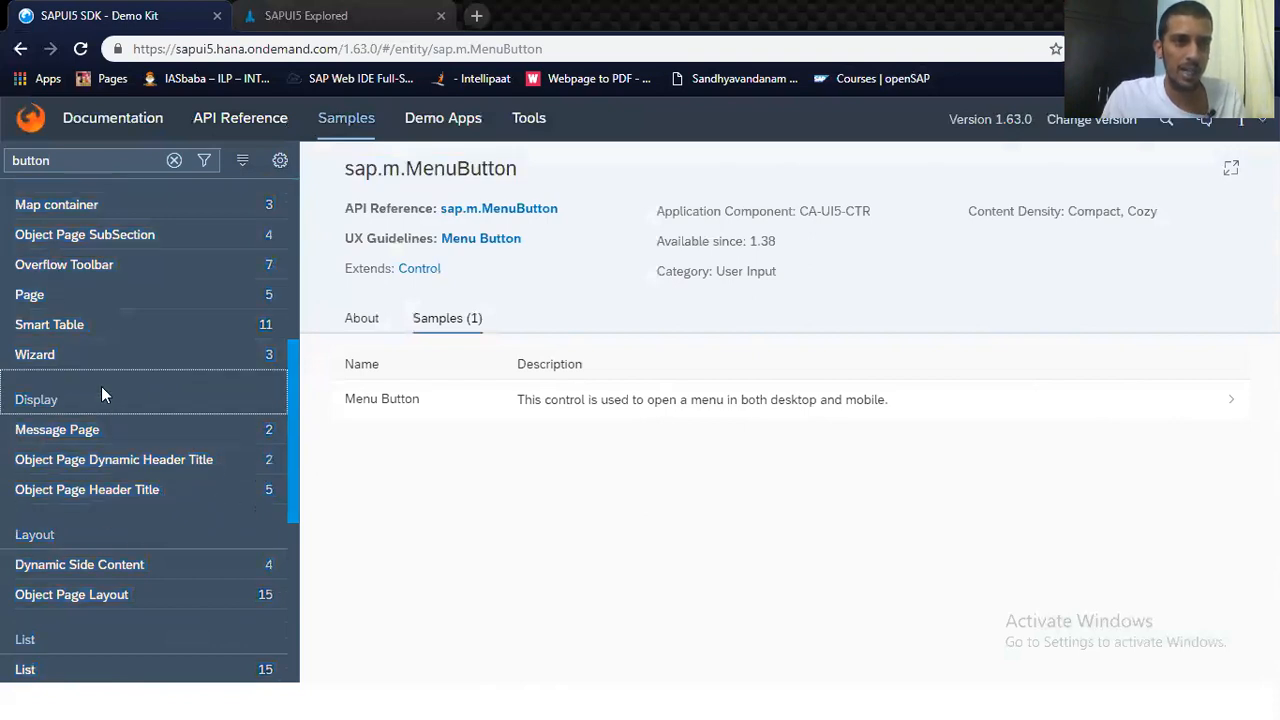
pyautogui.moveTo(288, 400)
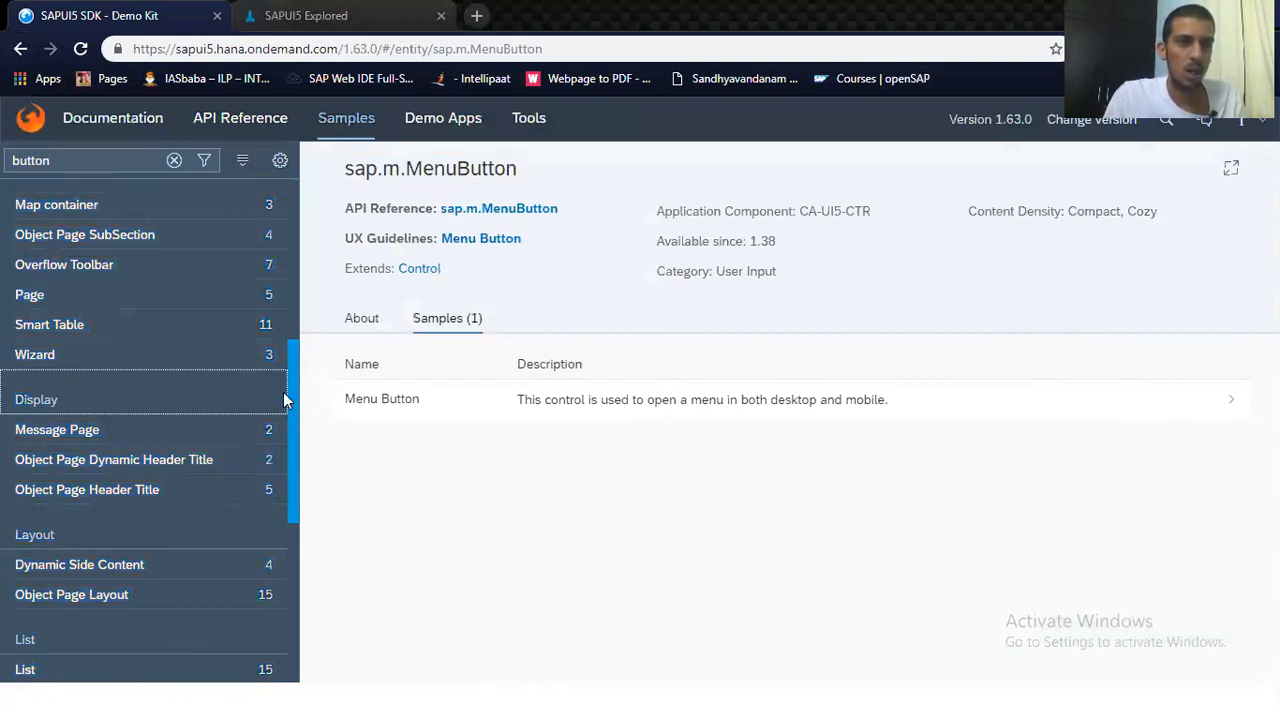
pyautogui.scroll(-3)
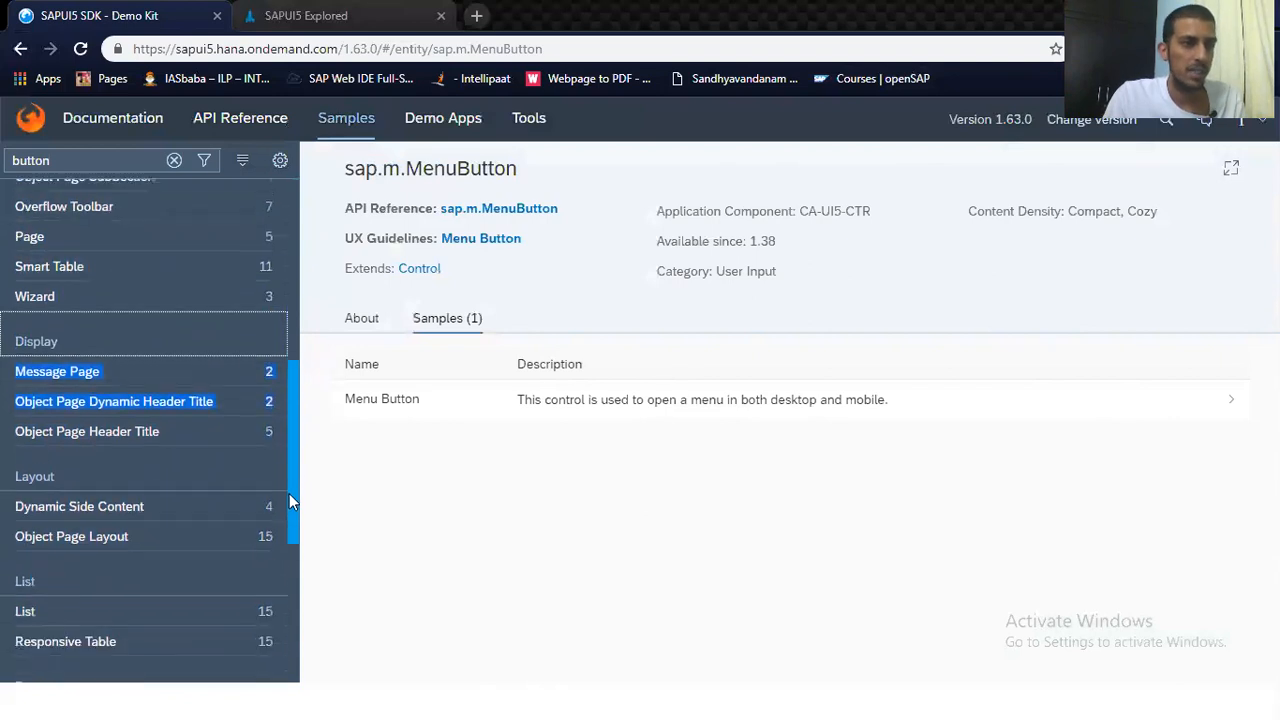
pyautogui.scroll(-3)
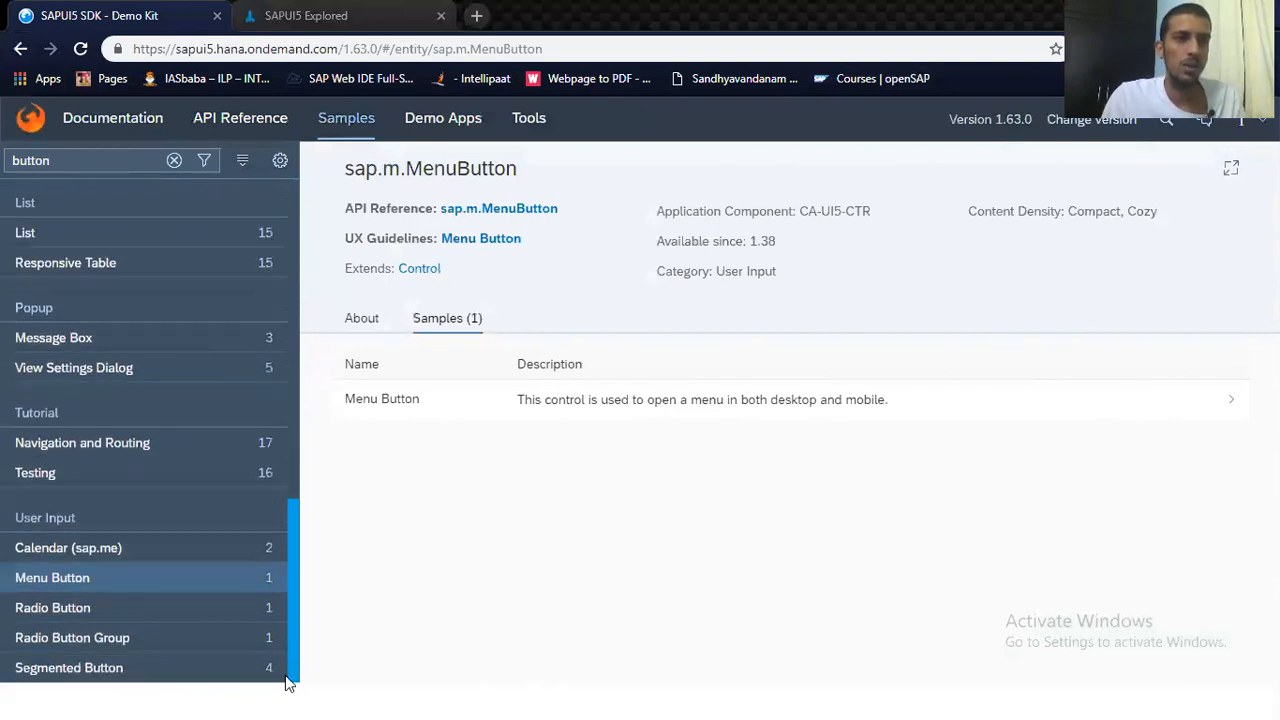
pyautogui.moveTo(178, 584)
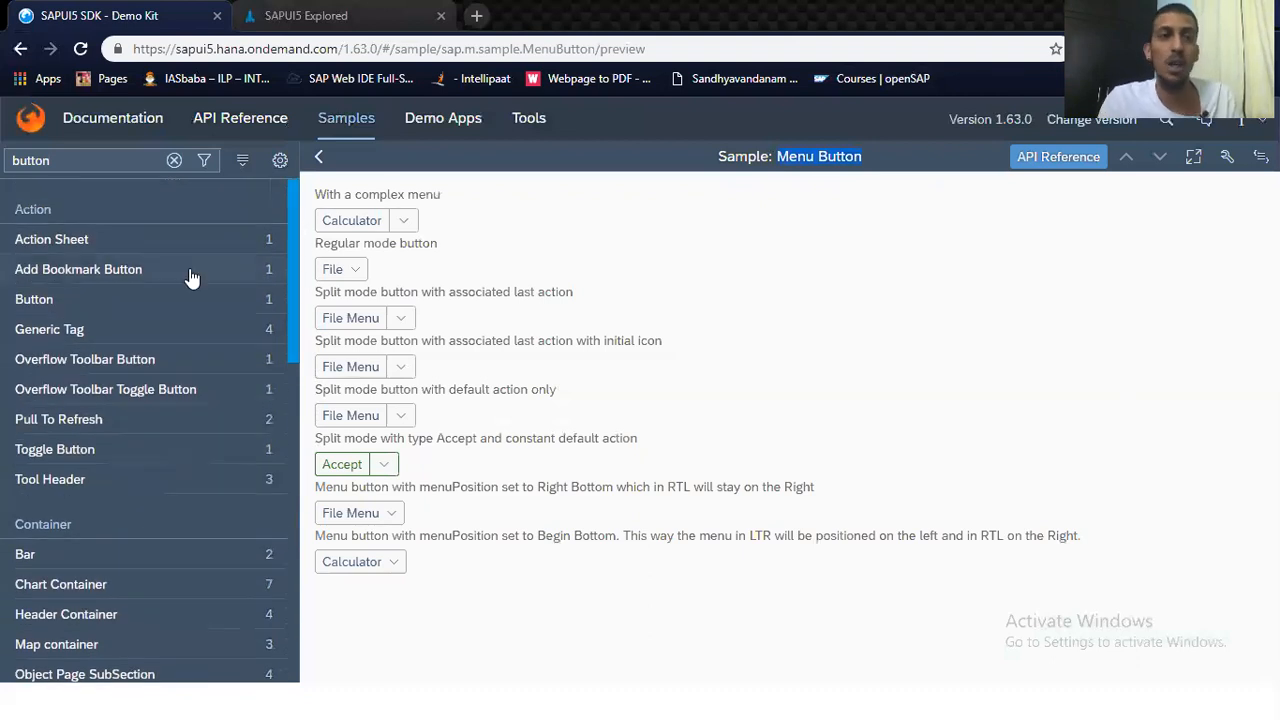
# Step: Preview the sap.m.Button sample, then move to the API Reference overview
pyautogui.click(34, 300)
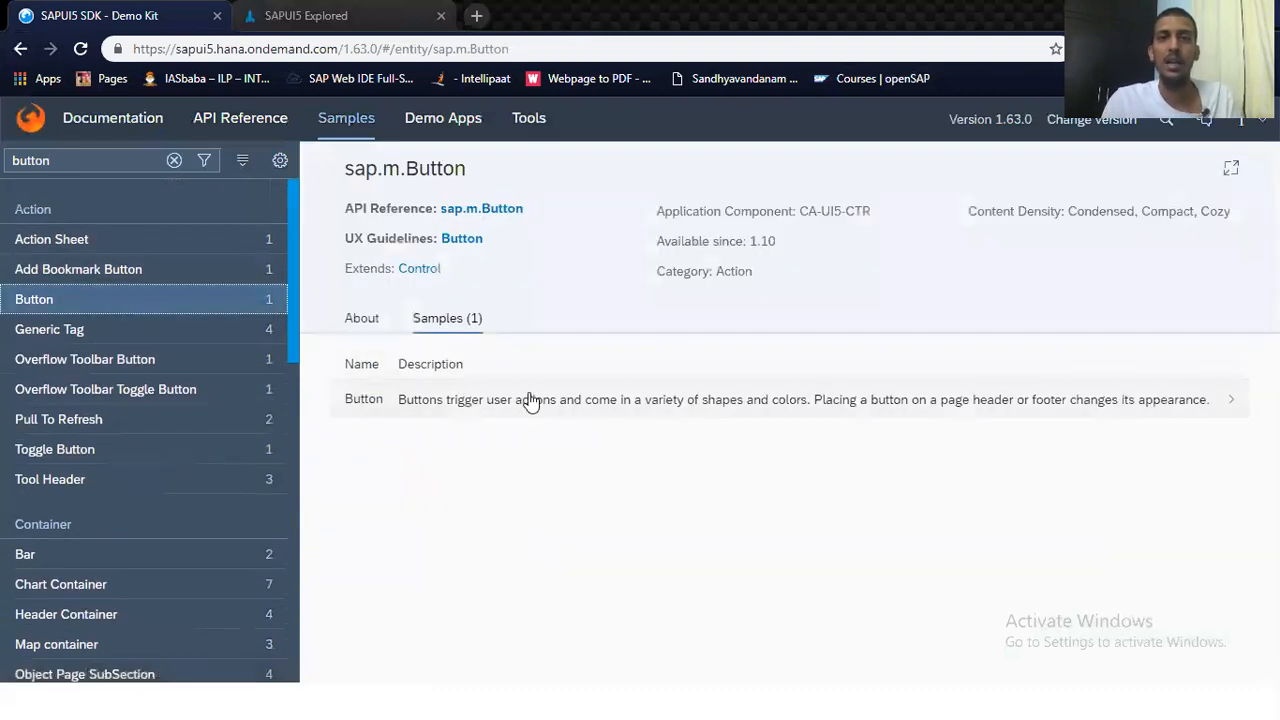
pyautogui.click(364, 400)
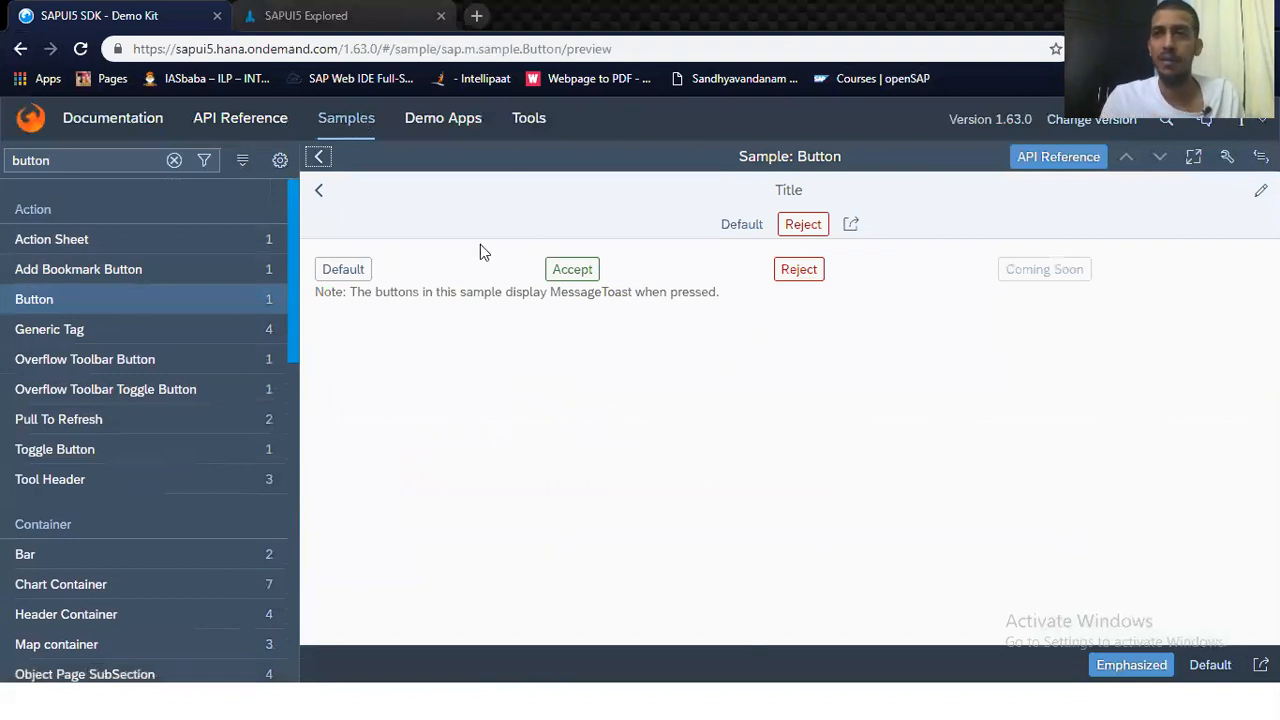
pyautogui.click(240, 118)
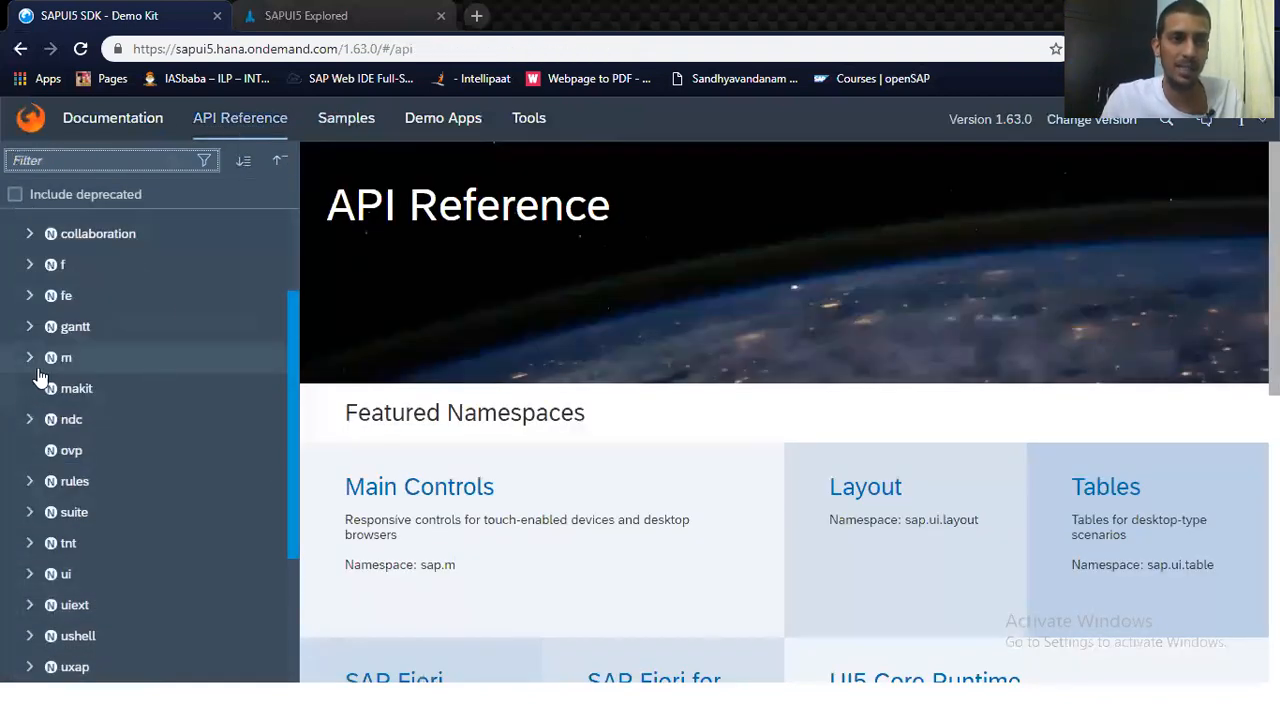
# Step: Expand the sap.m namespace and bring up the Button class reference
pyautogui.click(66, 356)
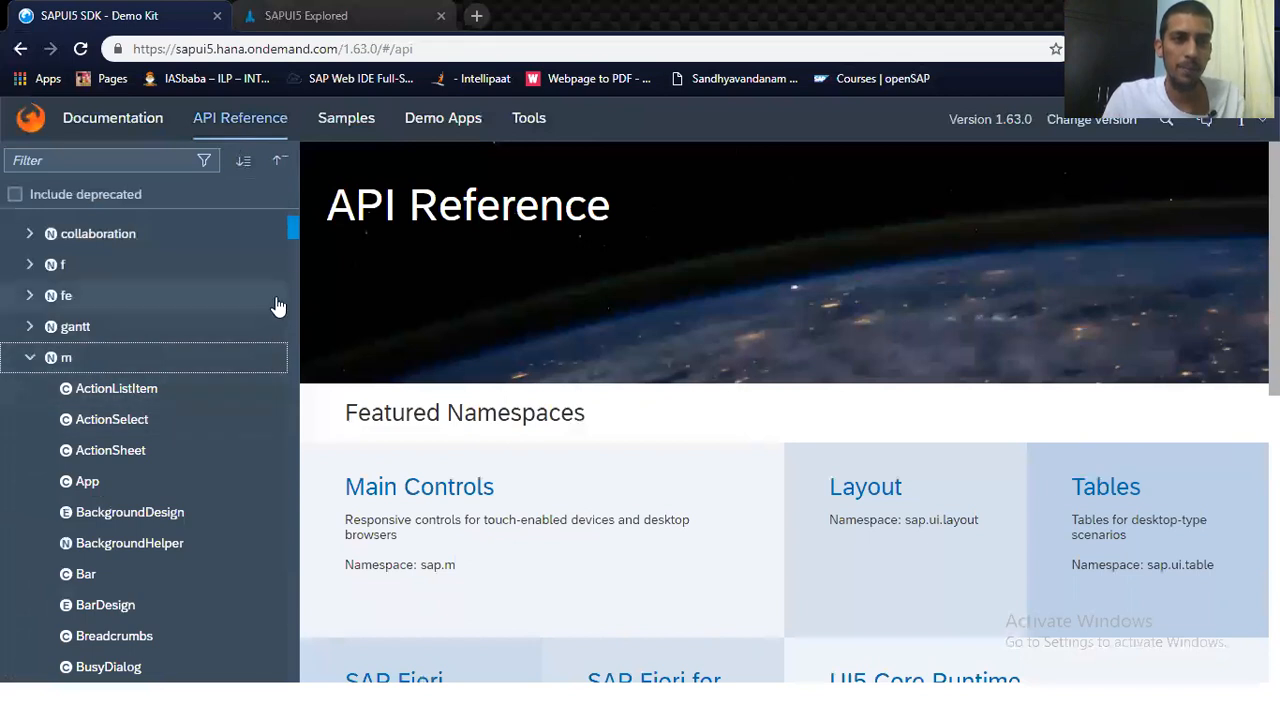
pyautogui.scroll(-3)
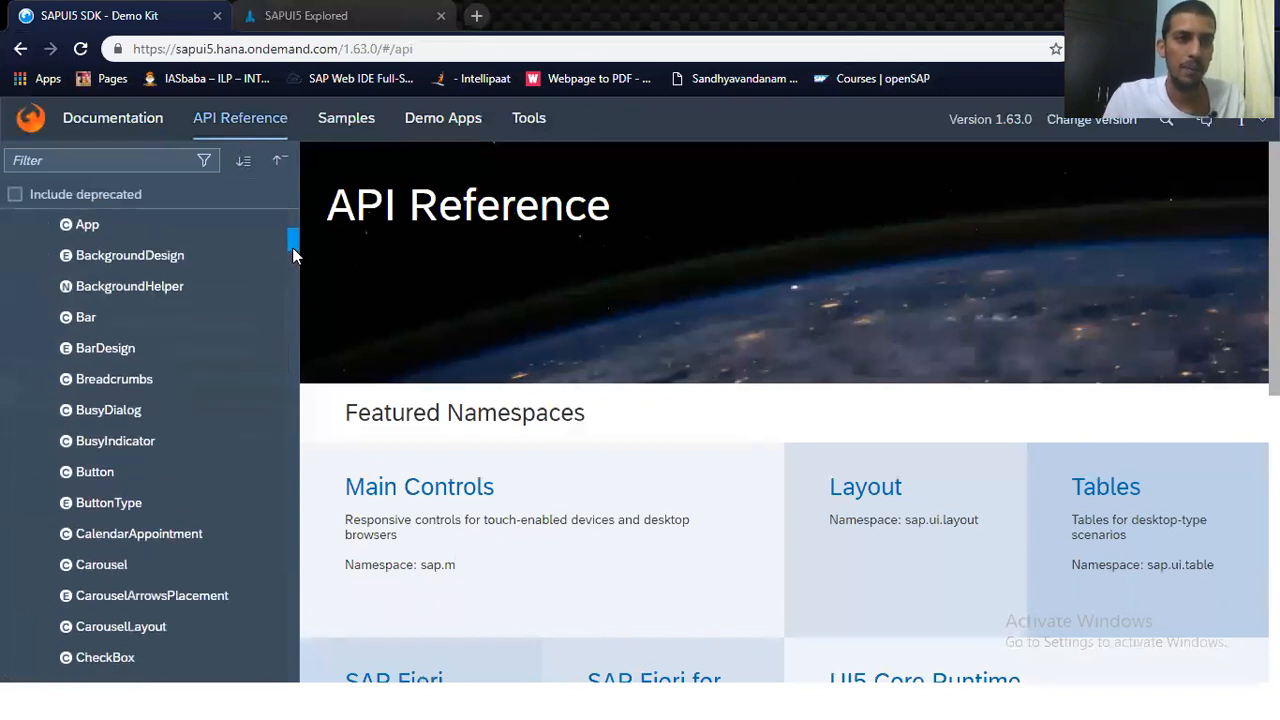
pyautogui.click(94, 472)
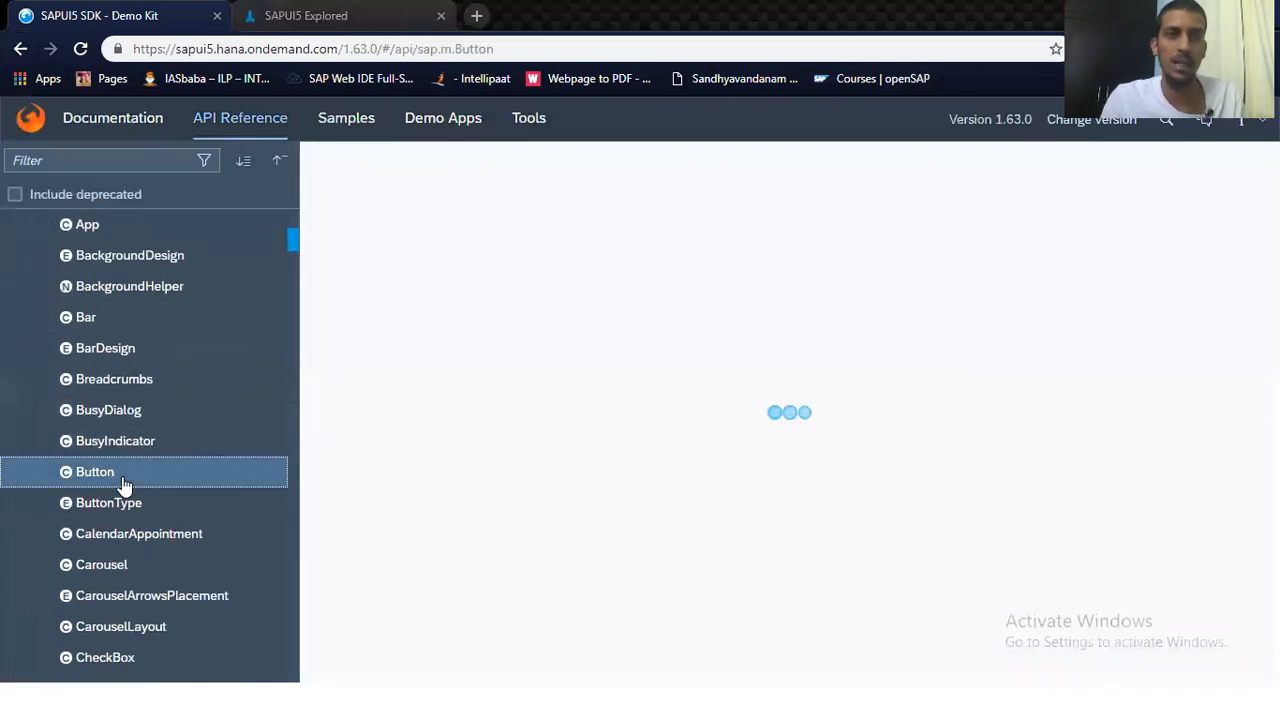
pyautogui.click(94, 472)
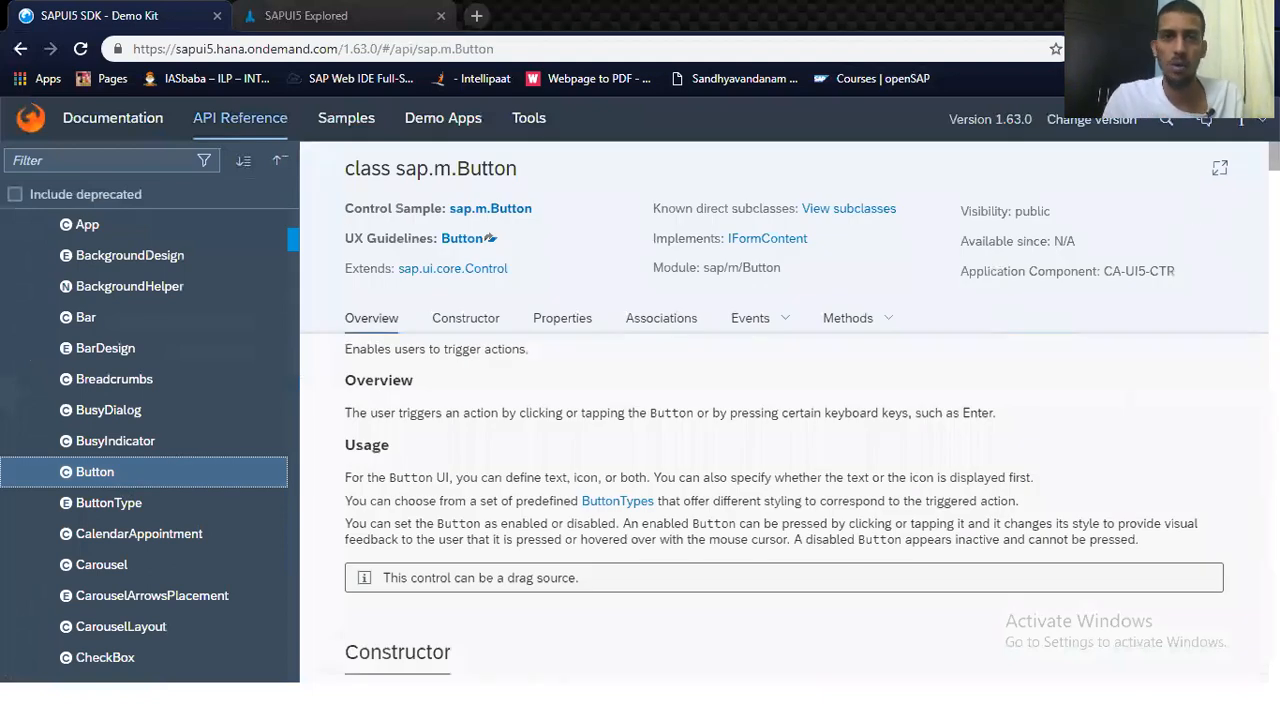
# Step: Read down through the Button overview, constructor and properties to Associations
pyautogui.scroll(-3)
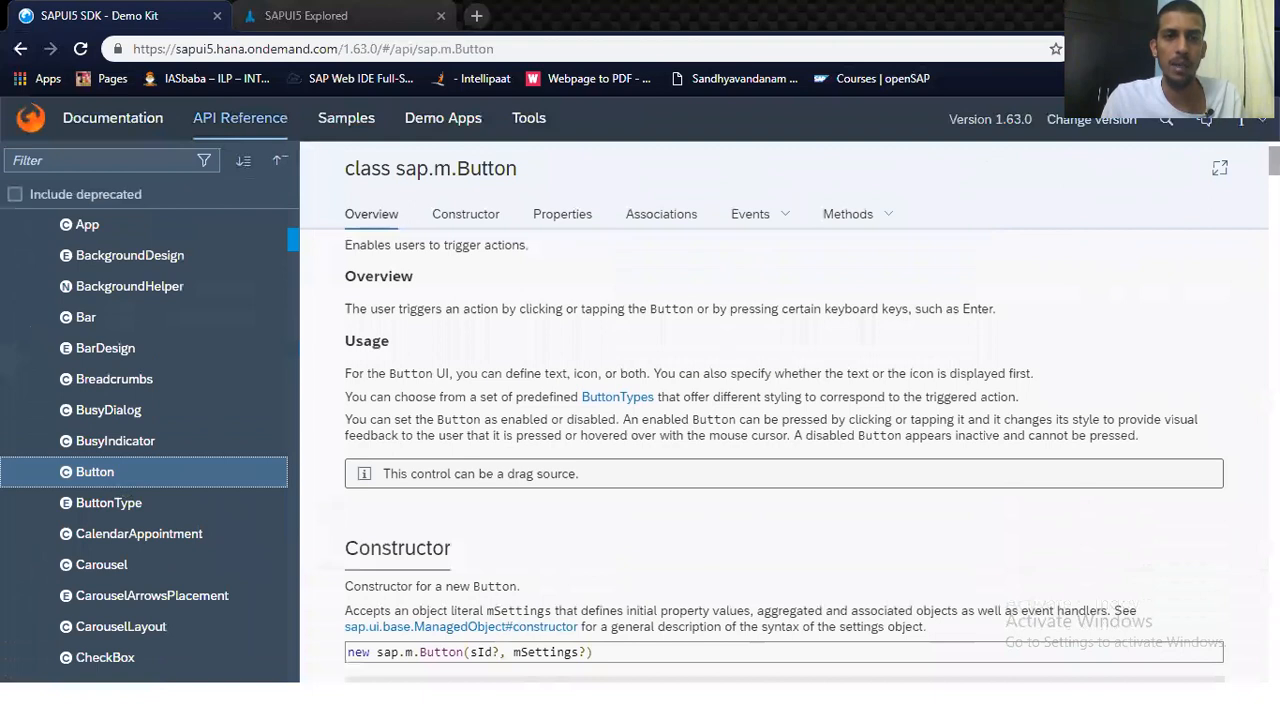
pyautogui.scroll(-3)
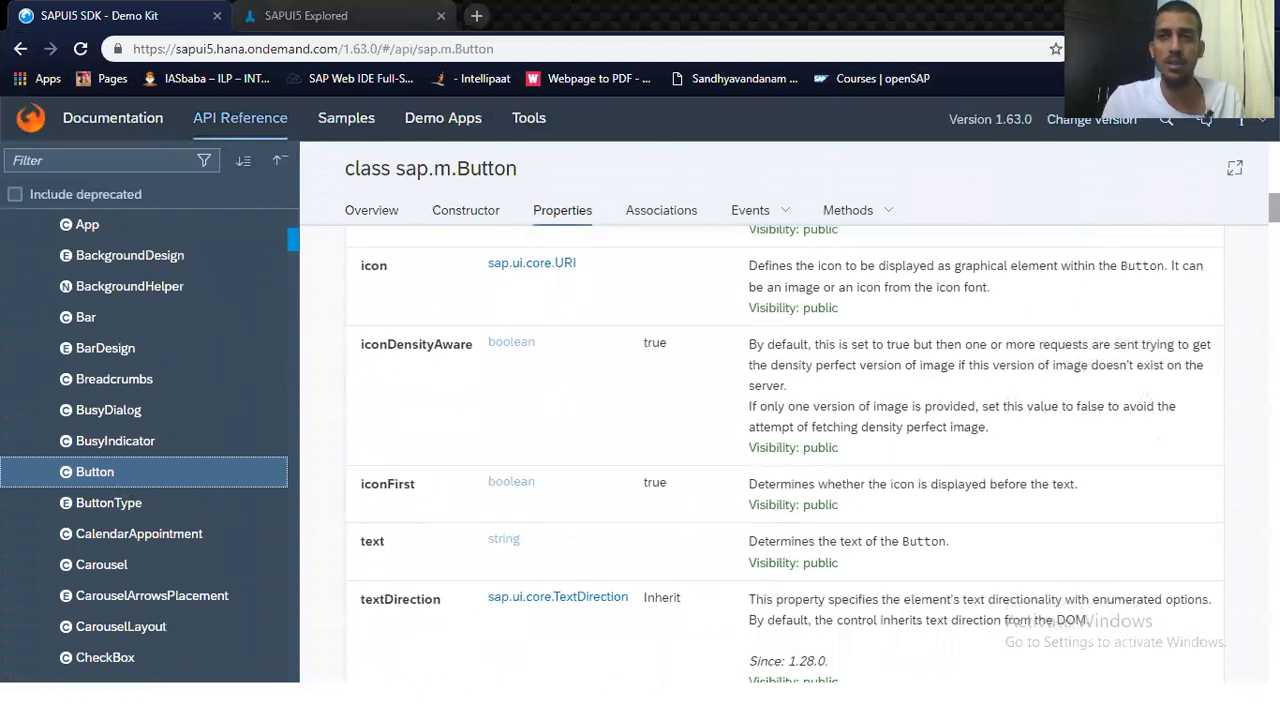
pyautogui.scroll(-3)
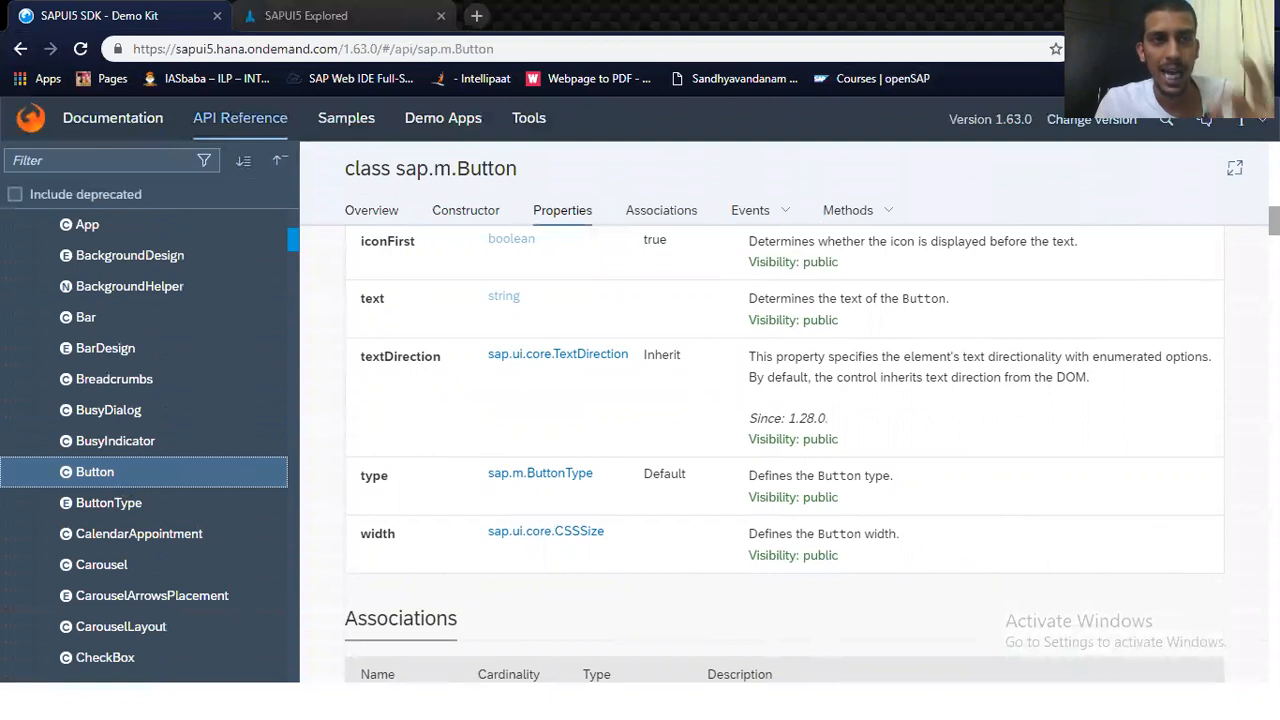
pyautogui.scroll(-3)
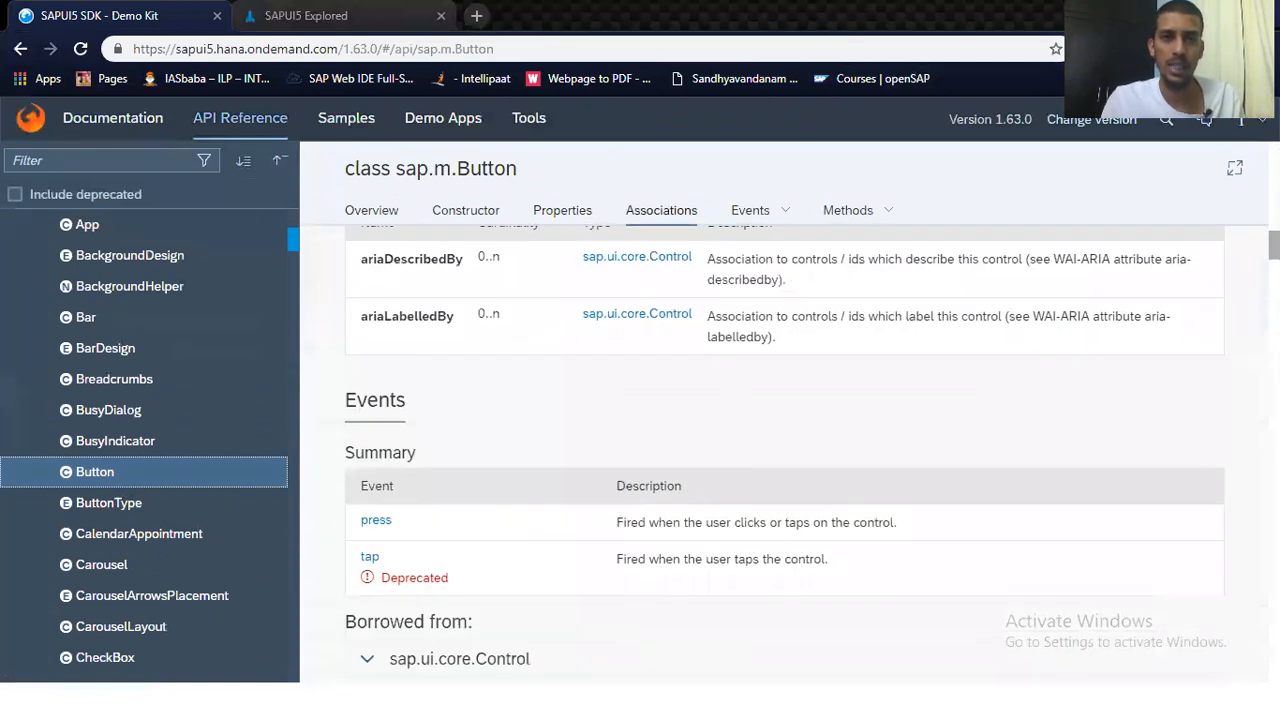
pyautogui.click(750, 210)
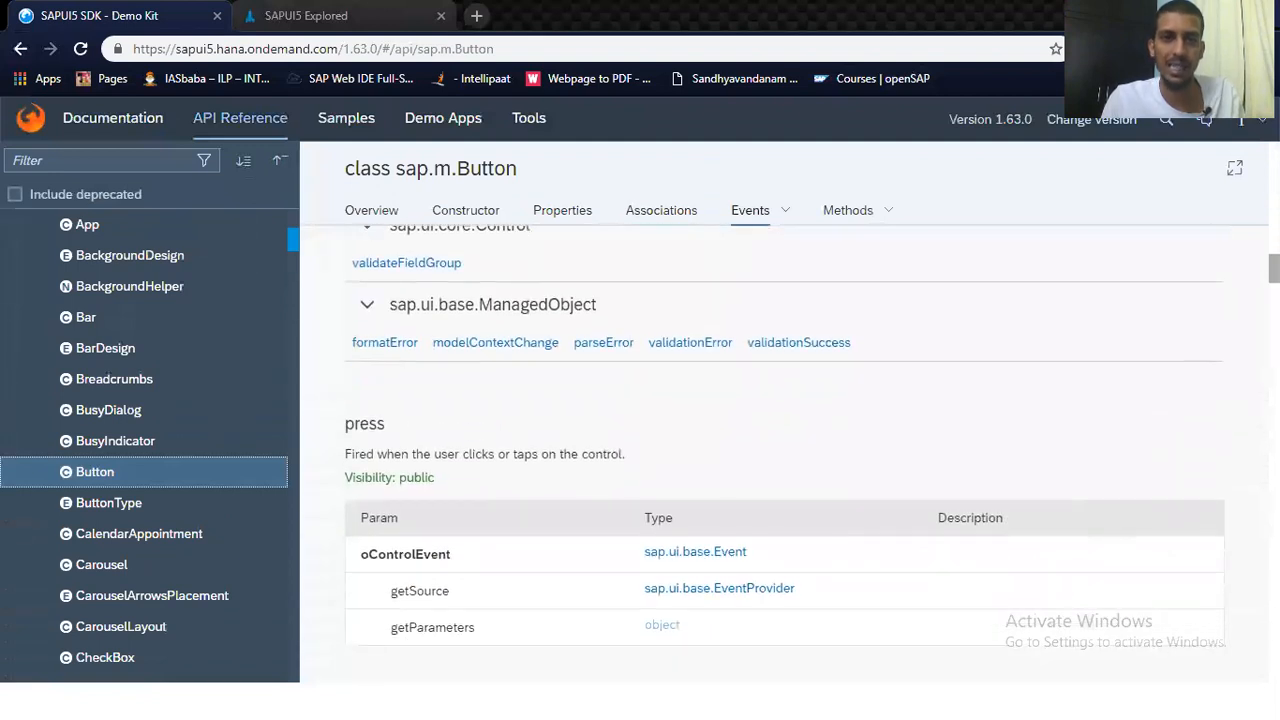
pyautogui.click(848, 210)
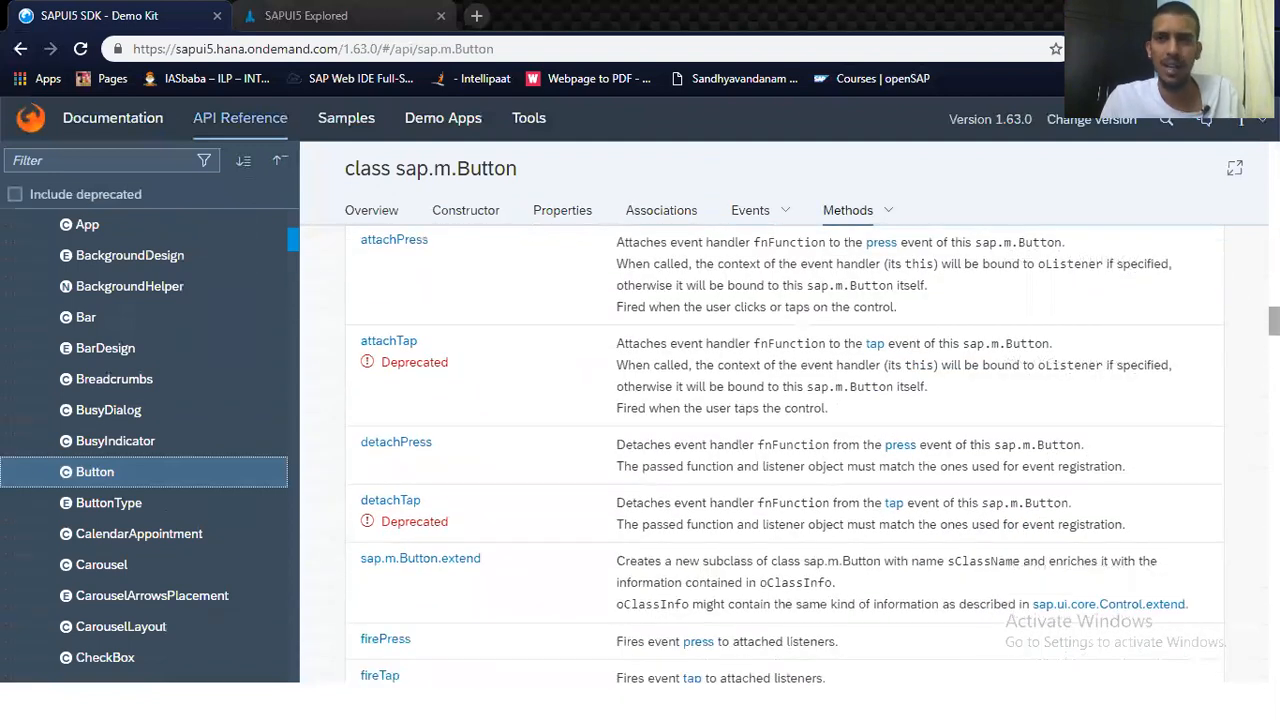
pyautogui.scroll(-3)
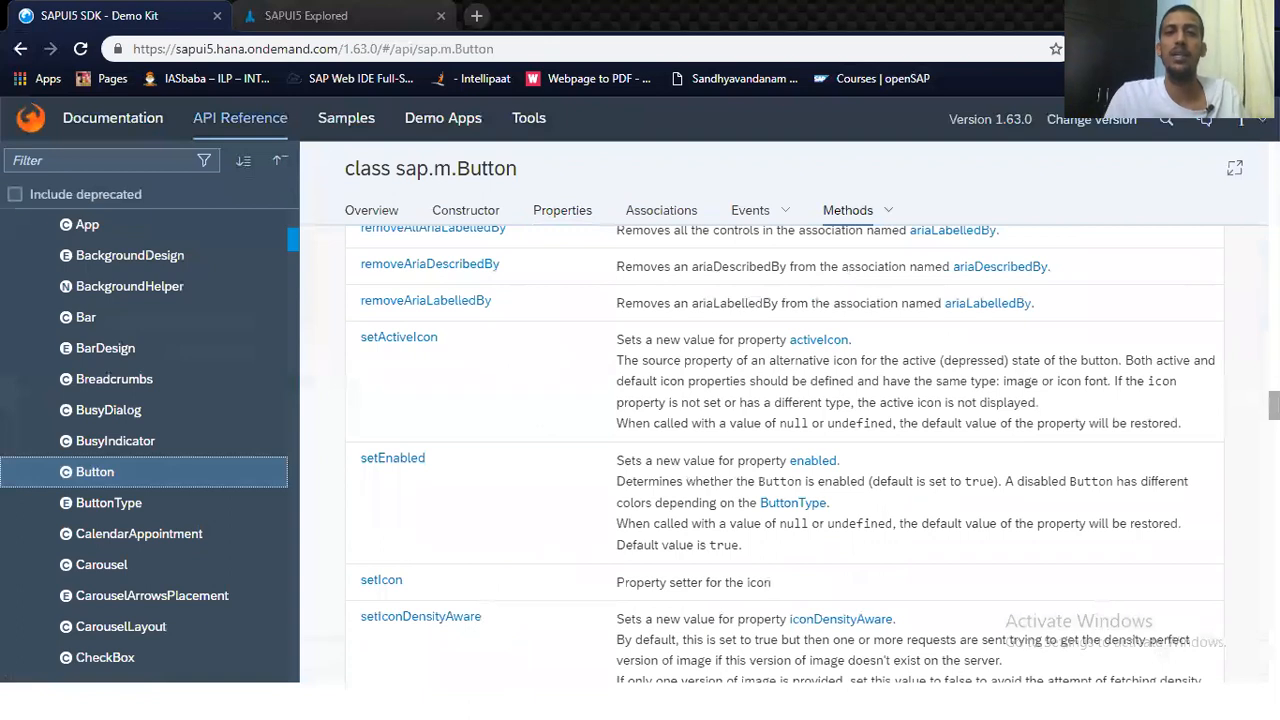
pyautogui.scroll(3)
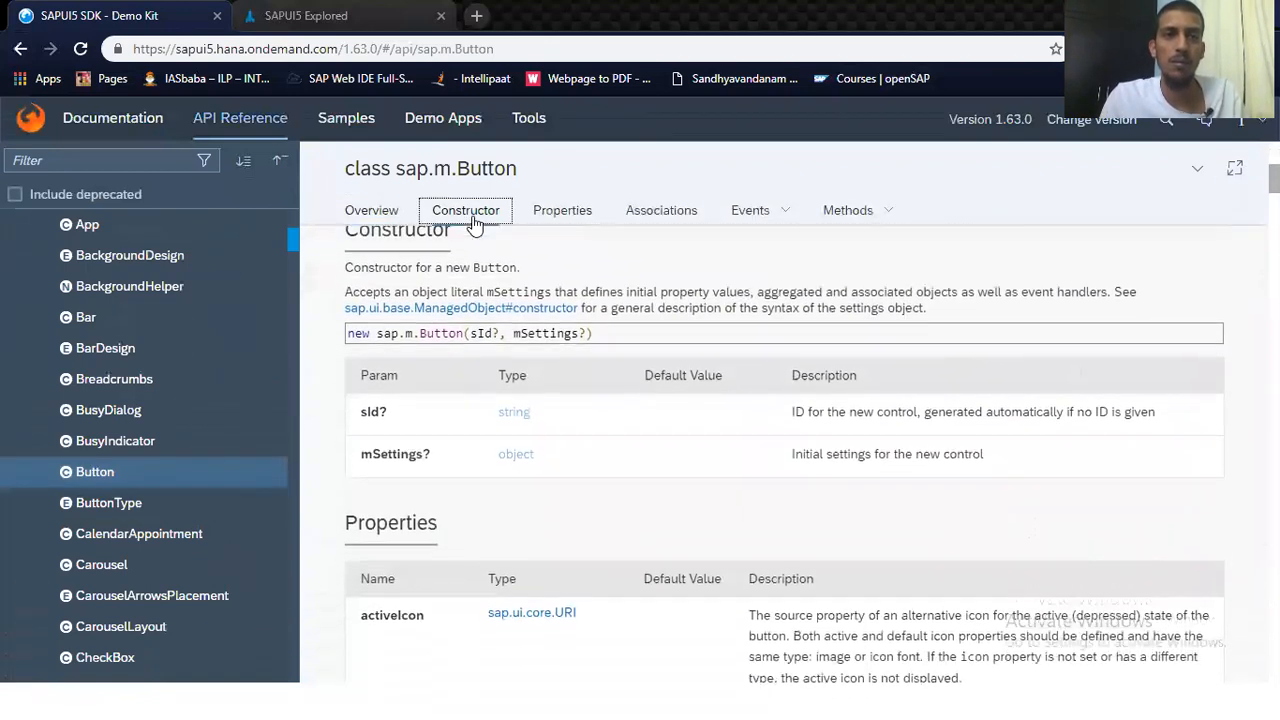
pyautogui.click(562, 210)
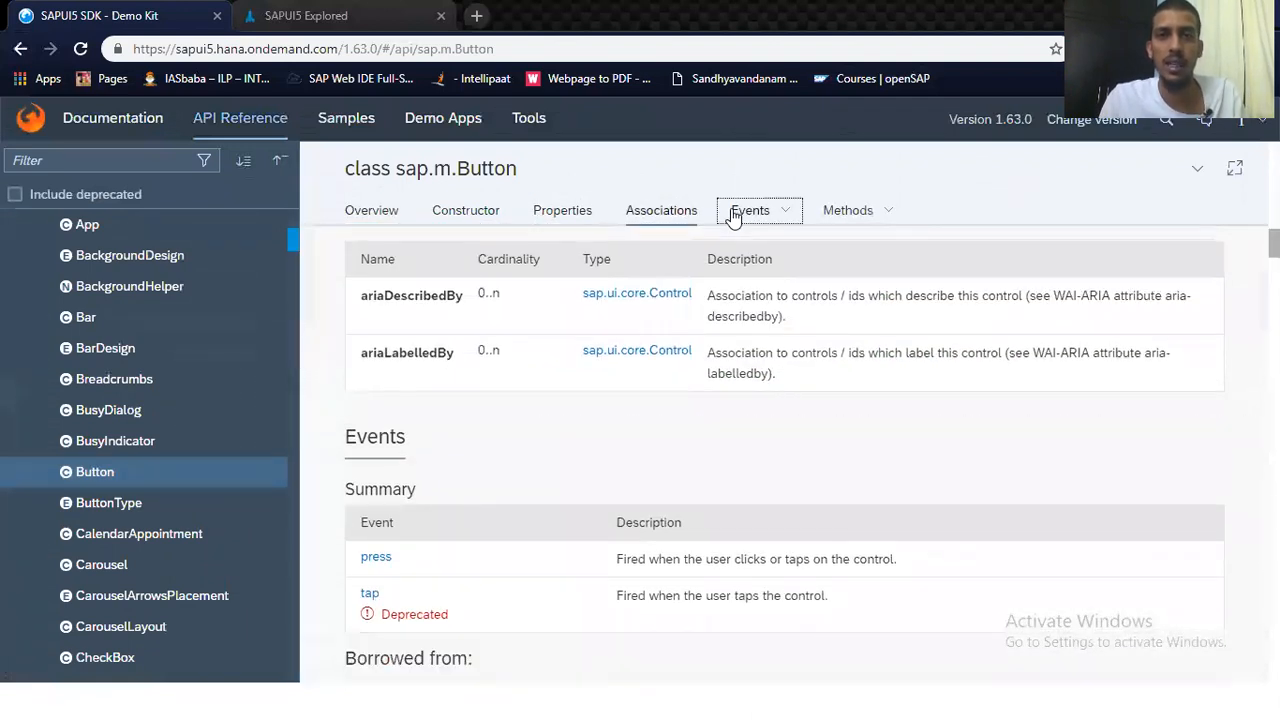
pyautogui.click(750, 210)
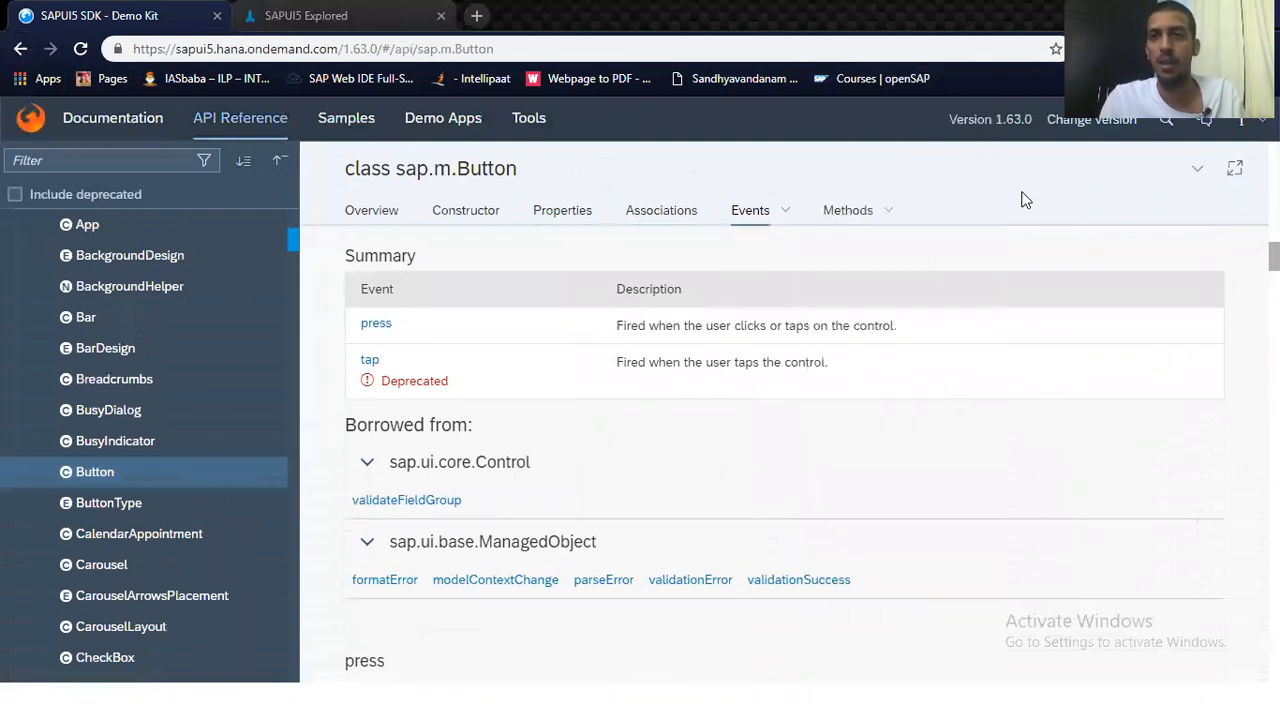
pyautogui.scroll(-3)
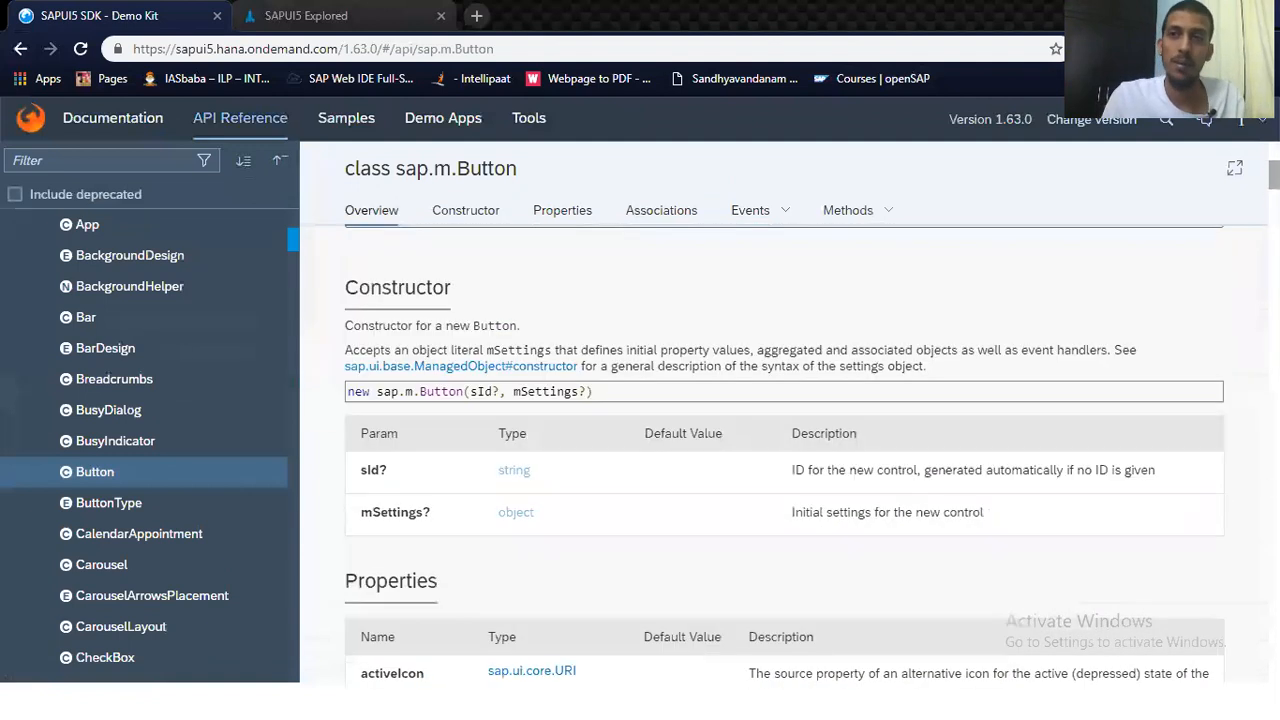
pyautogui.scroll(3)
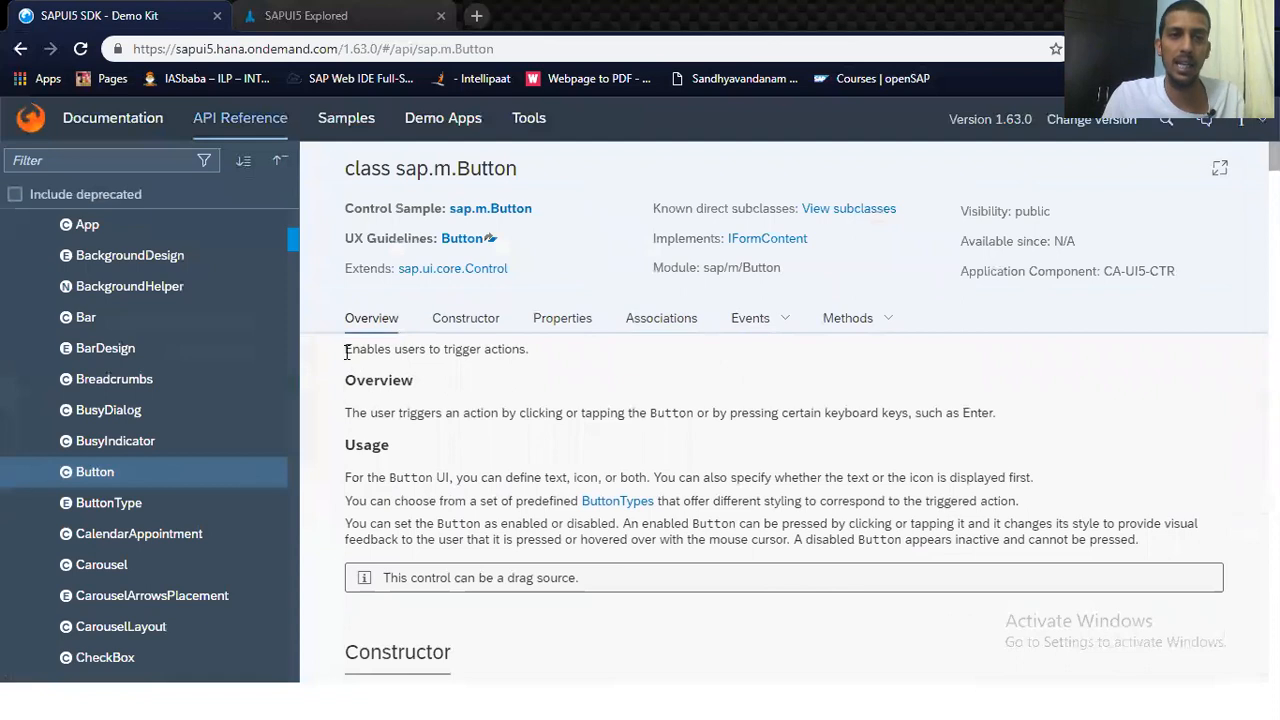
pyautogui.moveTo(344, 348); pyautogui.dragTo(536, 412)
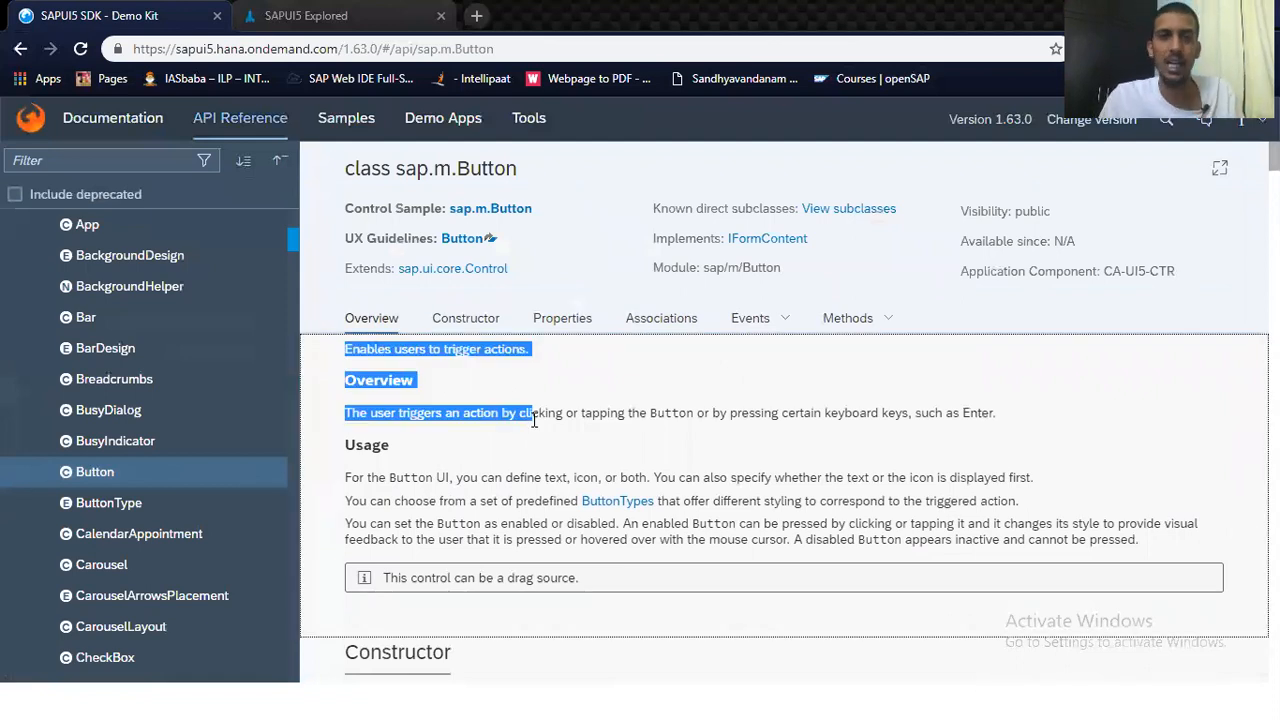
pyautogui.scroll(-3)
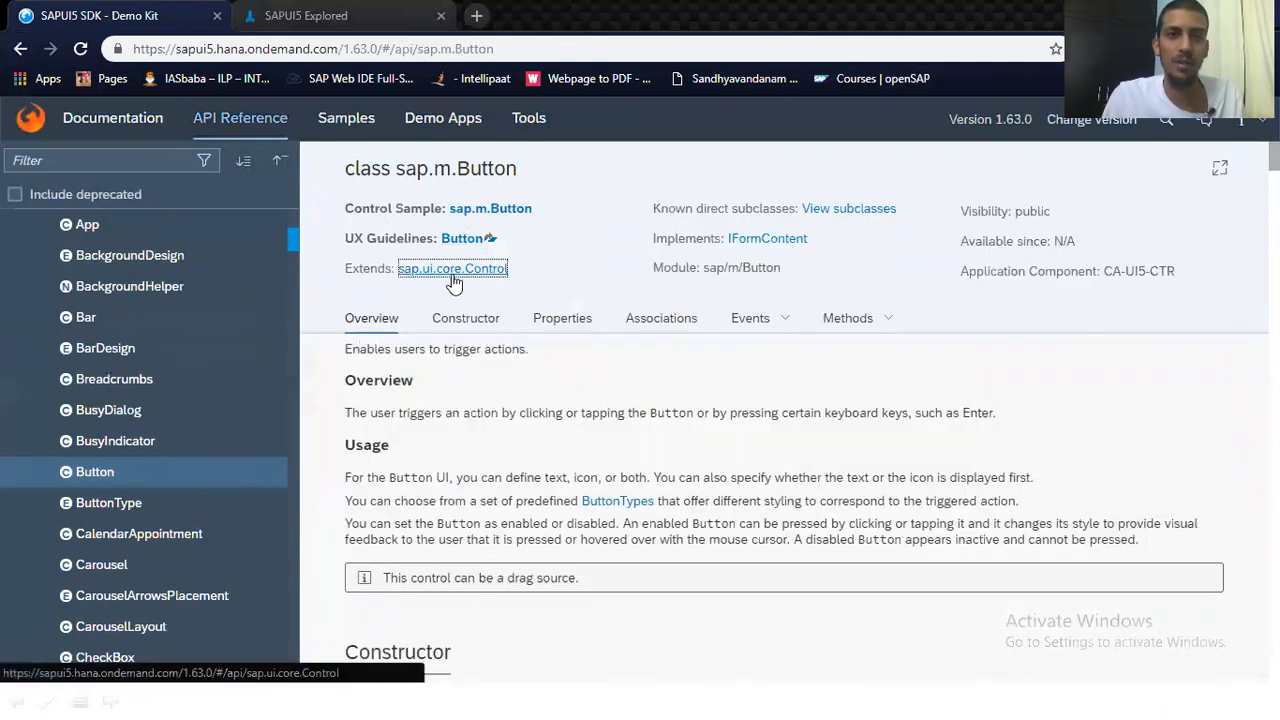
# Step: Follow the Extends link to sap.ui.core.Control and highlight the sap.ui.core namespace in its title
pyautogui.click(452, 268)
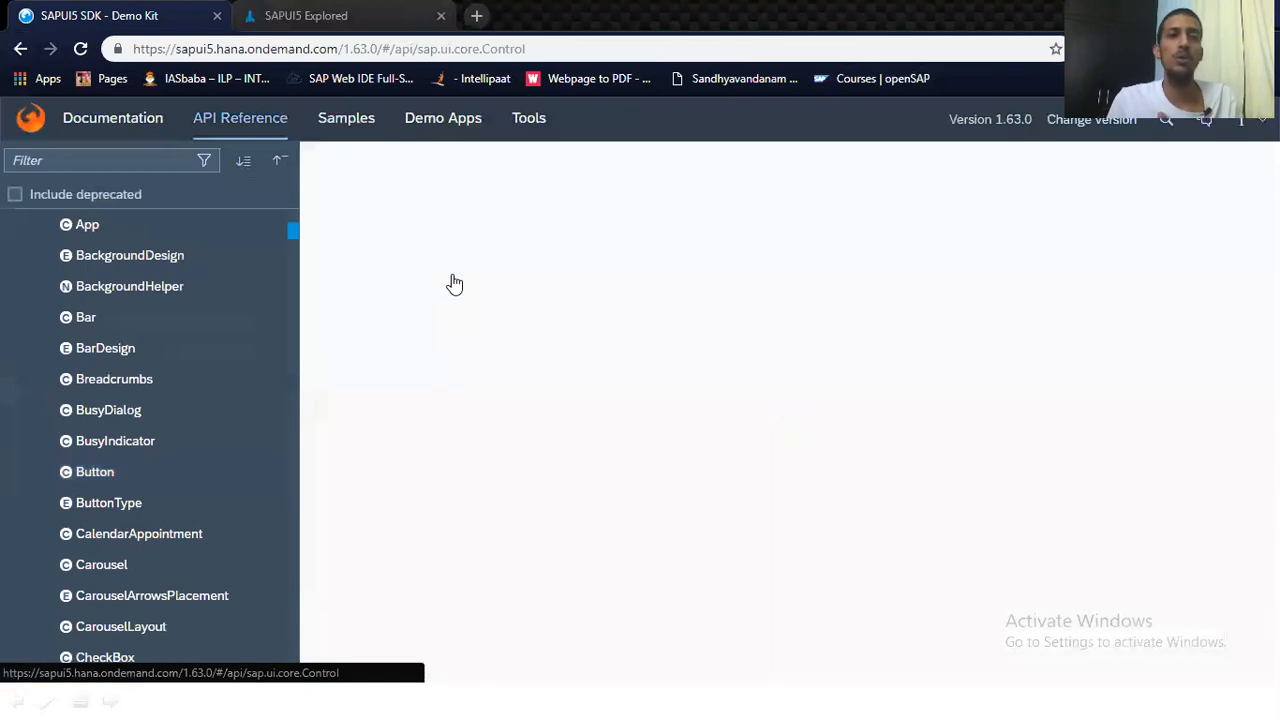
pyautogui.click(96, 224)
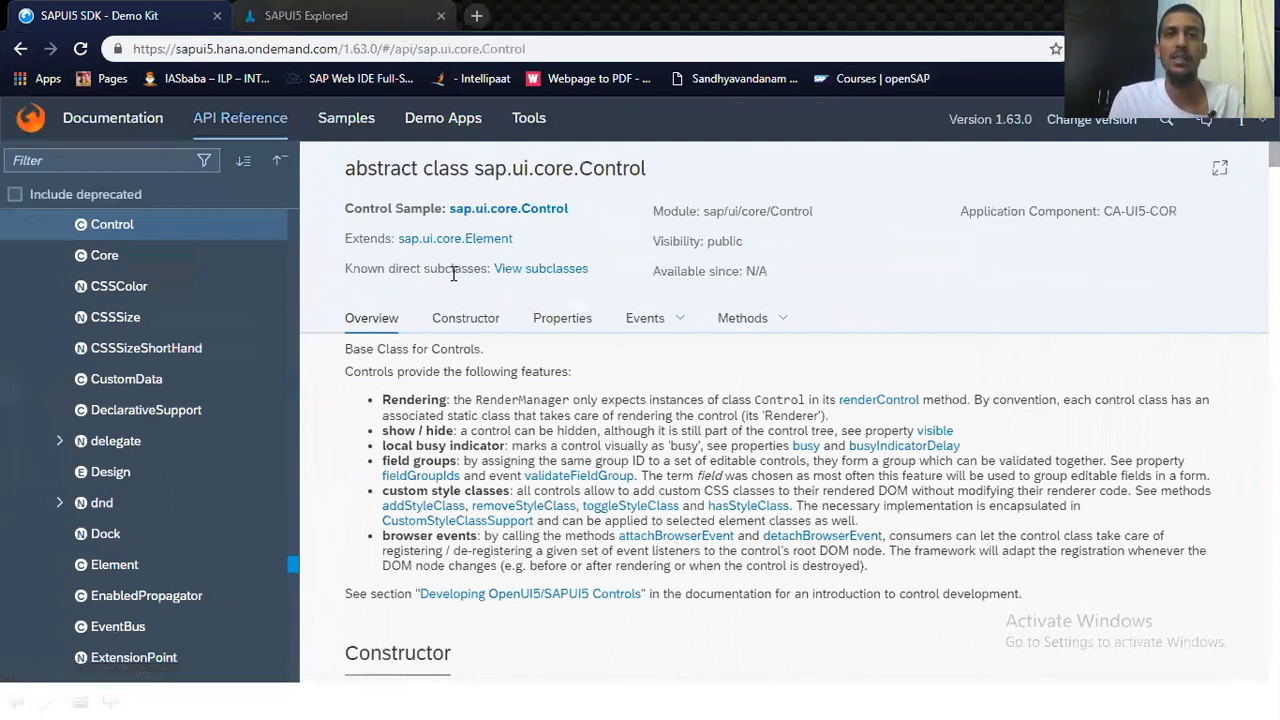
pyautogui.moveTo(476, 168); pyautogui.dragTo(452, 268)
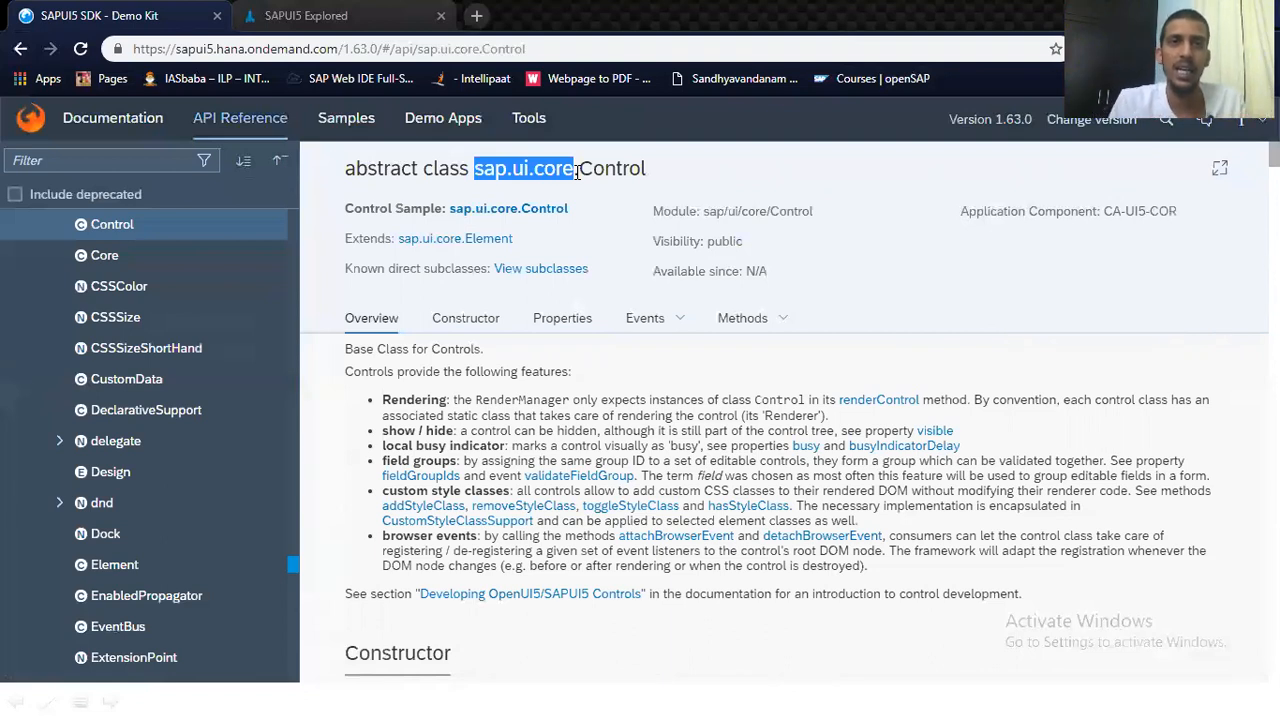
# Step: Return to Samples, filter by 'button', clear it to browse the full control list, then switch windows
pyautogui.click(346, 116)
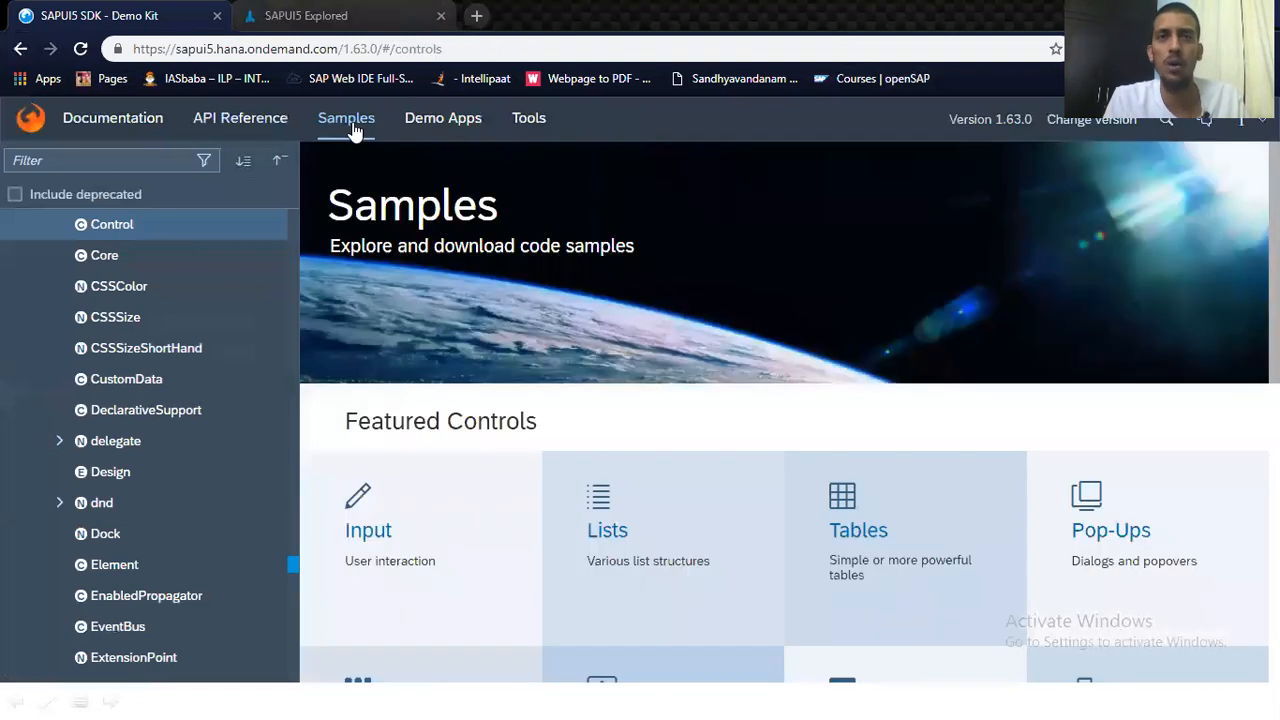
pyautogui.write('button')
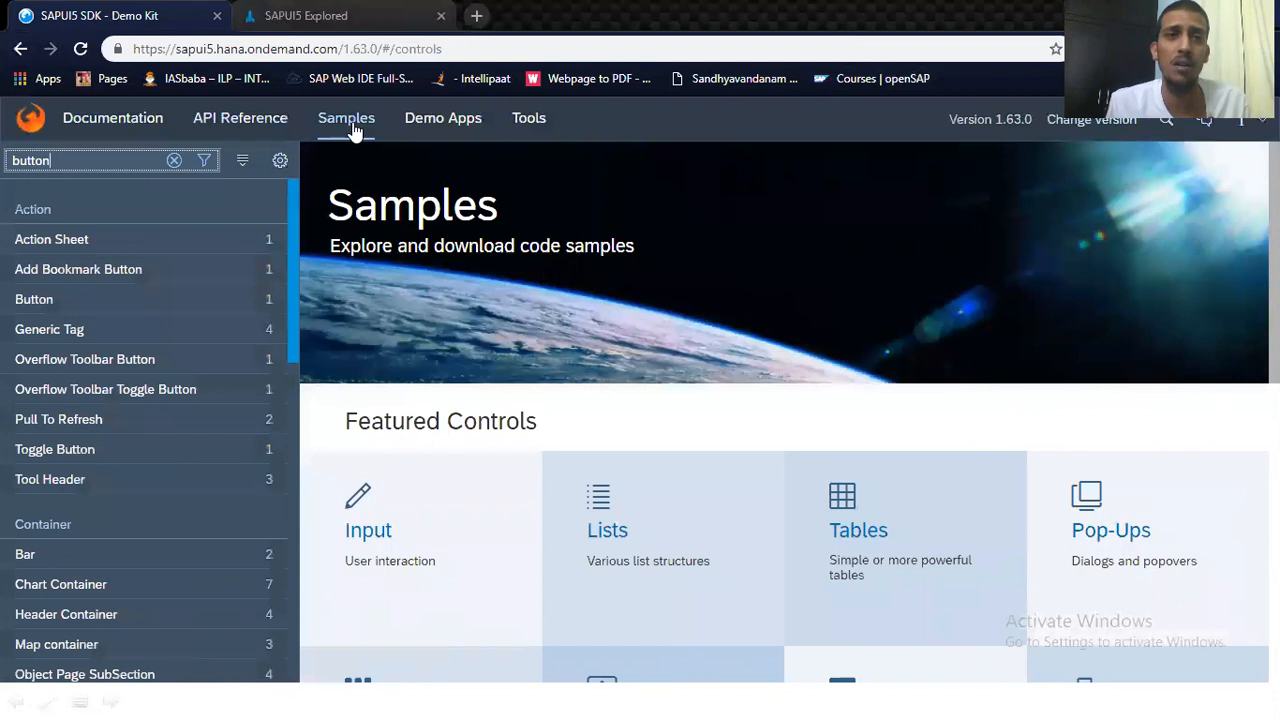
pyautogui.moveTo(240, 124)
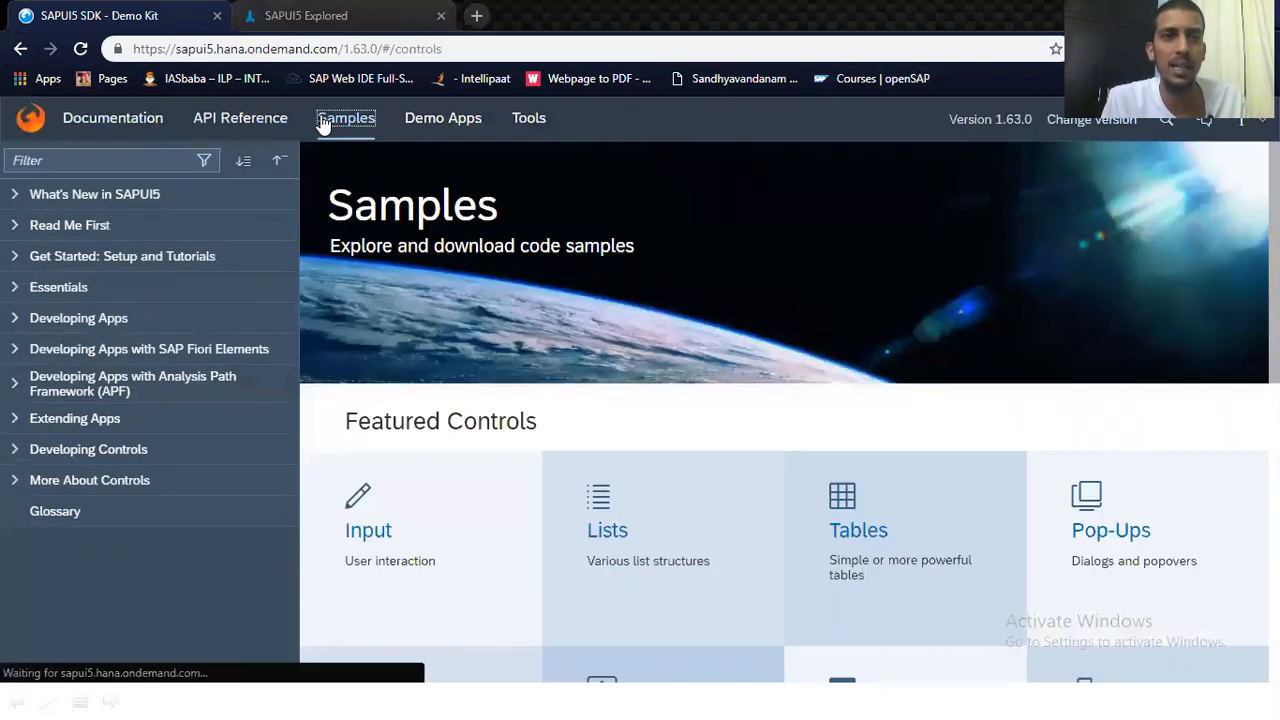
pyautogui.write('button')
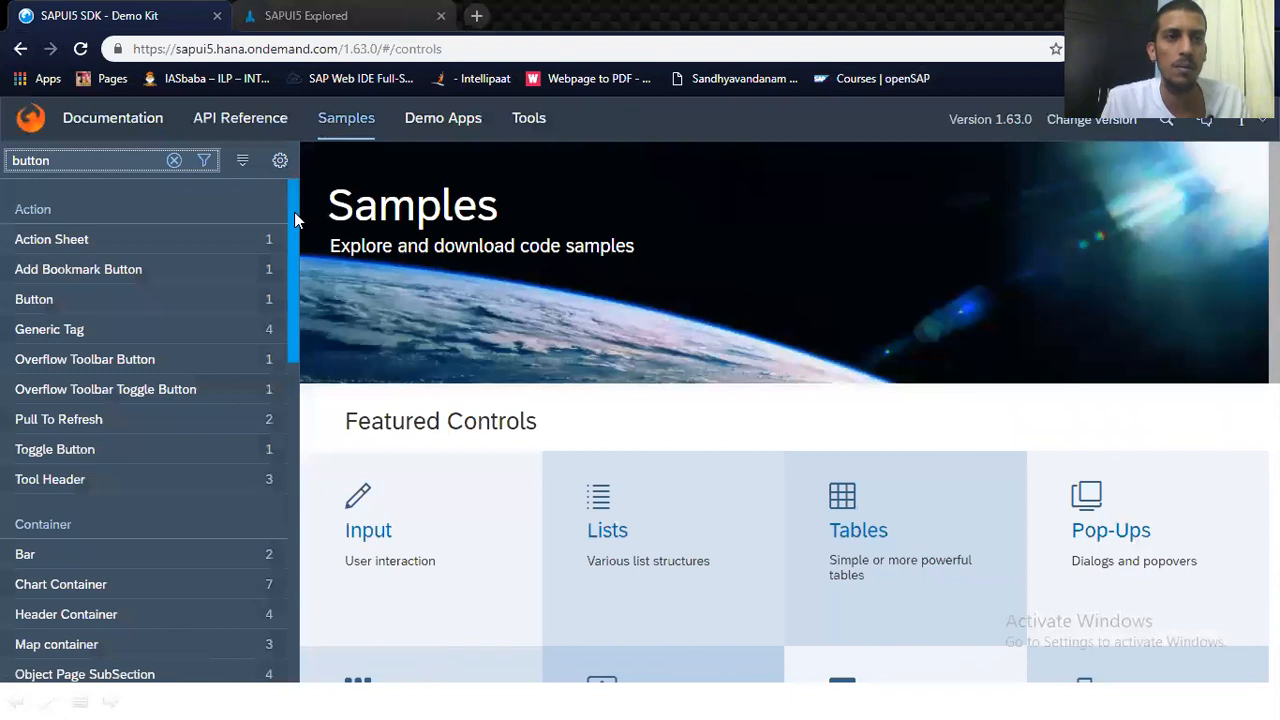
pyautogui.click(174, 160)
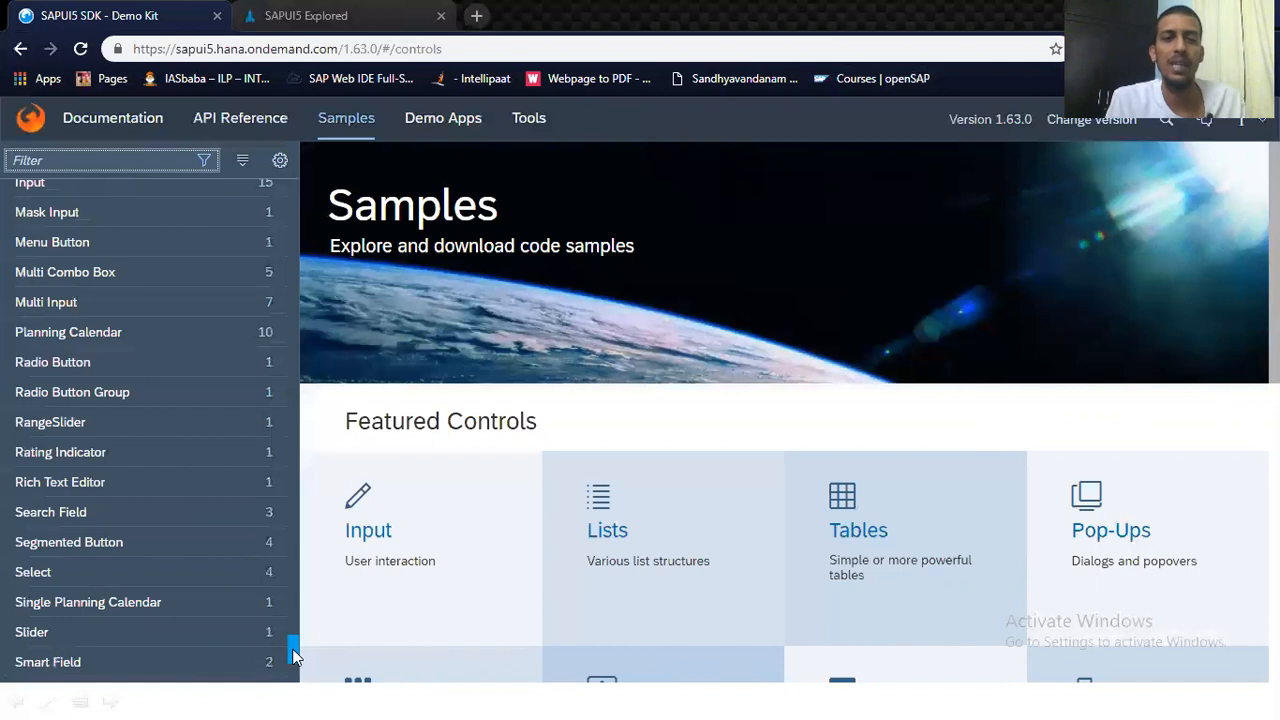
pyautogui.press('Alt+Tab')
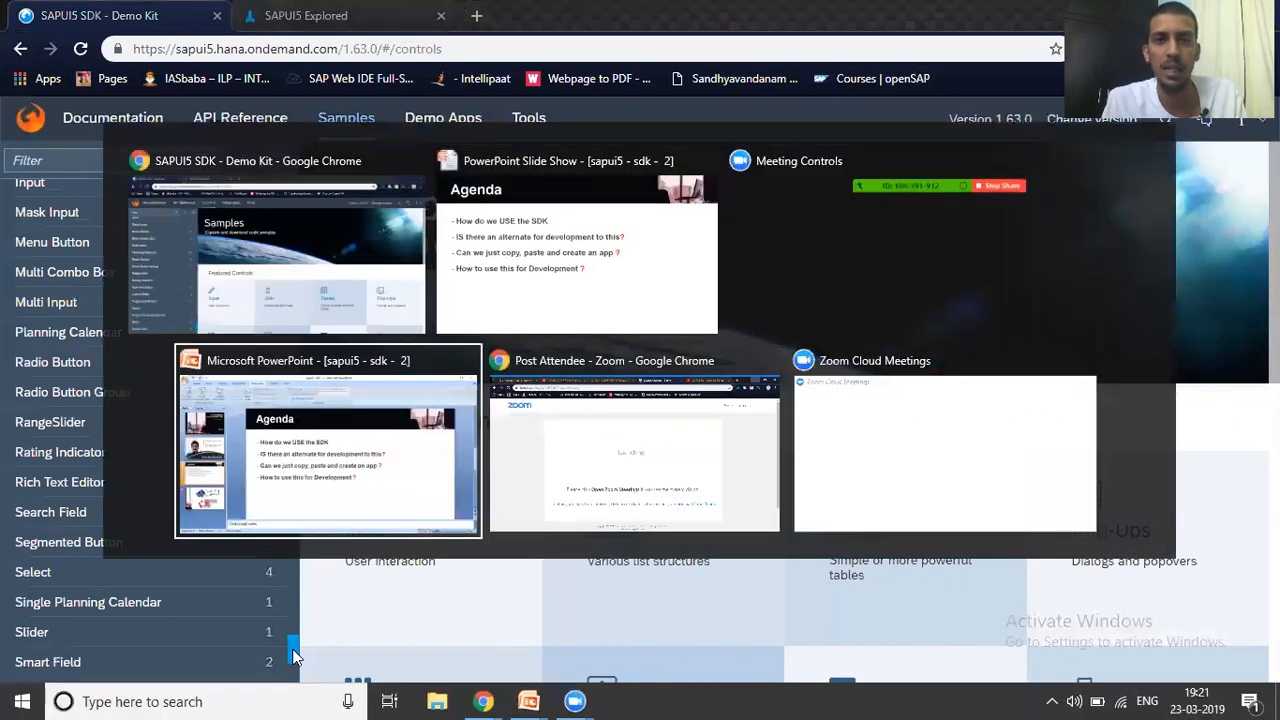